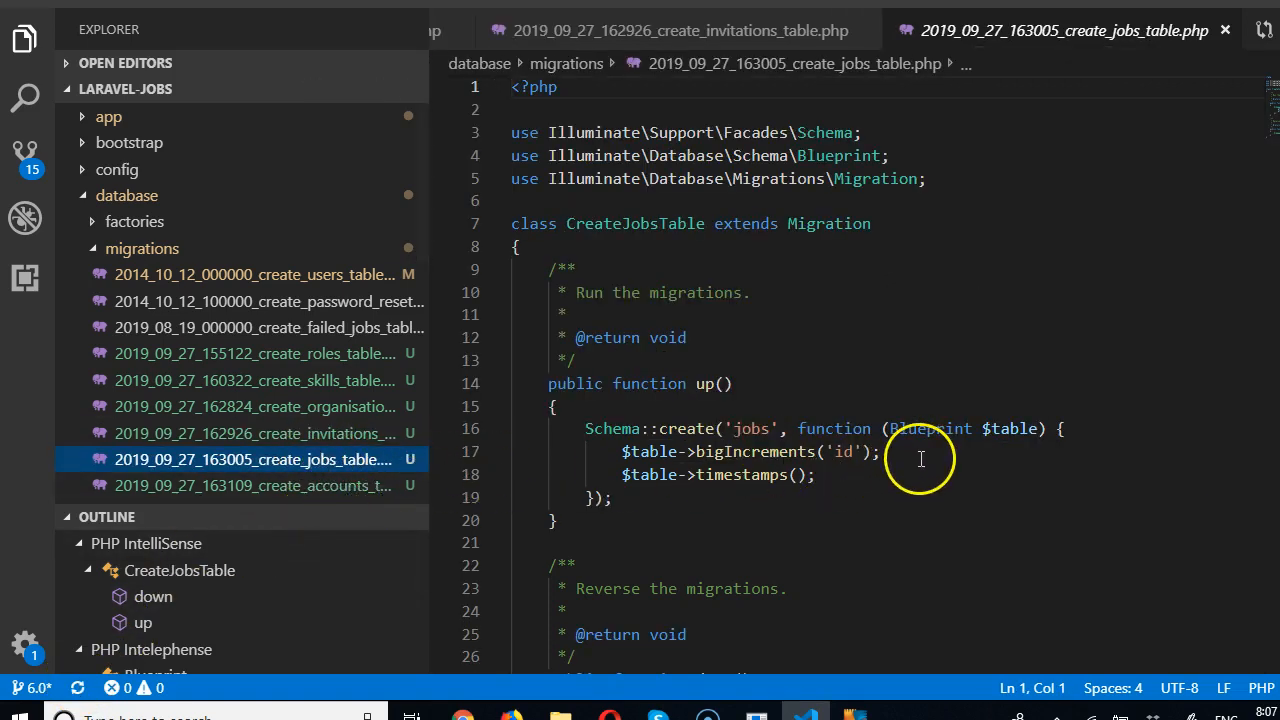
# Add $table->integer('user_id'); and $table->integer('organisation_id'); lines after bigIncrements in the jobs migration
pyautogui.press('enter')
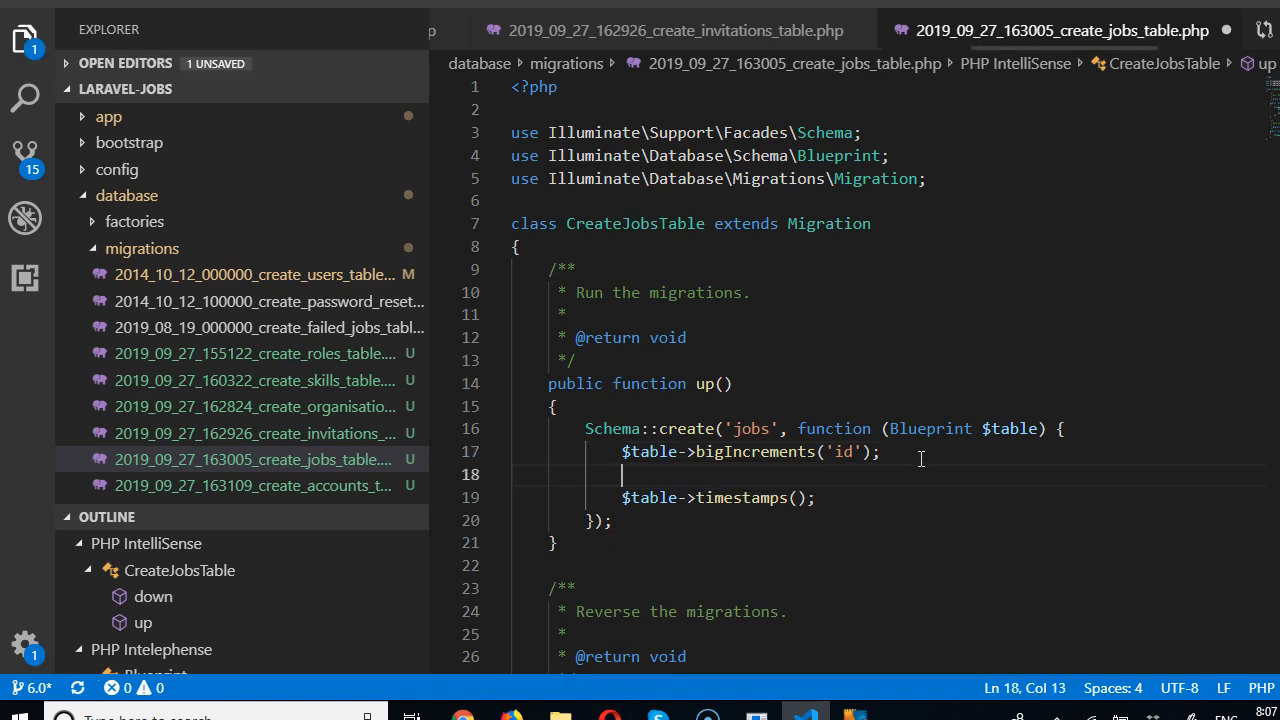
pyautogui.write('$table')
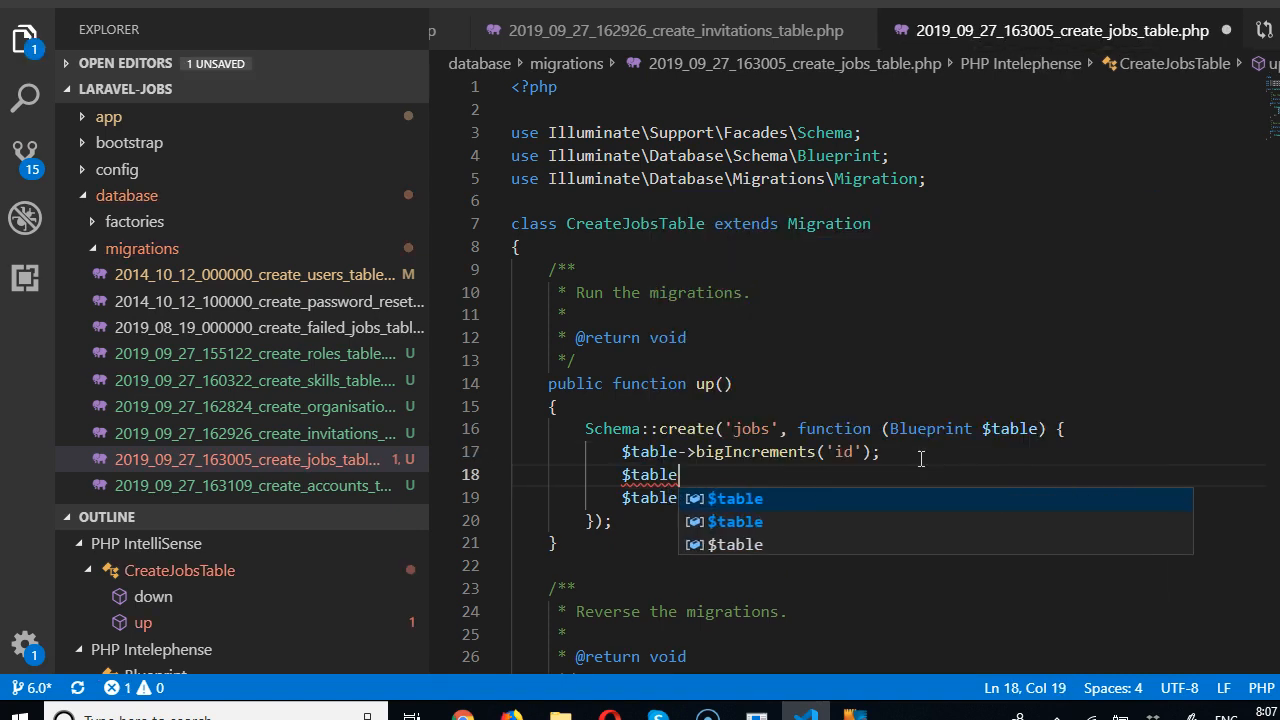
pyautogui.write('->')
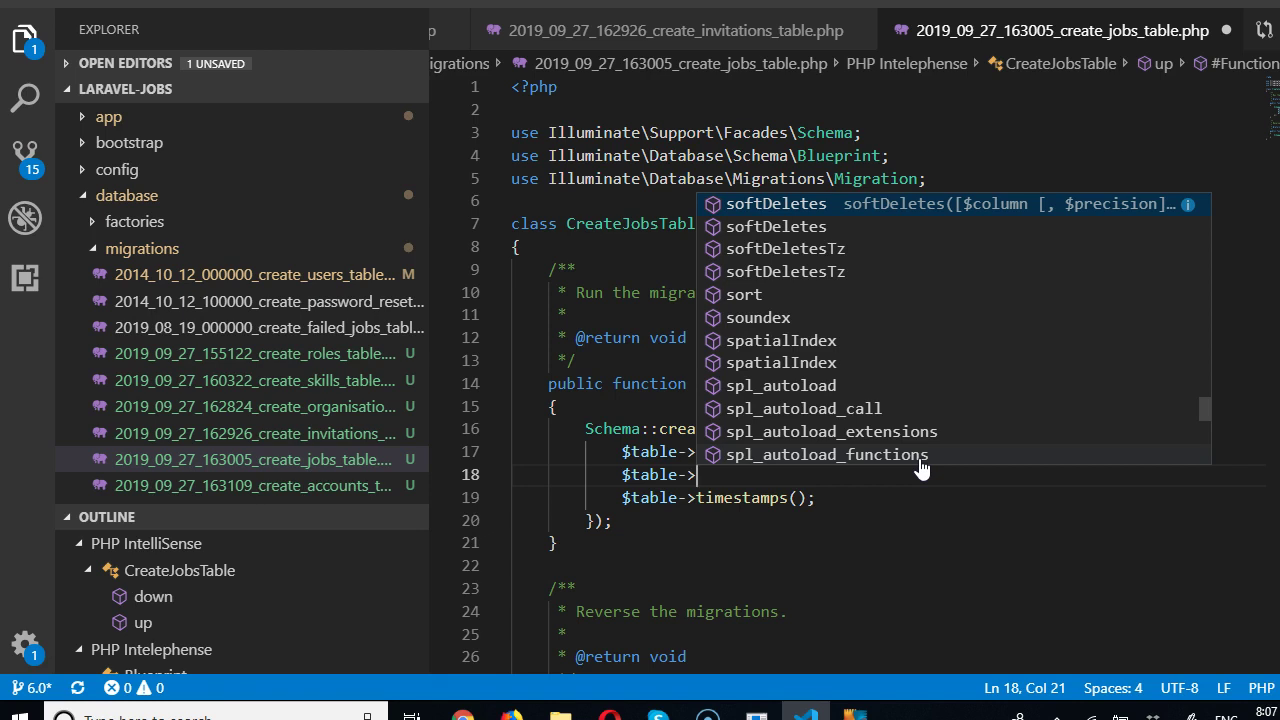
pyautogui.write("integer('")
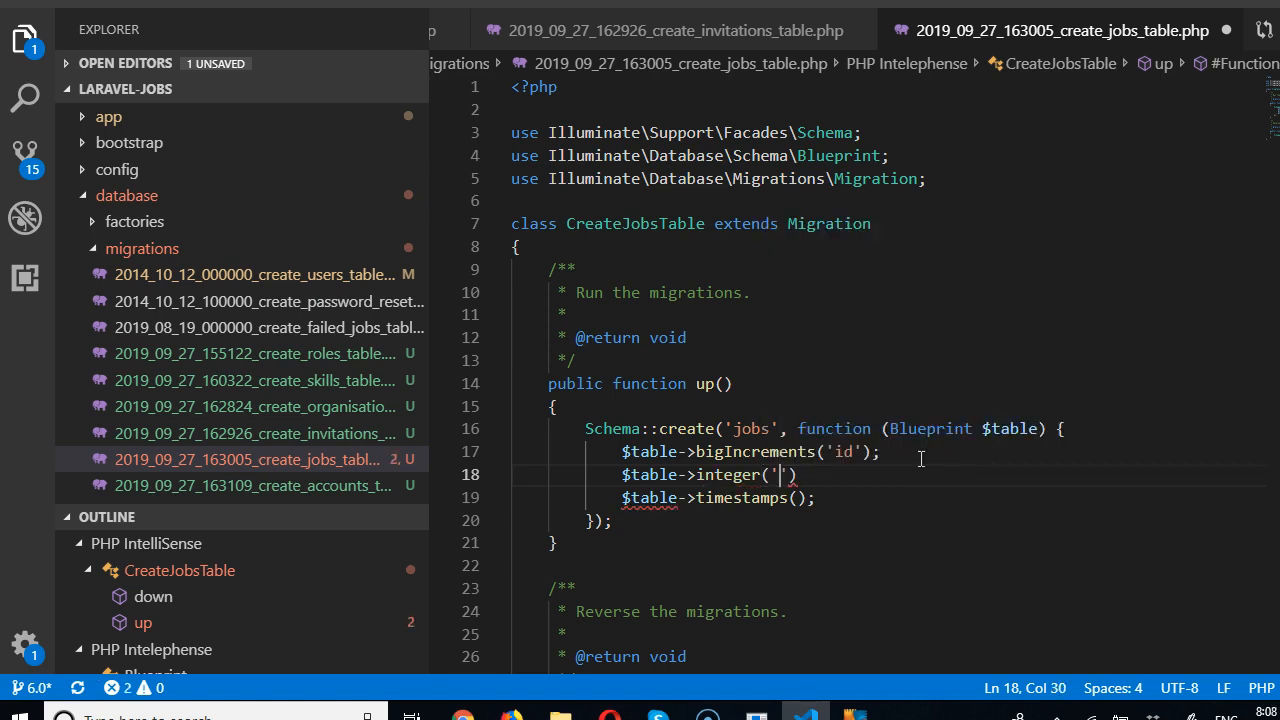
pyautogui.write('user_id')
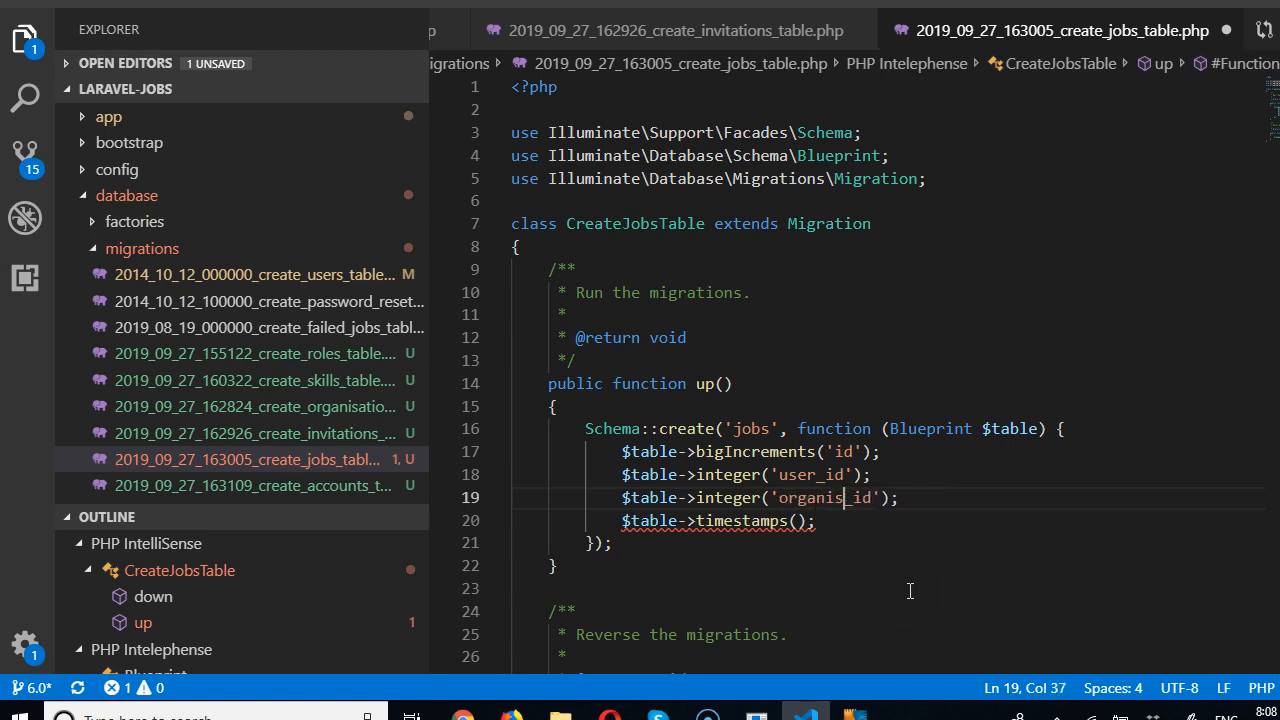
pyautogui.write('ation')
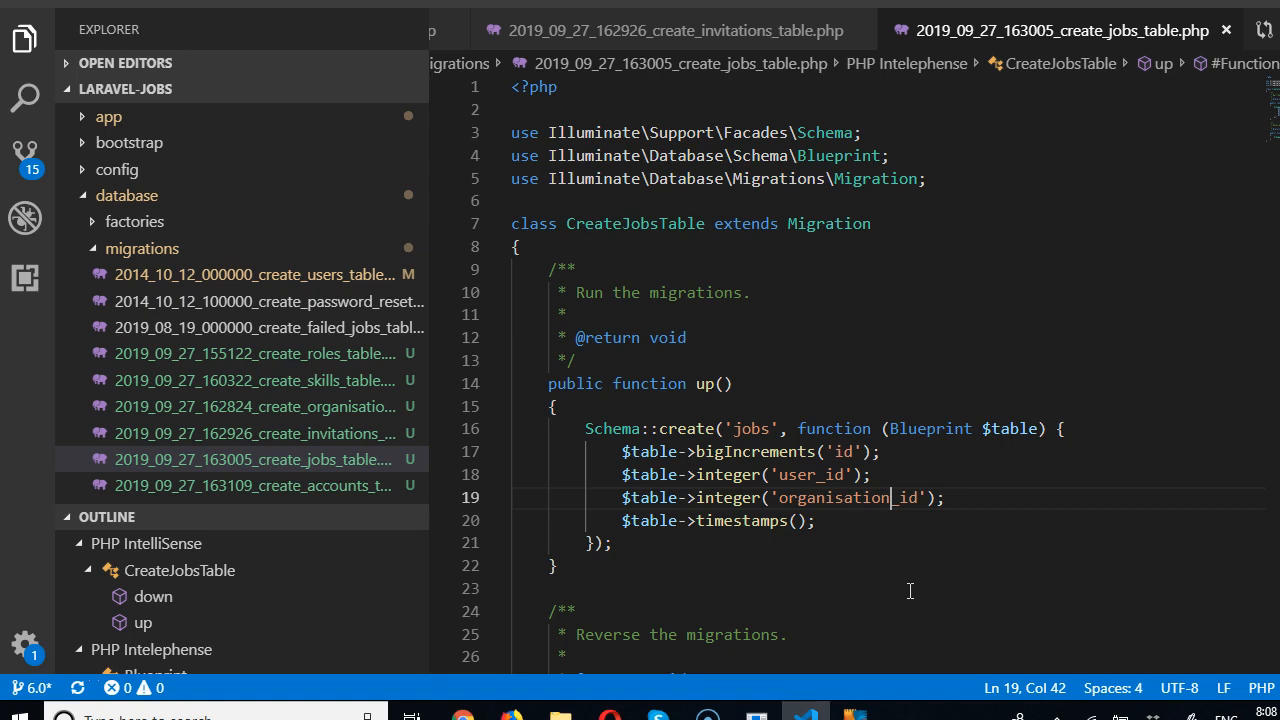
pyautogui.click(968, 496)
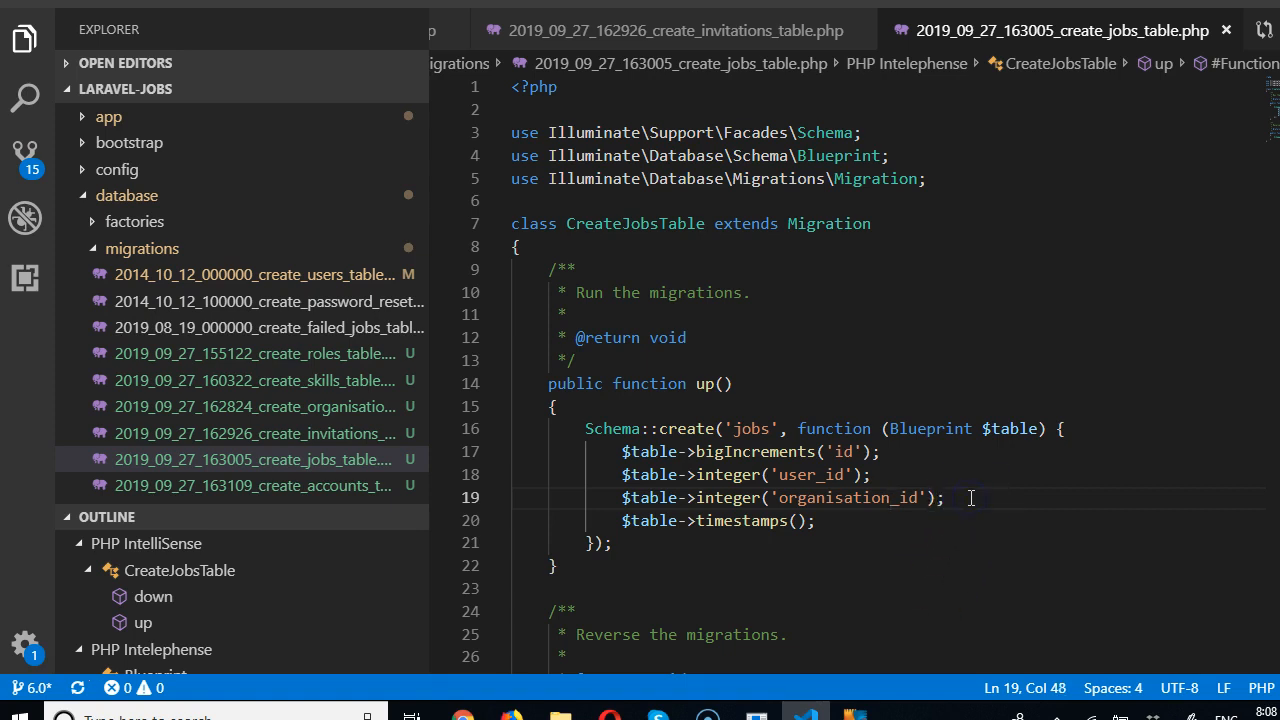
# Append ->nullable() to organisation_id, duplicate that line below, and save the jobs migration
pyautogui.write('->nullable(')
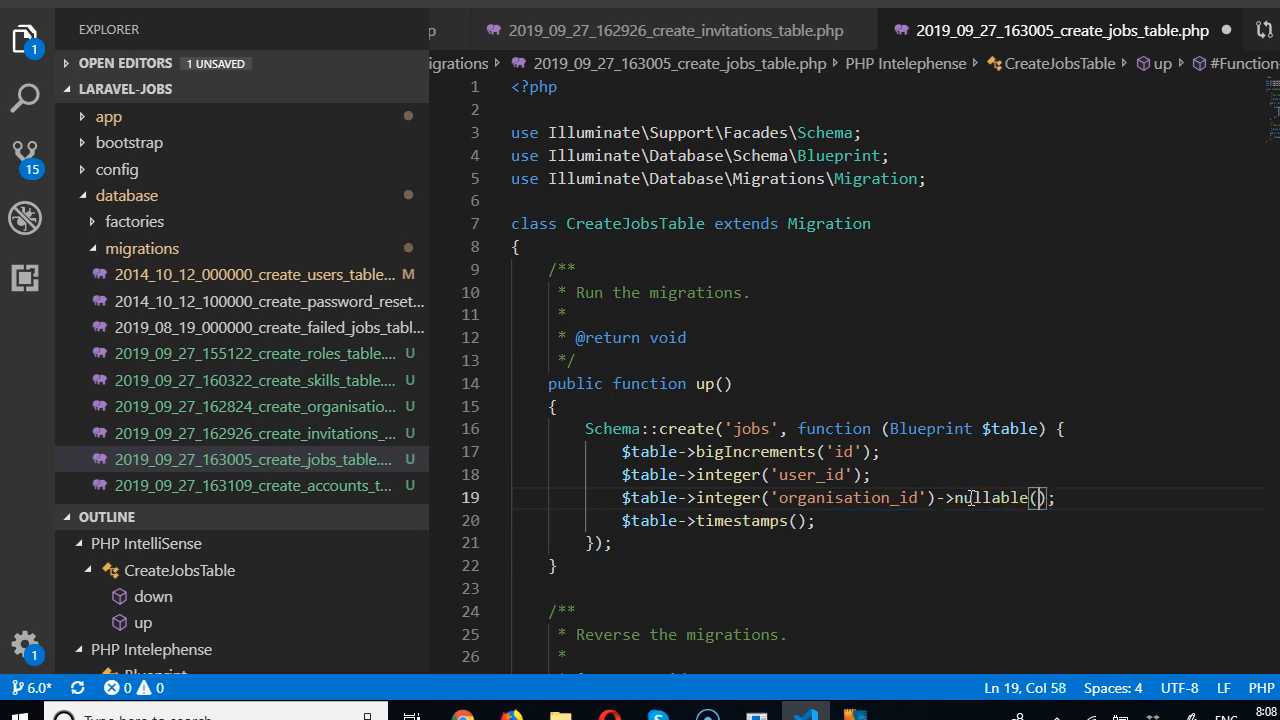
pyautogui.press('ctrl+s')
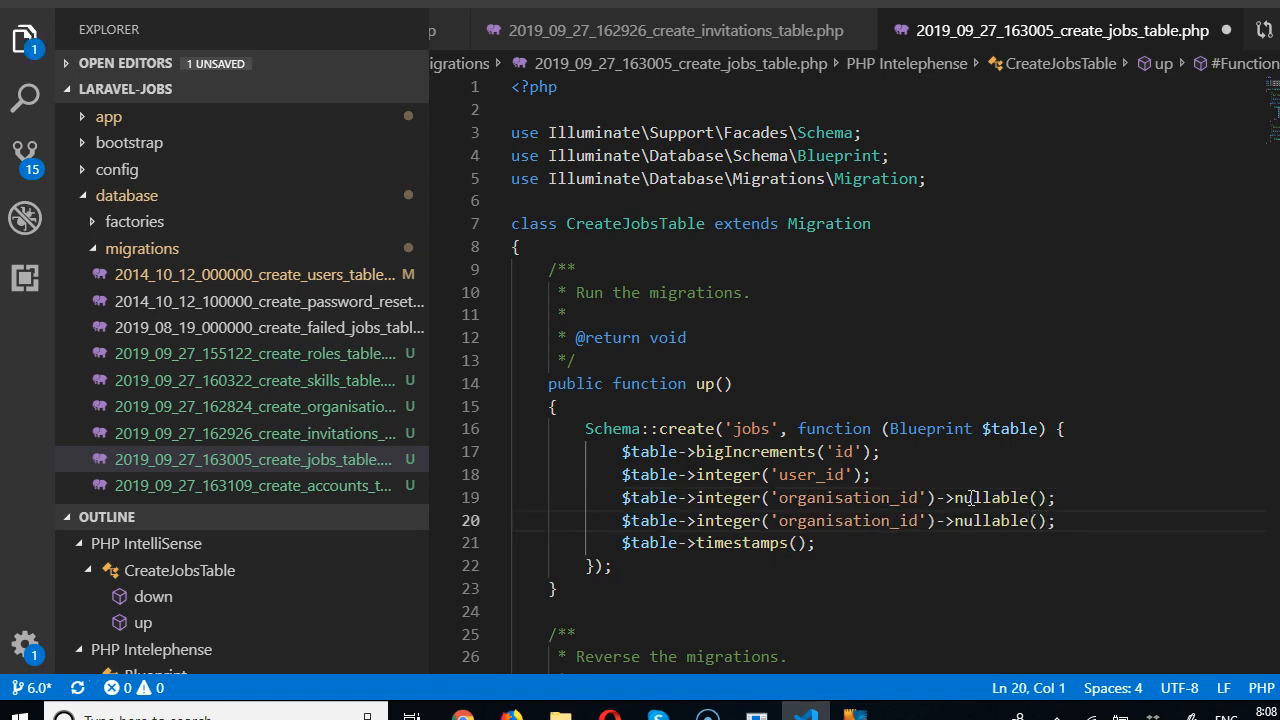
pyautogui.press('ctrl+s')
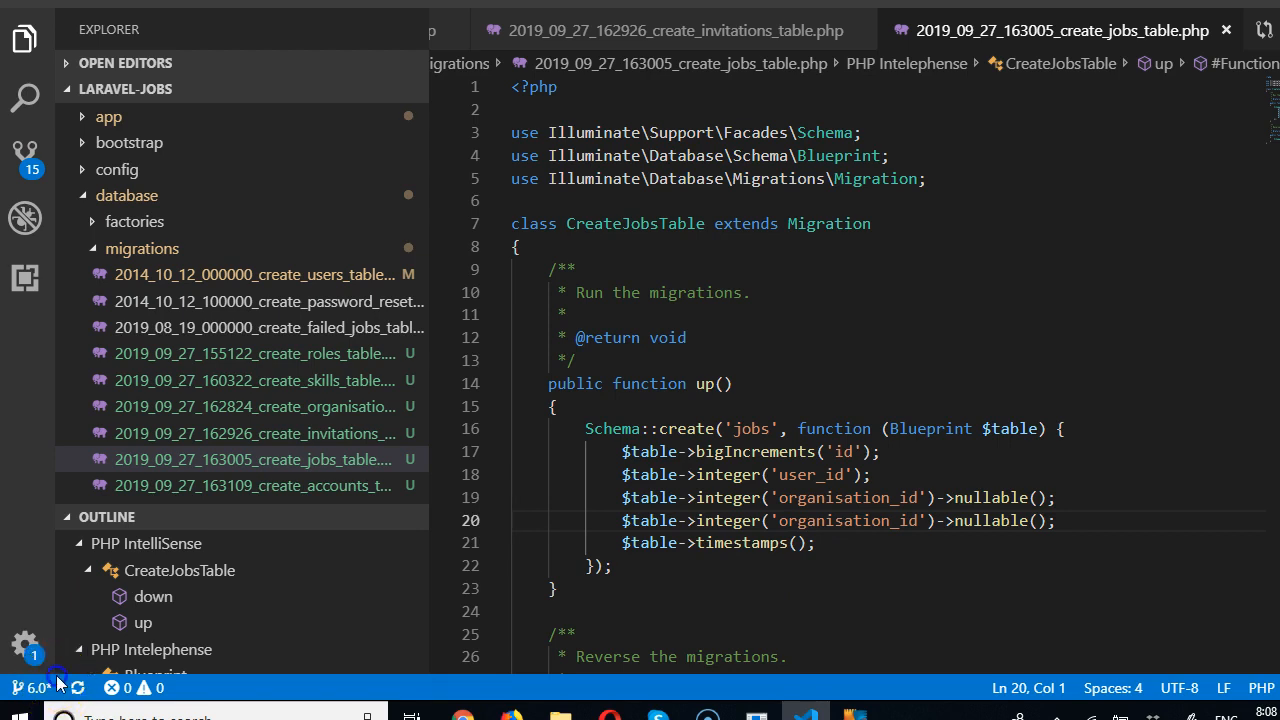
# Rename the duplicated organisation_id column to title and duplicate the title line
pyautogui.doubleClick(848, 520)
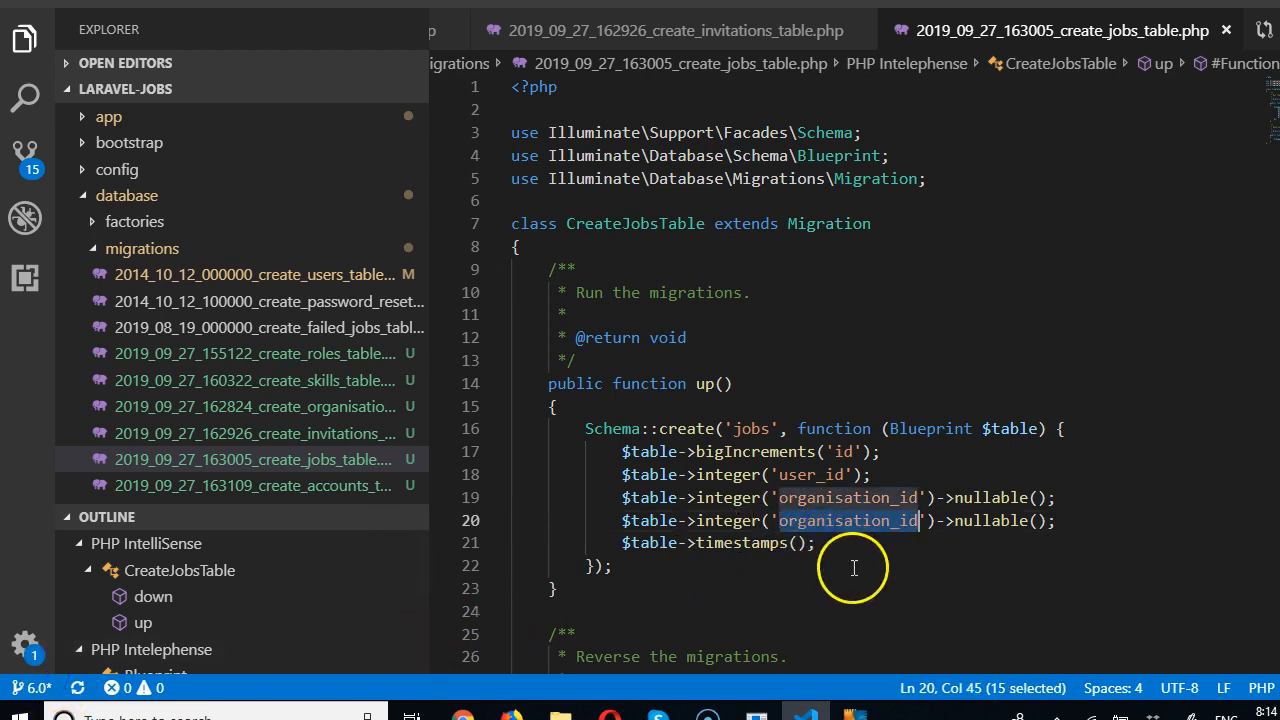
pyautogui.write('tit')
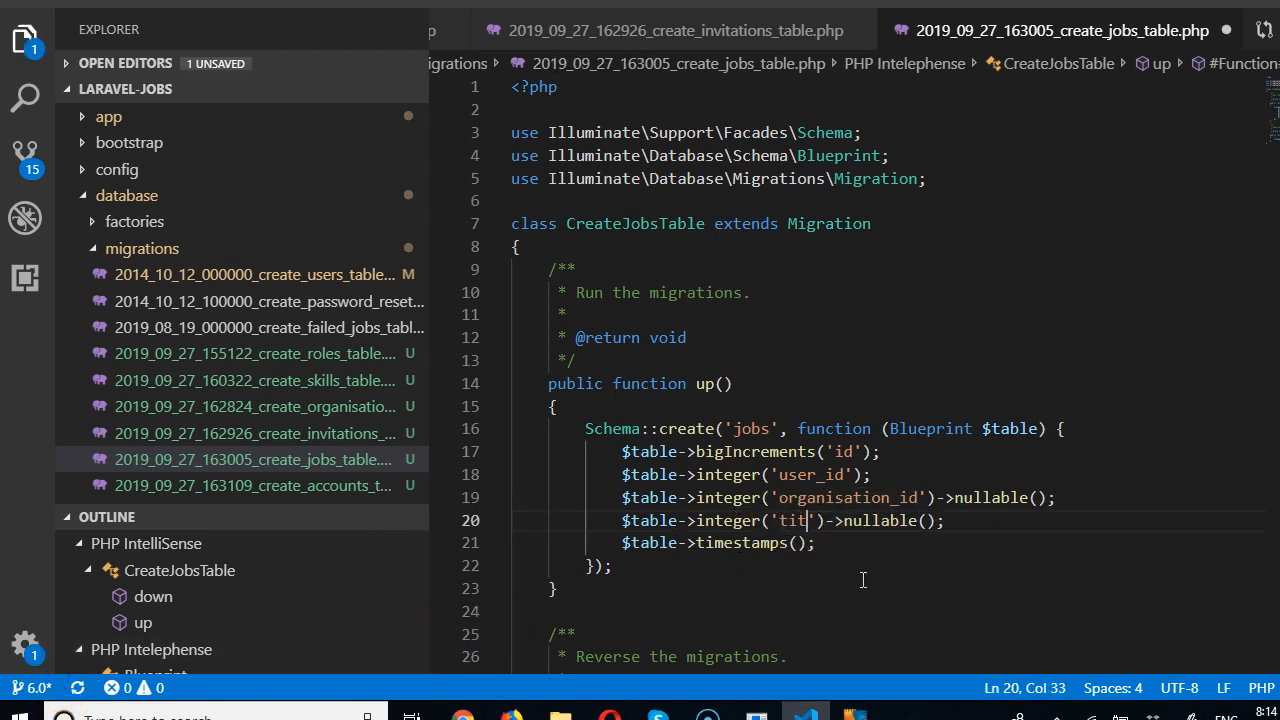
pyautogui.write('le')
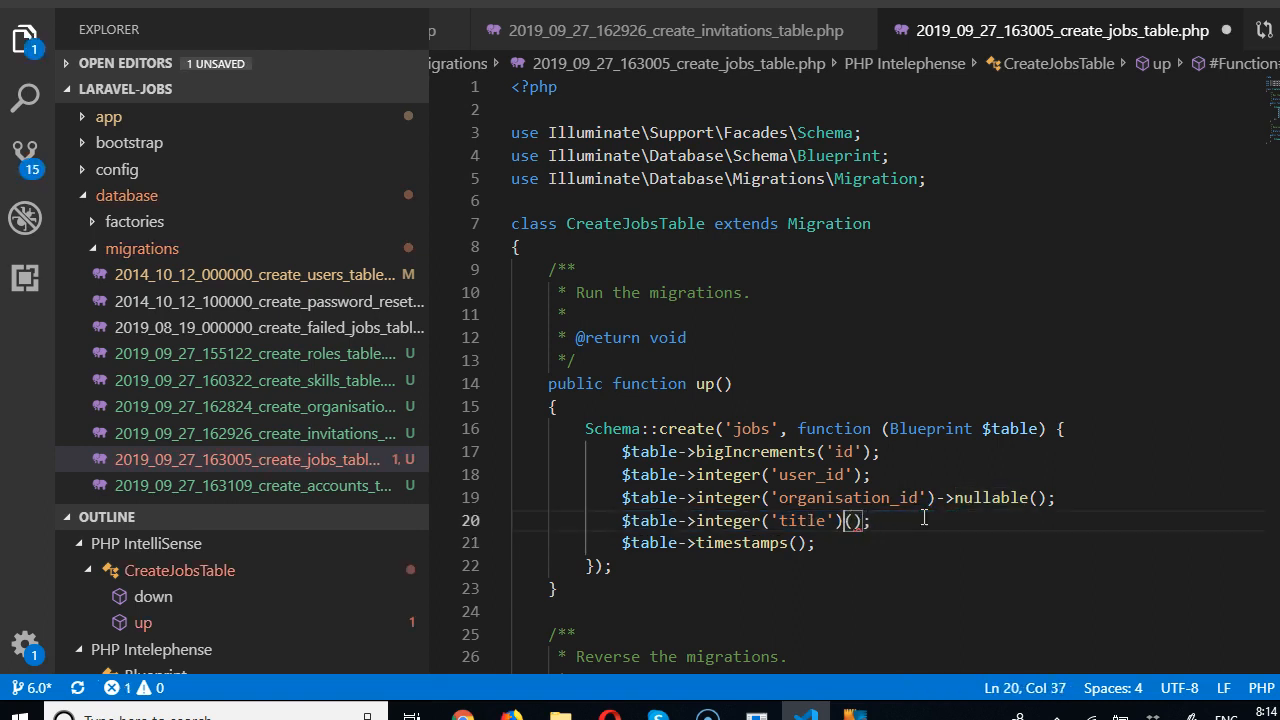
pyautogui.press('Backspace')
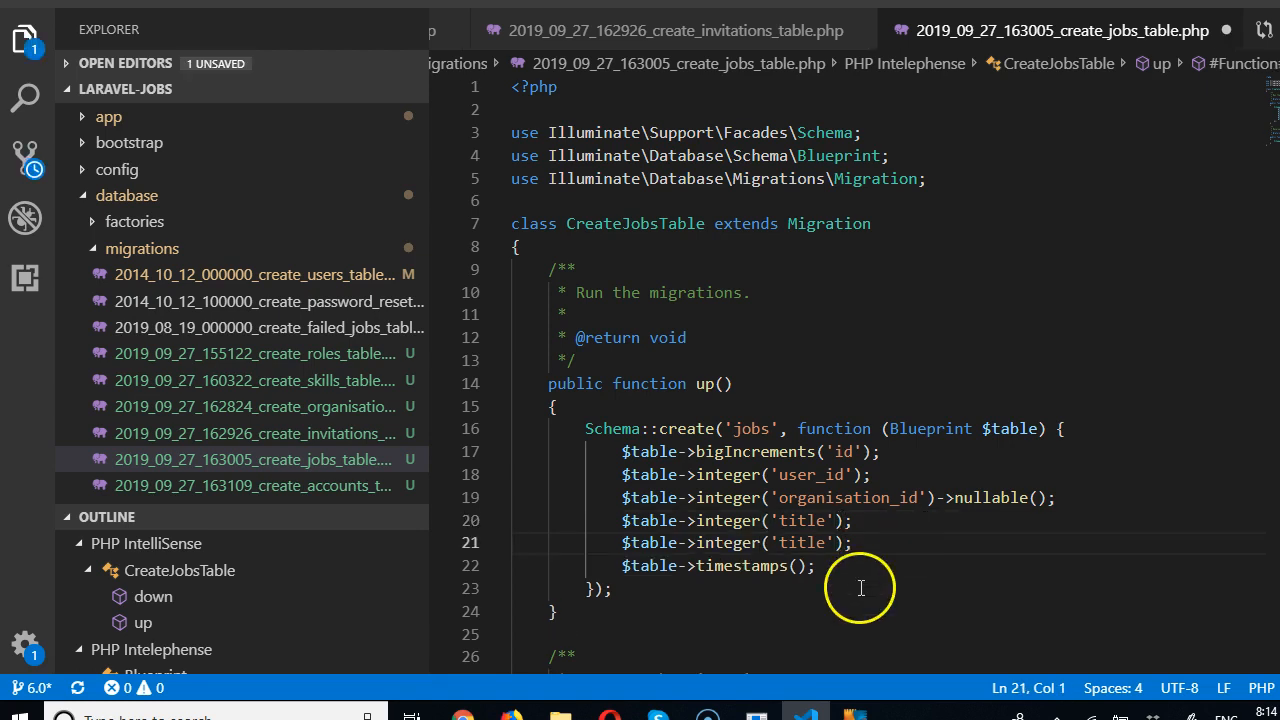
# Rename the duplicates to skills_required and description columns in the jobs migration
pyautogui.doubleClick(800, 542)
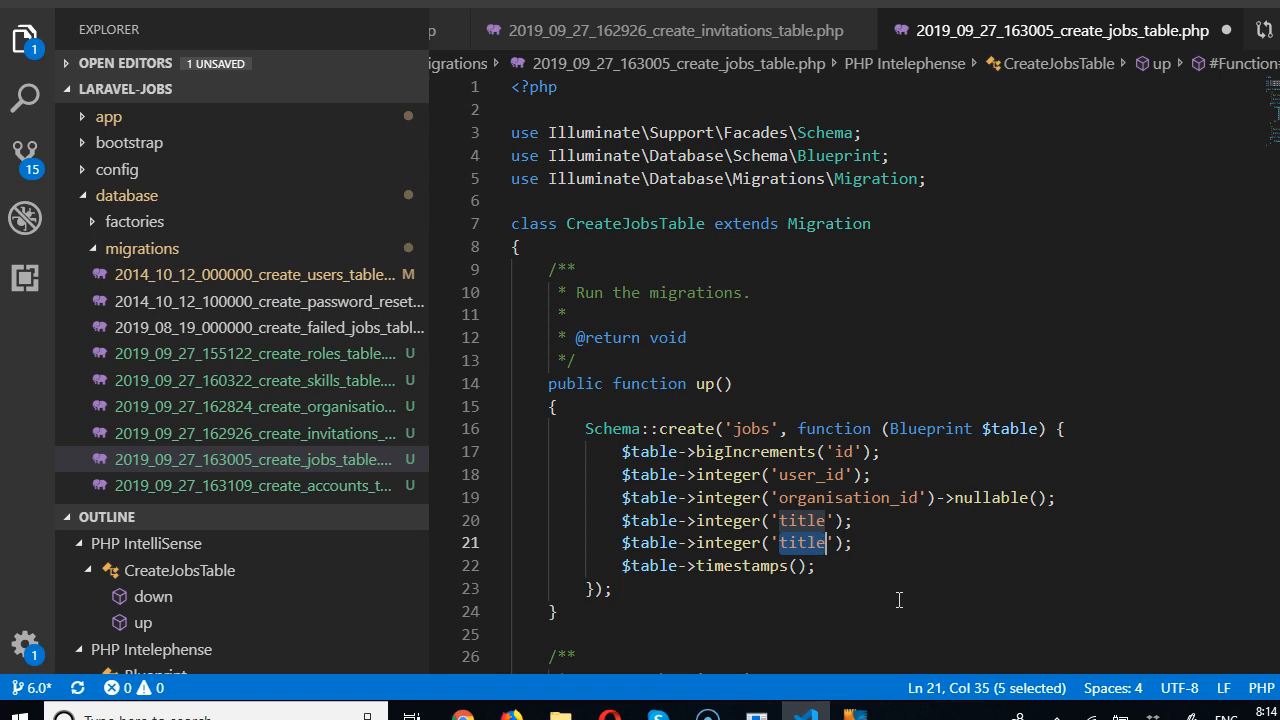
pyautogui.write('comm')
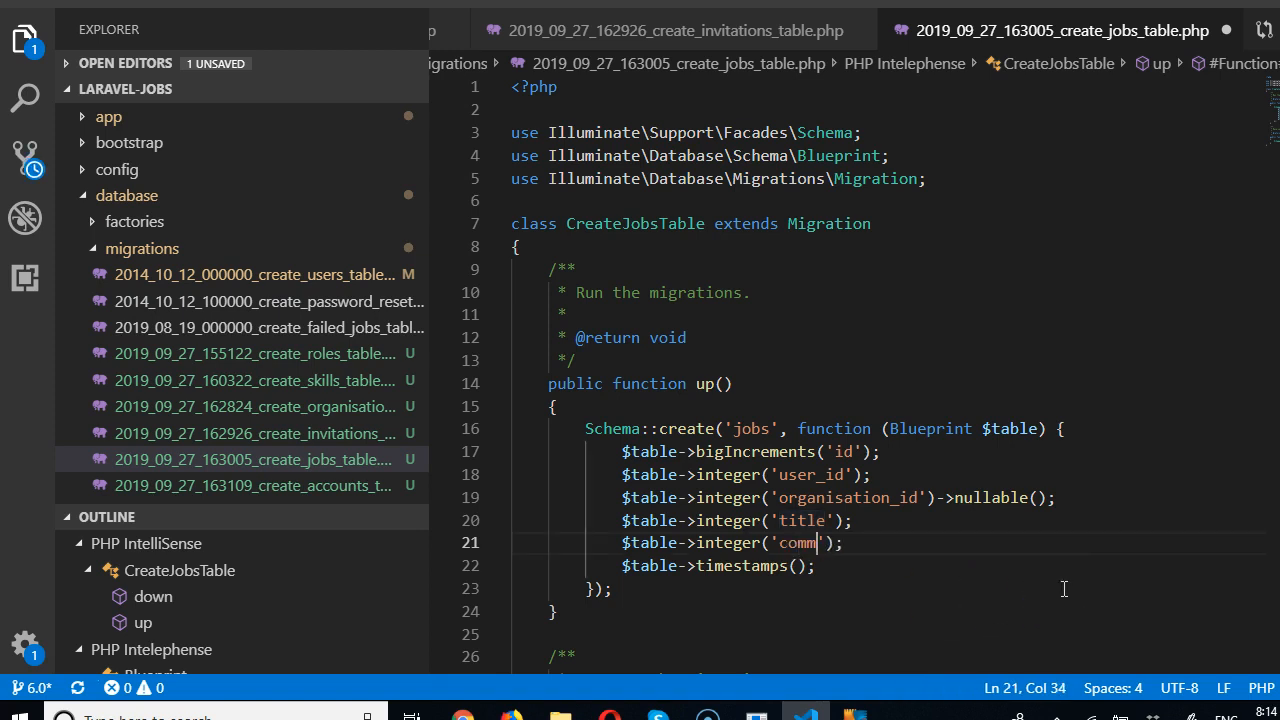
pyautogui.press('Backspace')
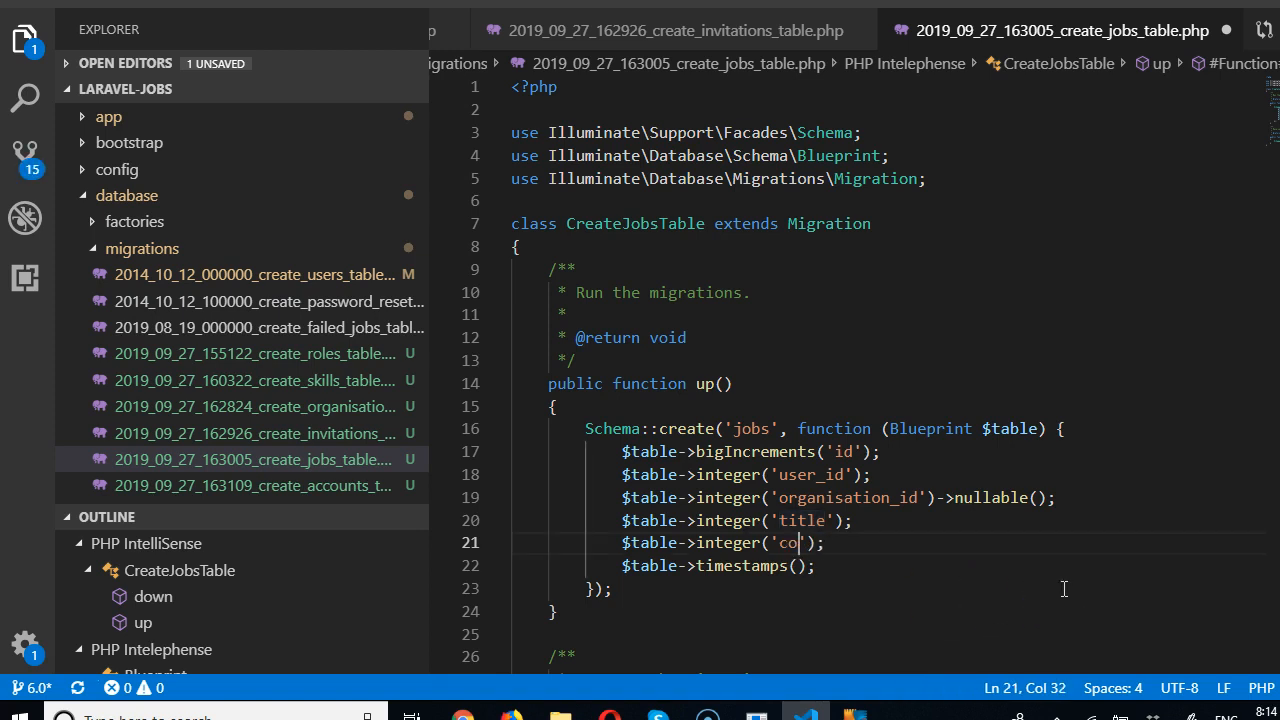
pyautogui.write('skills')
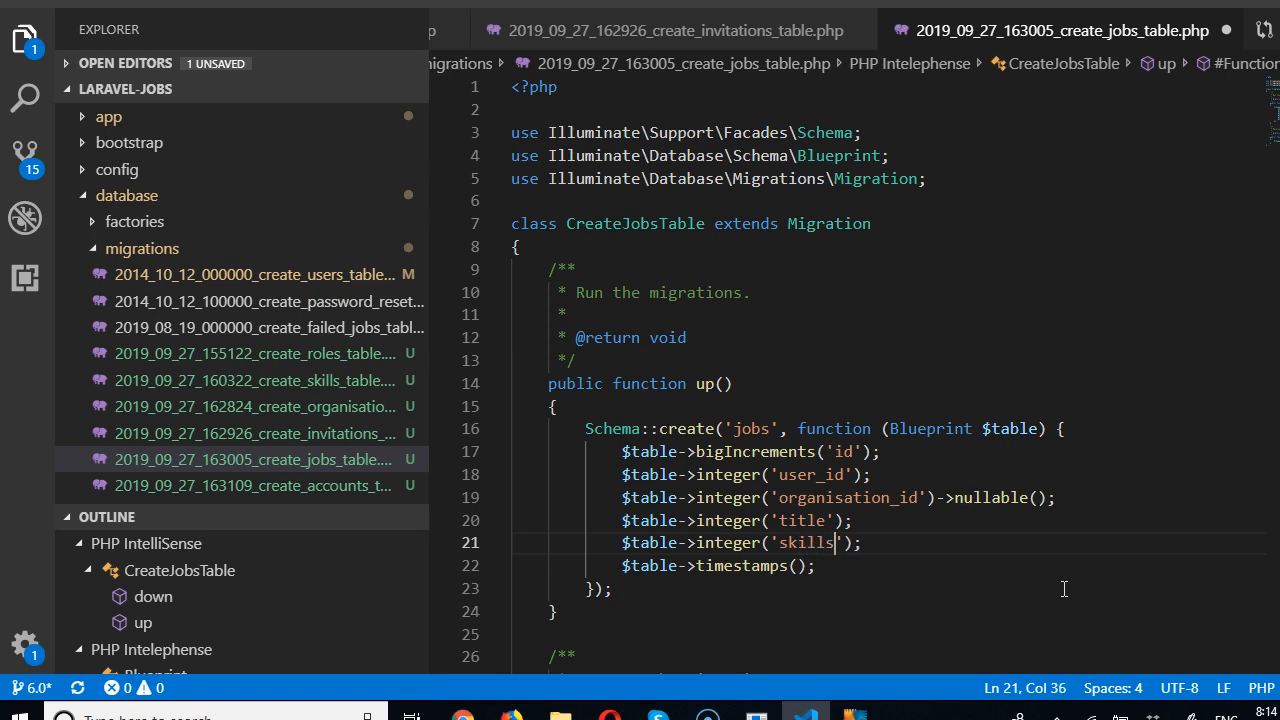
pyautogui.press('ctrl+s')
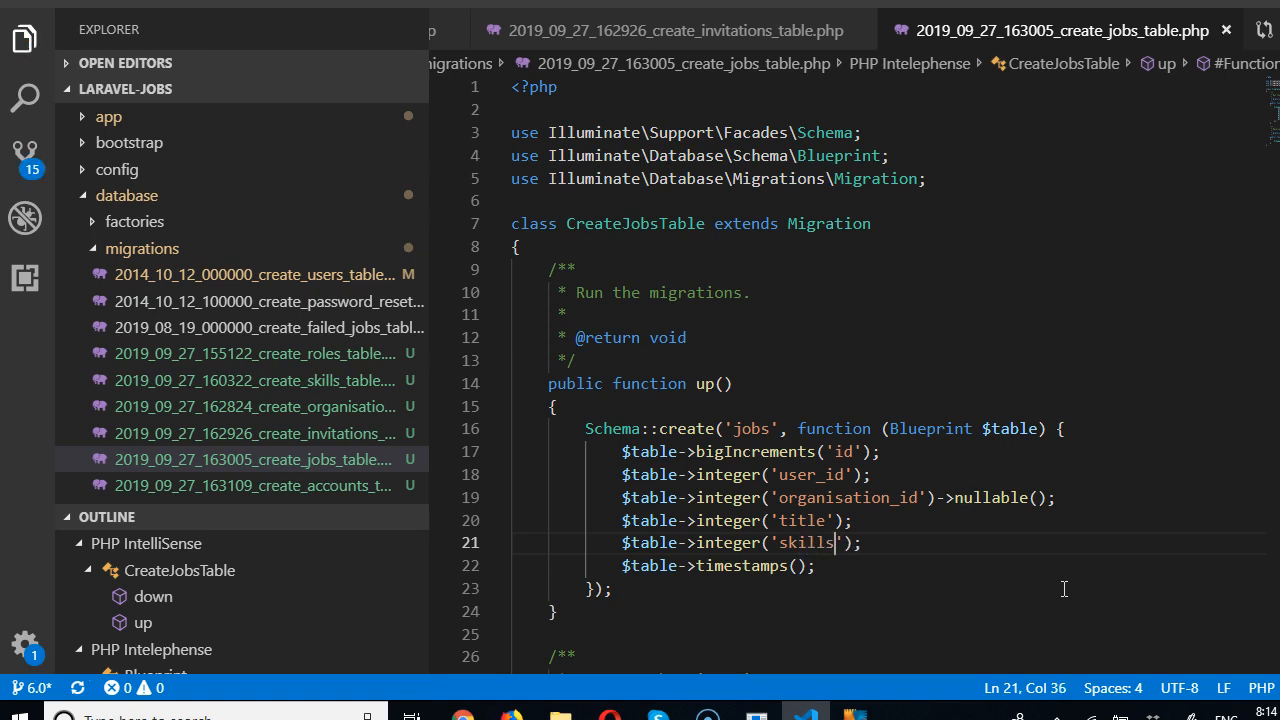
pyautogui.write('_require')
pyautogui.press('enter')
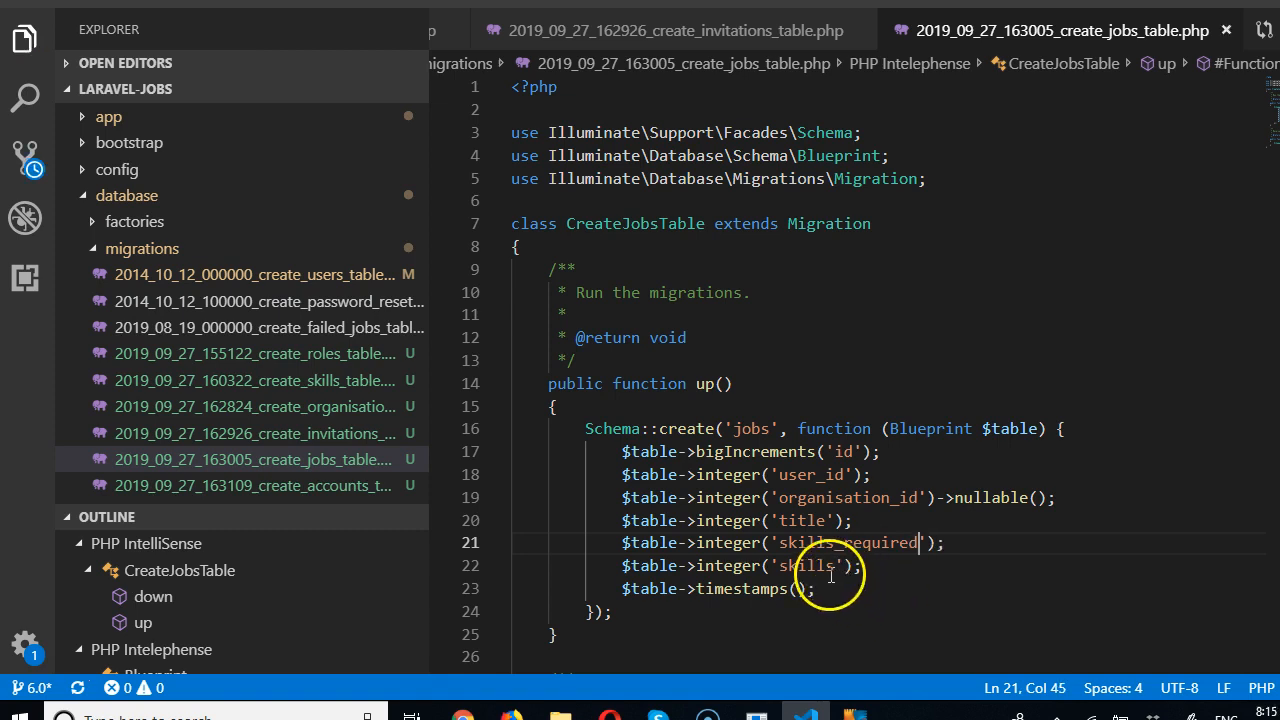
pyautogui.write('description')
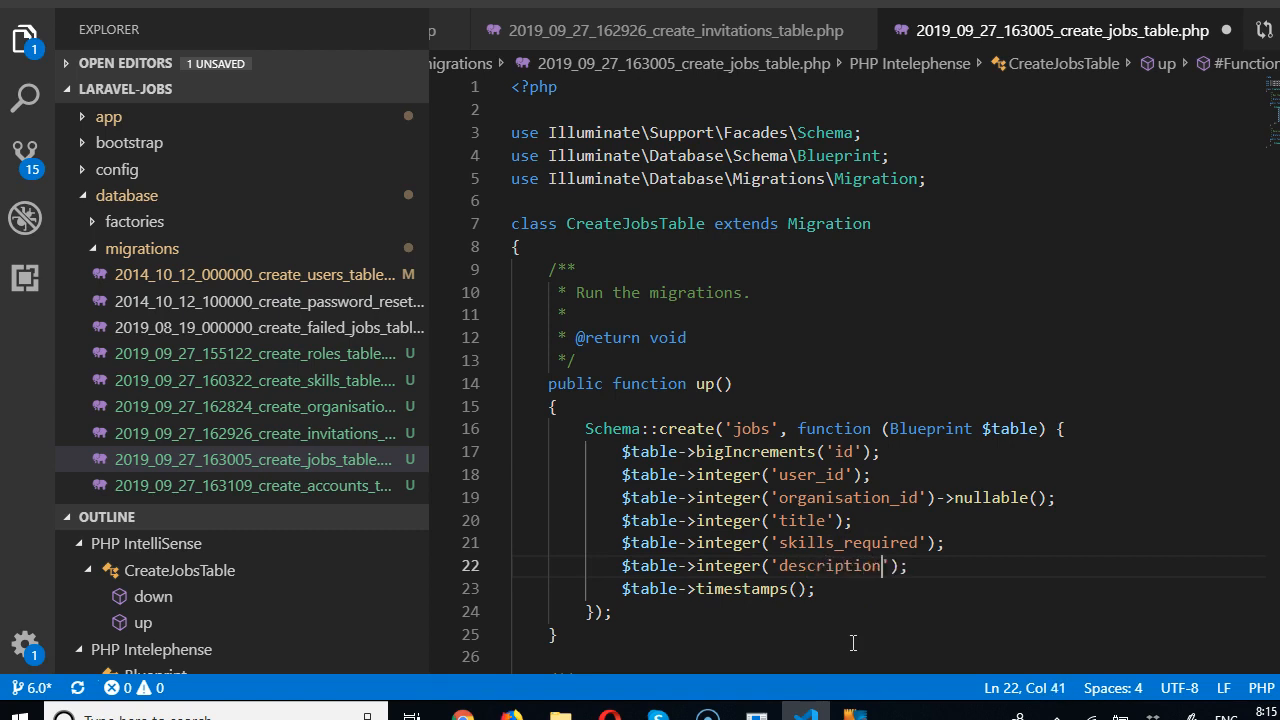
pyautogui.press('ctrl+s')
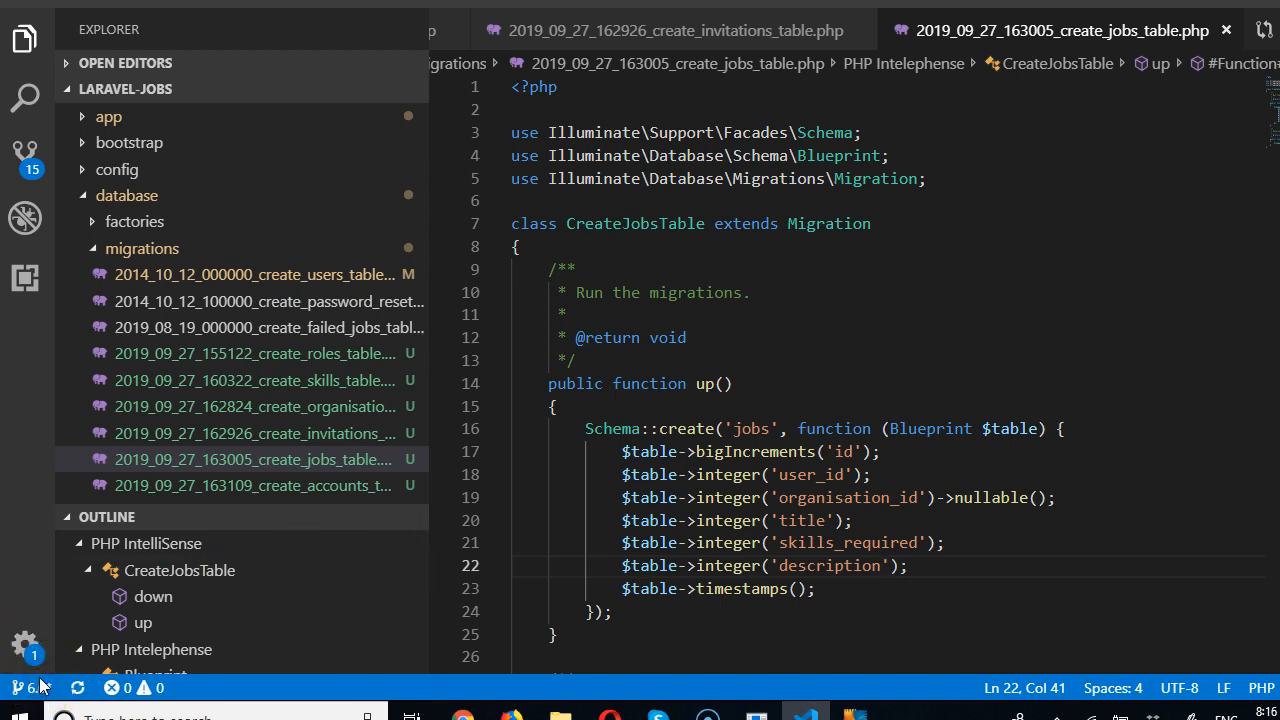
pyautogui.moveTo(972, 540)
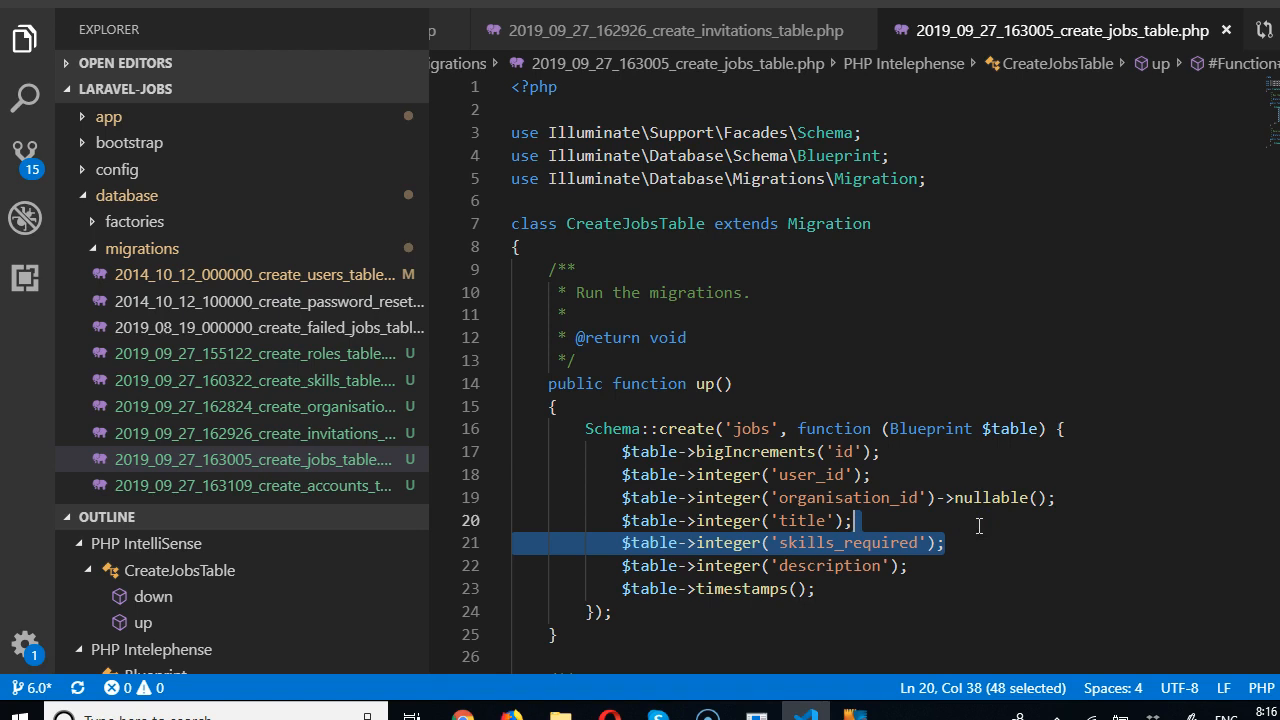
pyautogui.moveTo(970, 536)
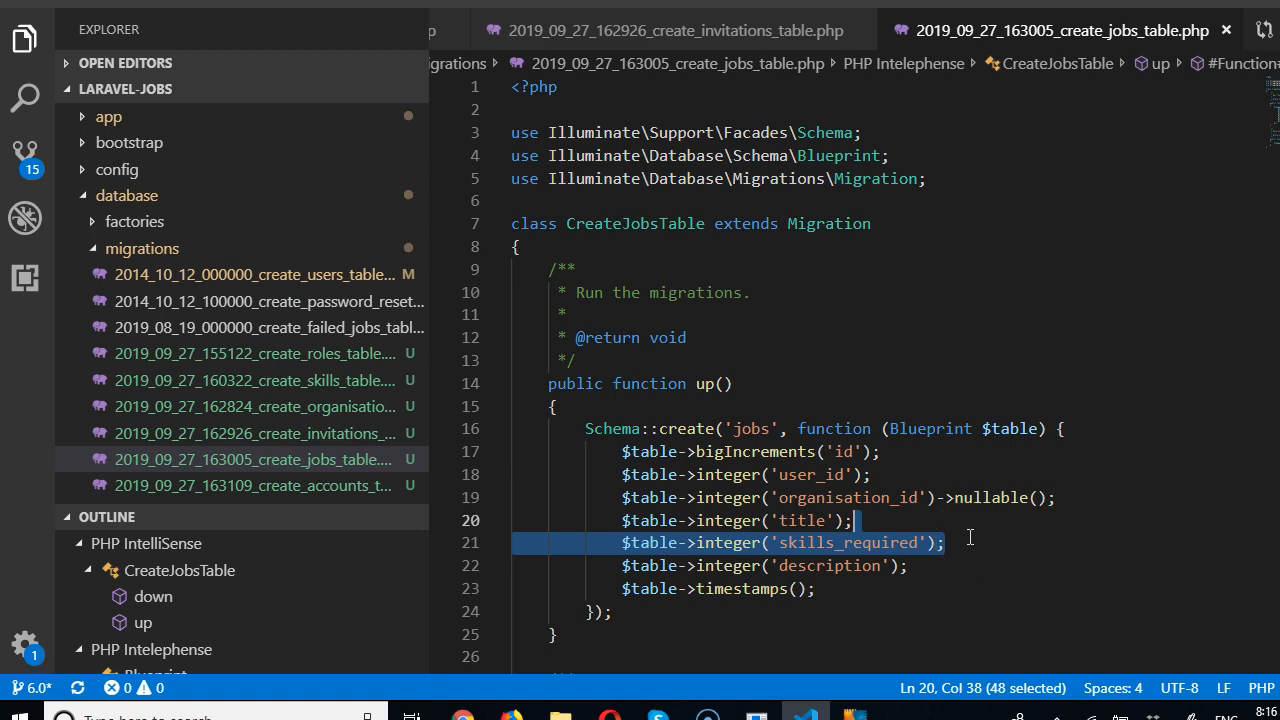
pyautogui.moveTo(948, 544)
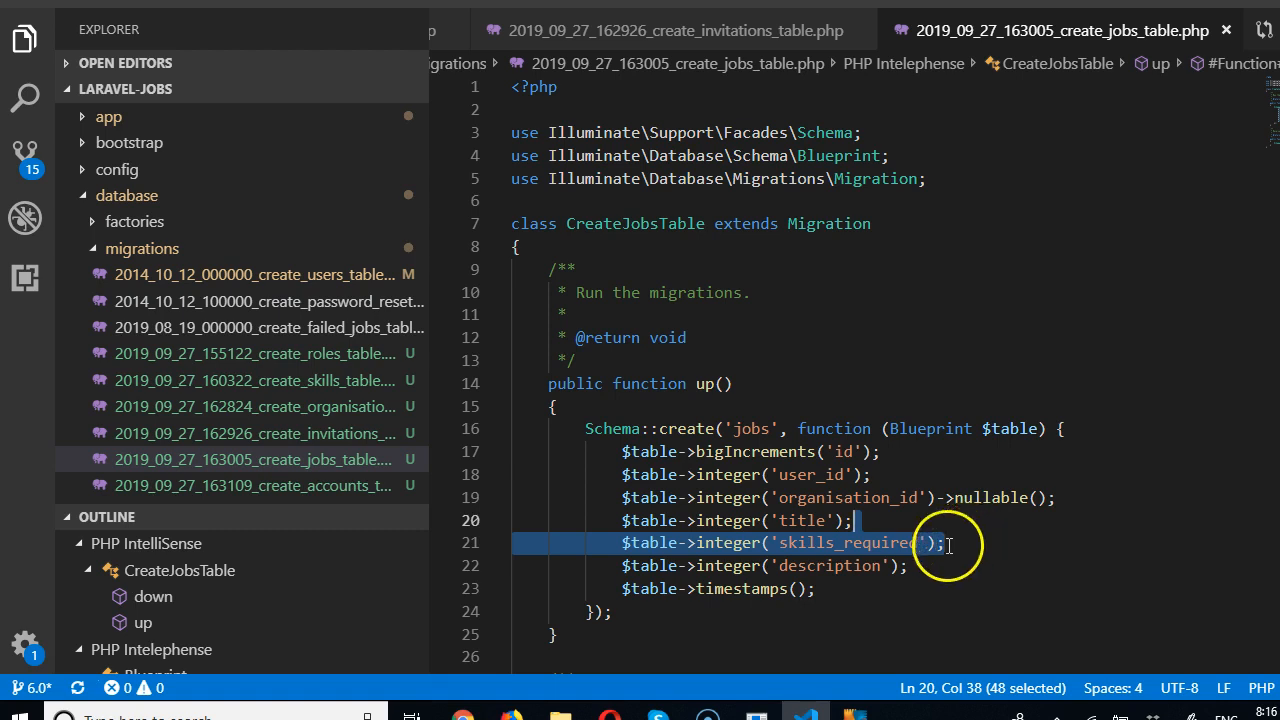
pyautogui.moveTo(896, 556)
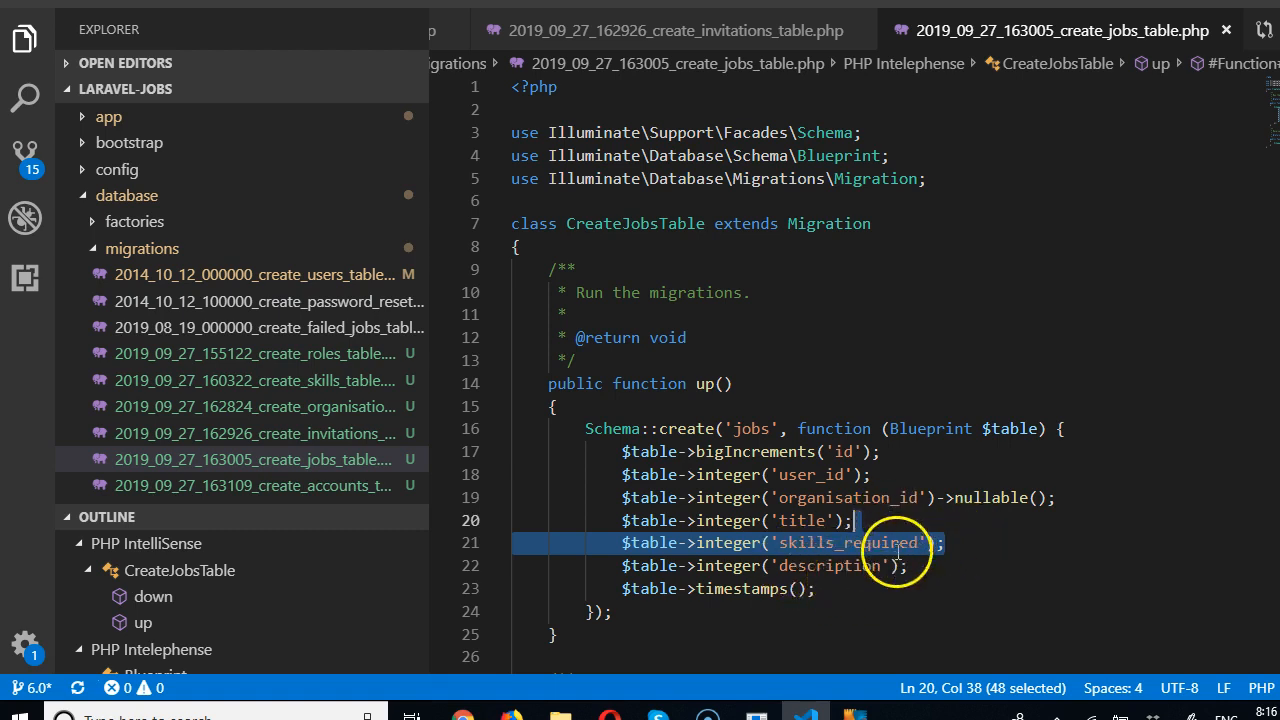
pyautogui.click(904, 564)
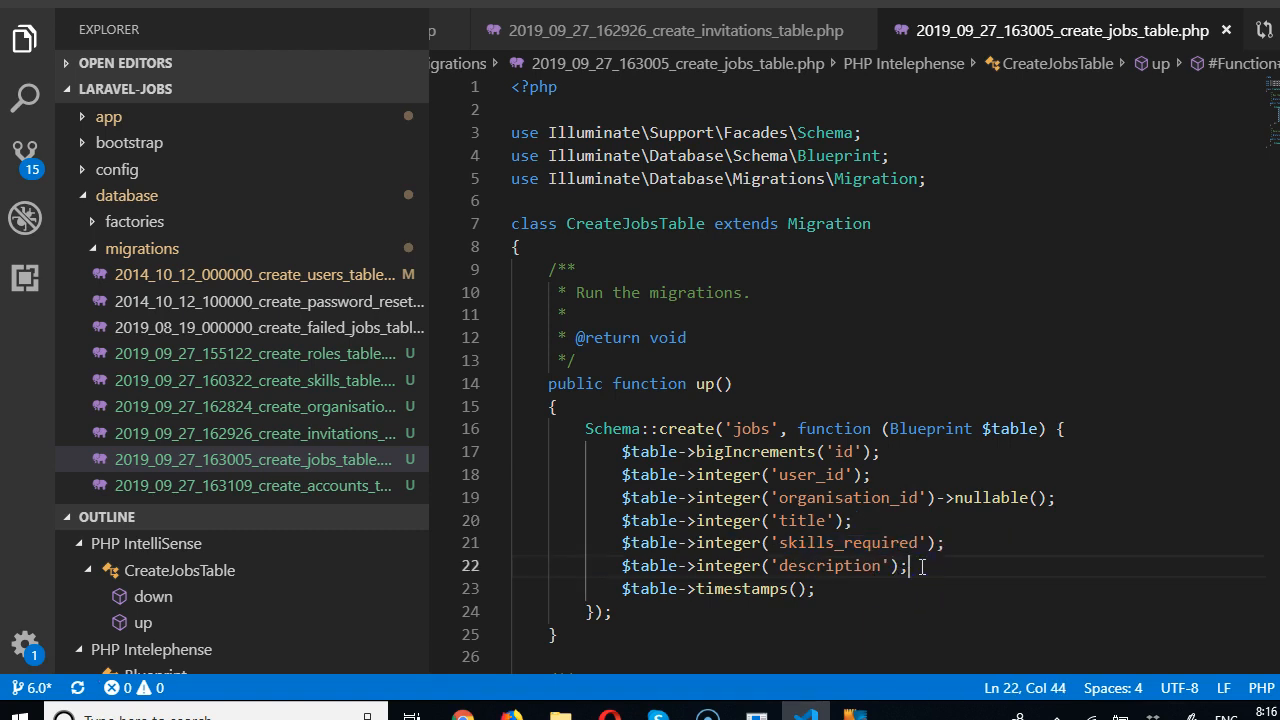
# Add a $table->string('status')->nullable() line to the jobs migration
pyautogui.write('$table->')
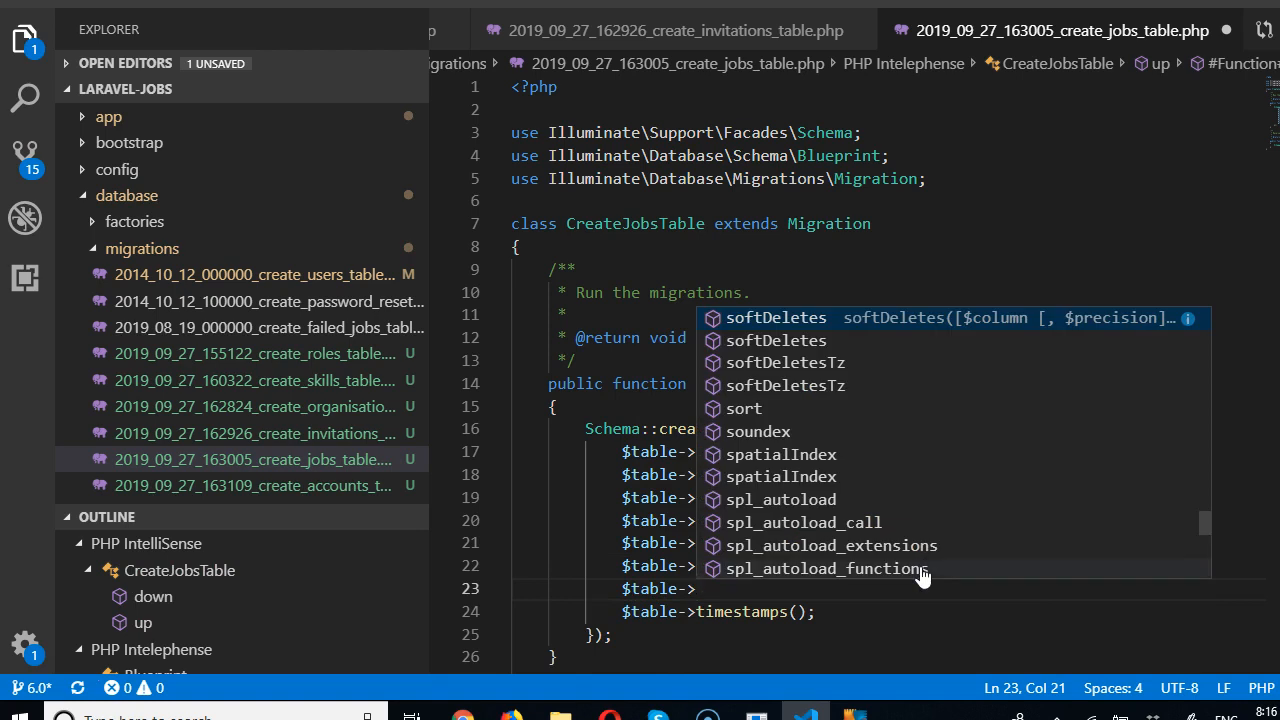
pyautogui.write('s')
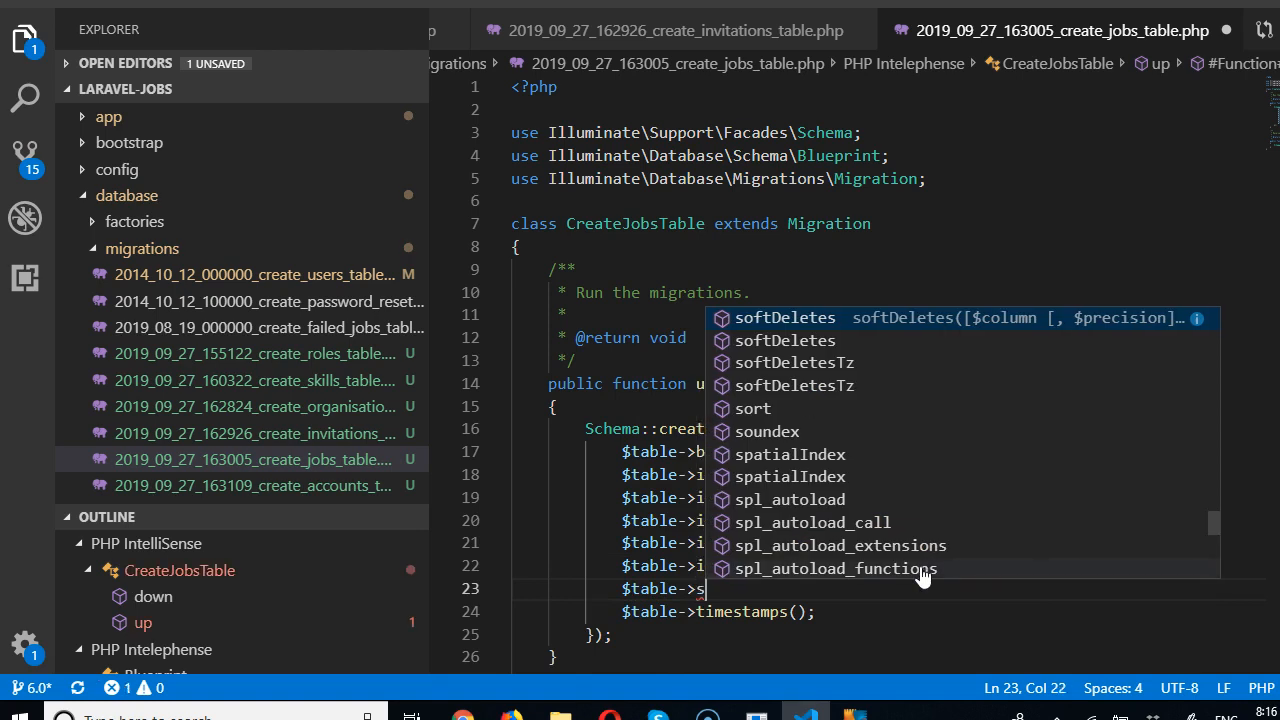
pyautogui.write("tring('status")
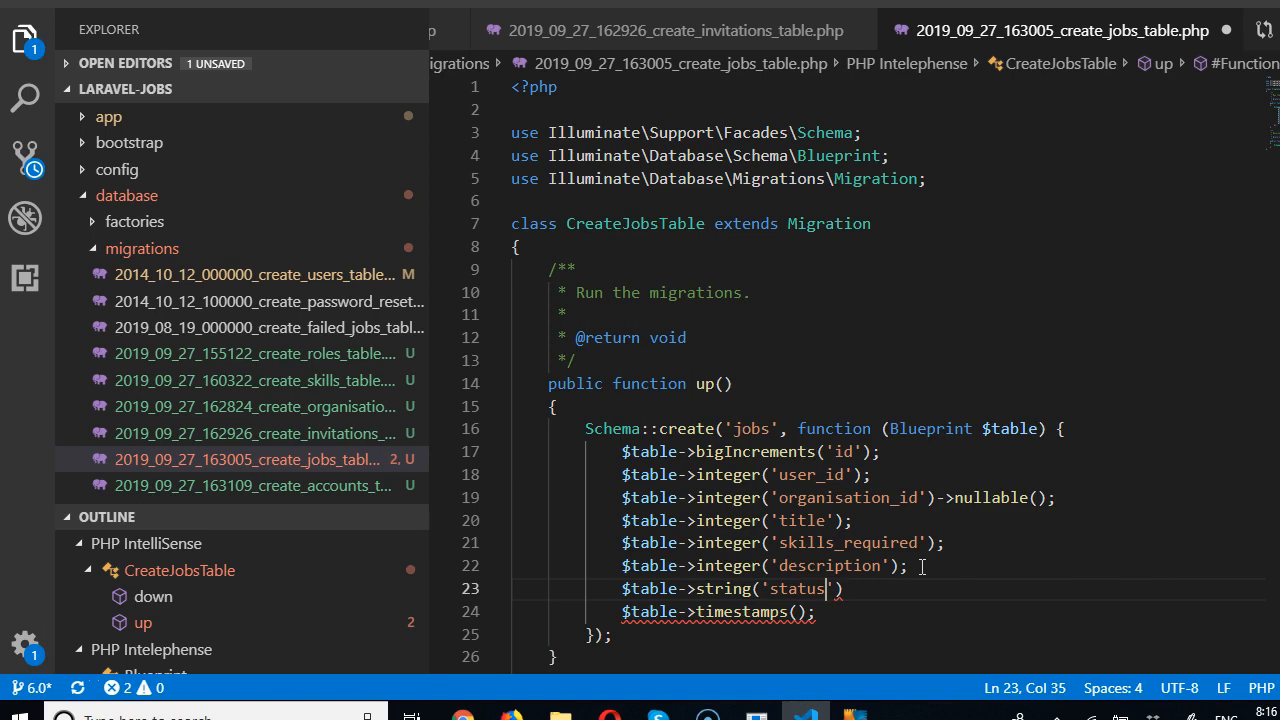
pyautogui.write('->nullable(')
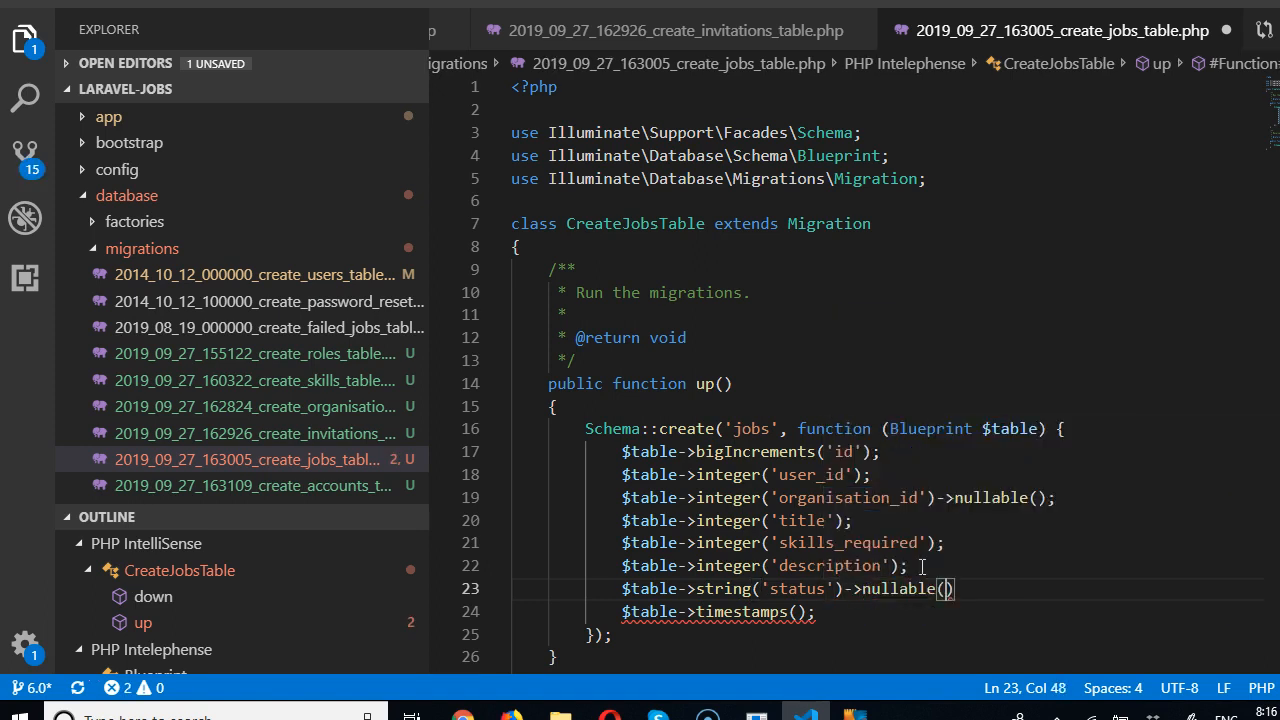
pyautogui.write("'")
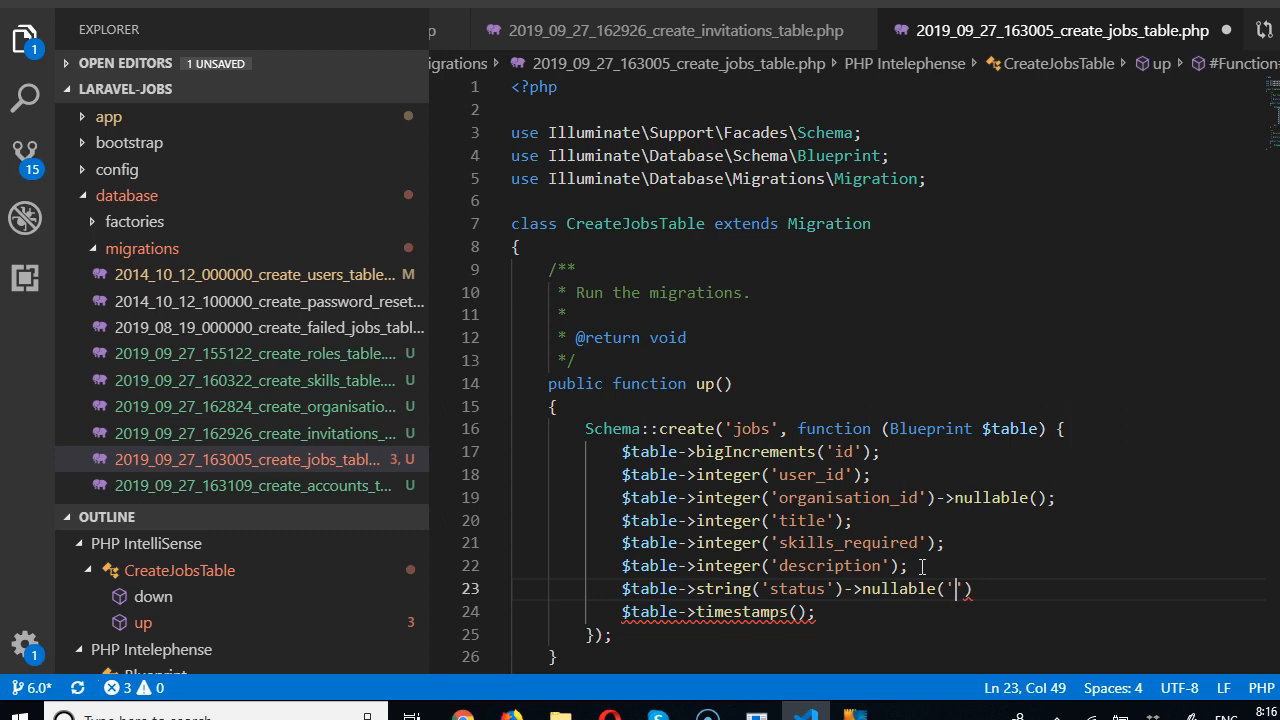
pyautogui.write("'")
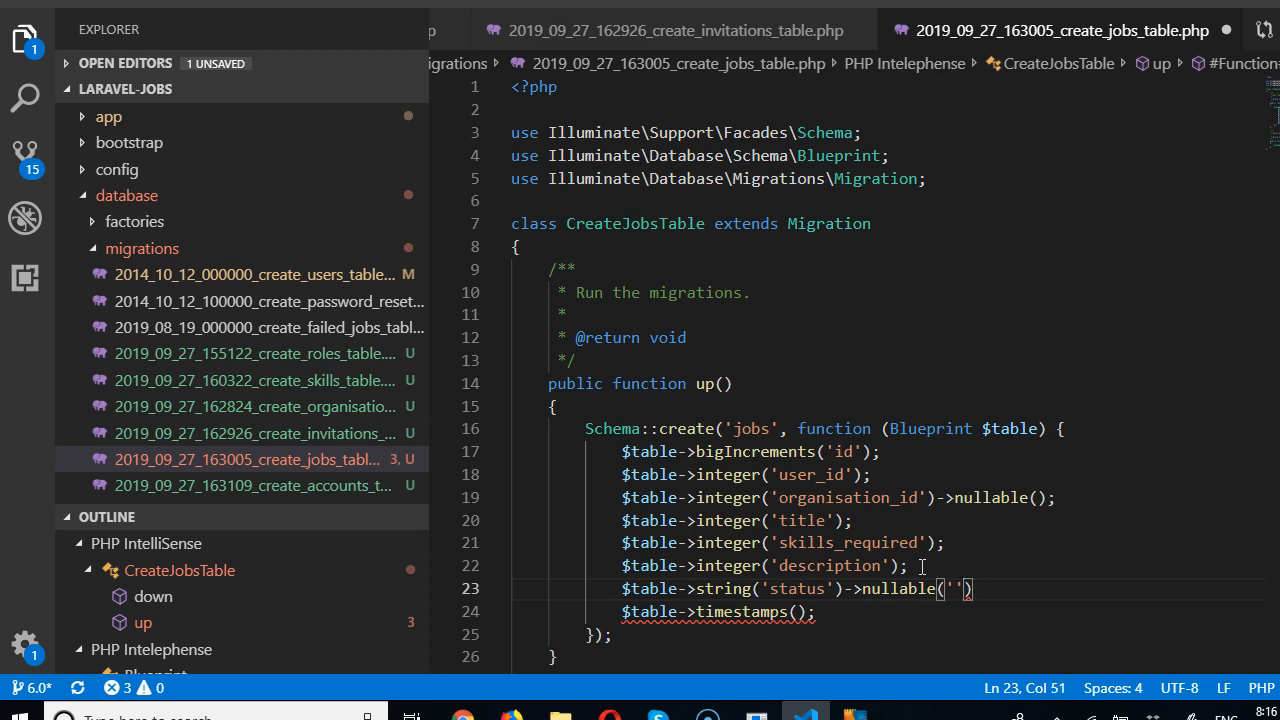
pyautogui.press('Backspace')
pyautogui.write(';')
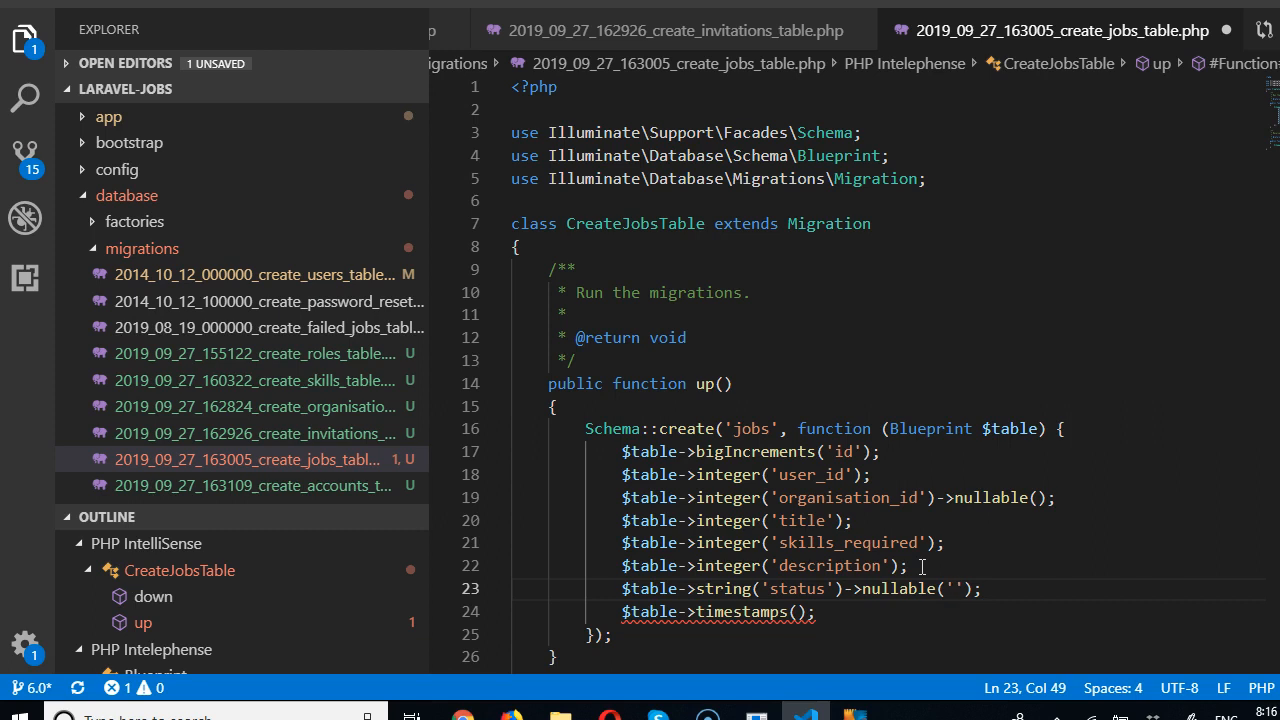
pyautogui.press('Backspace')
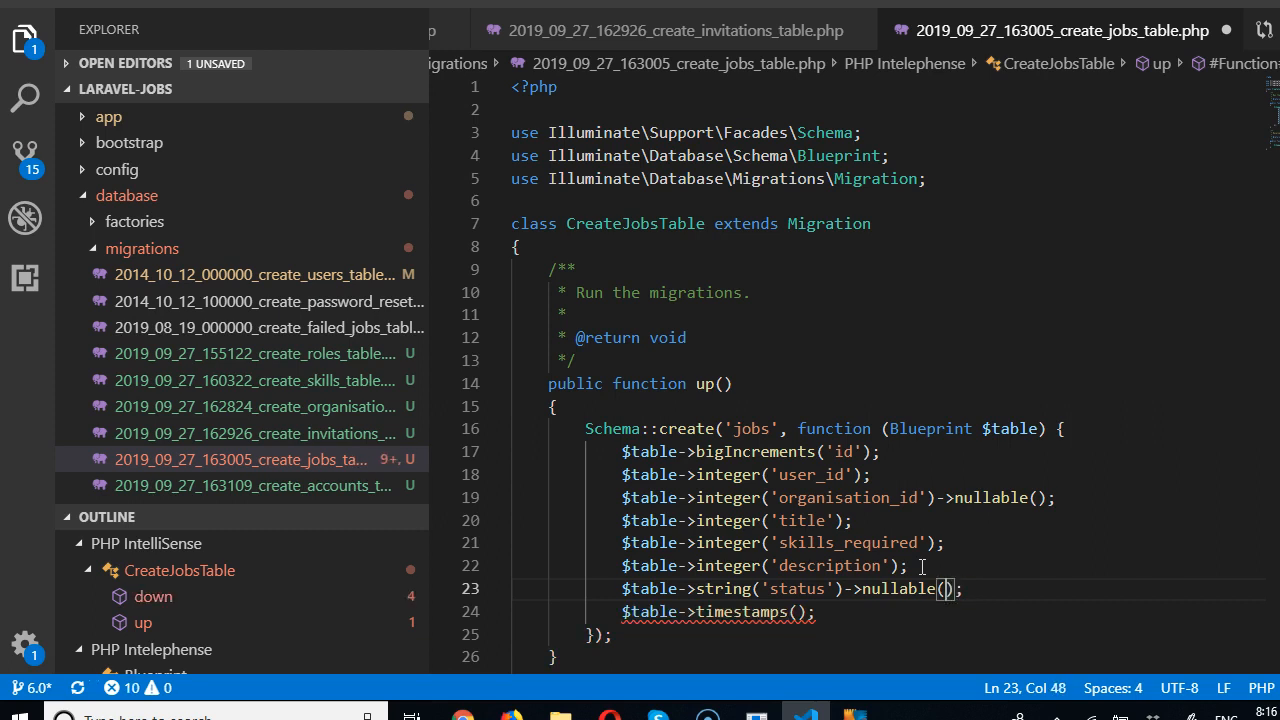
# Give status ->default('open') with a //closed comment noting the alternative value
pyautogui.write('->default(')
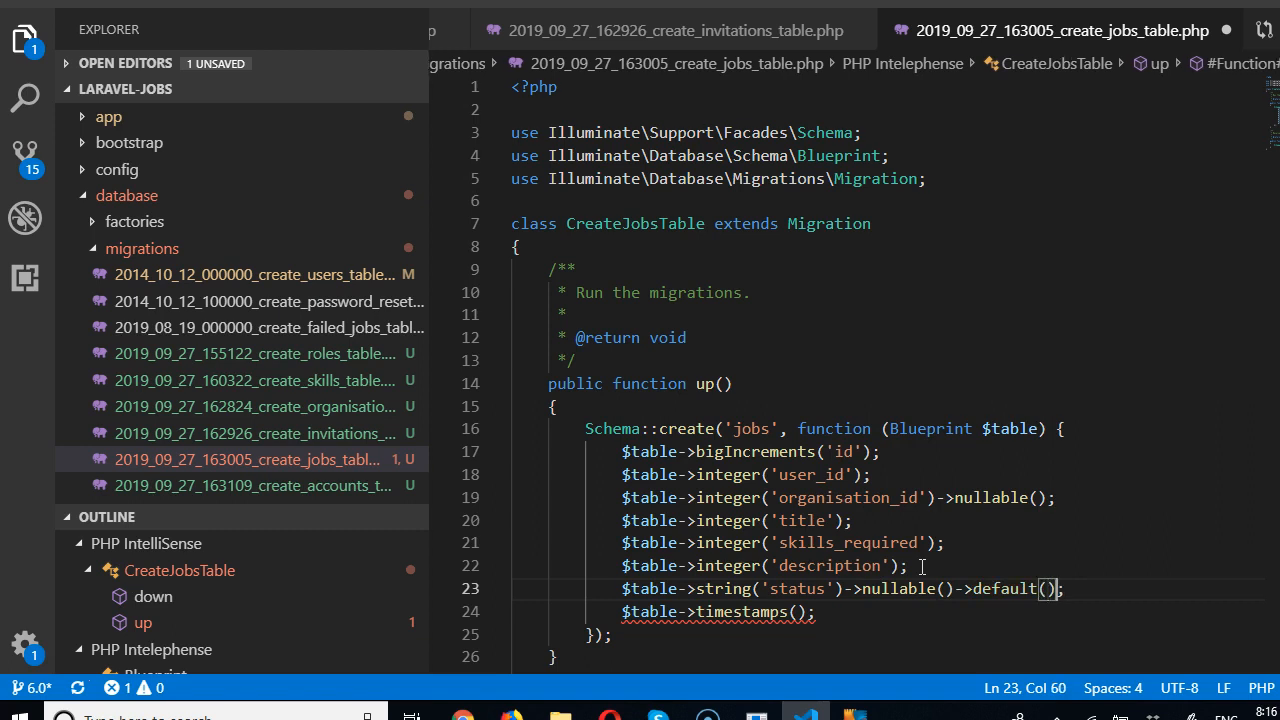
pyautogui.write("ope'")
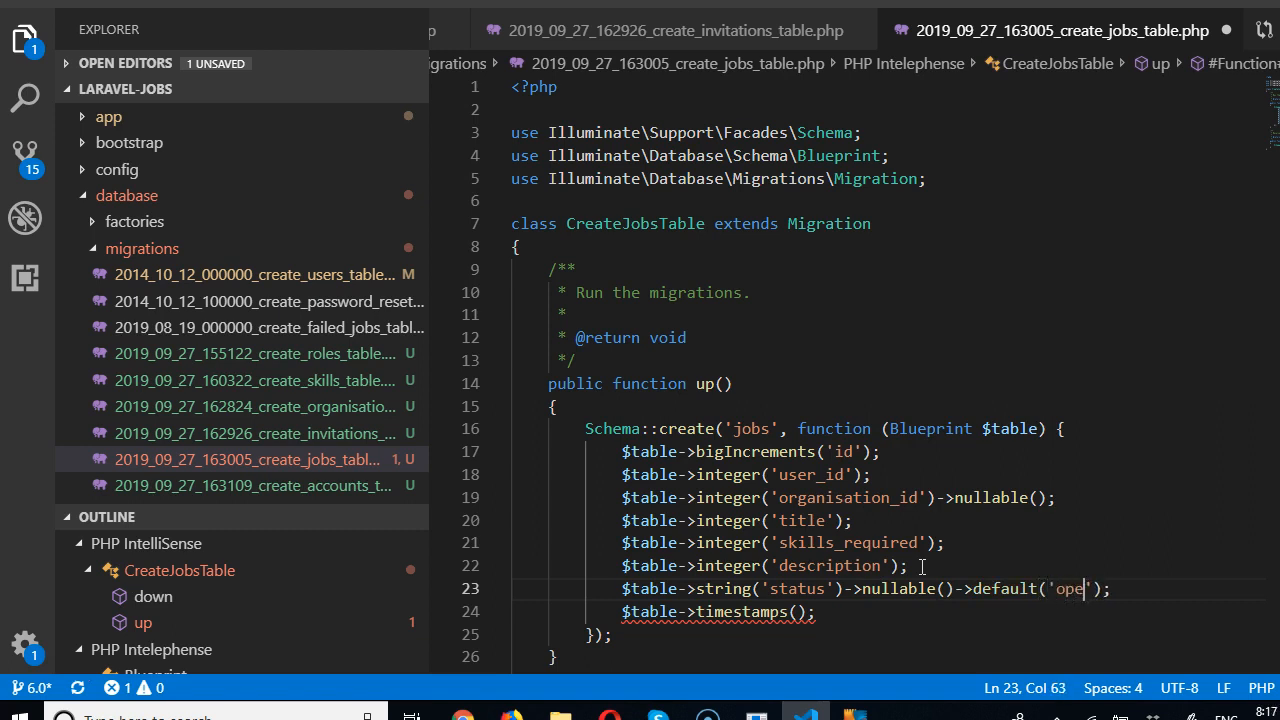
pyautogui.write('n')
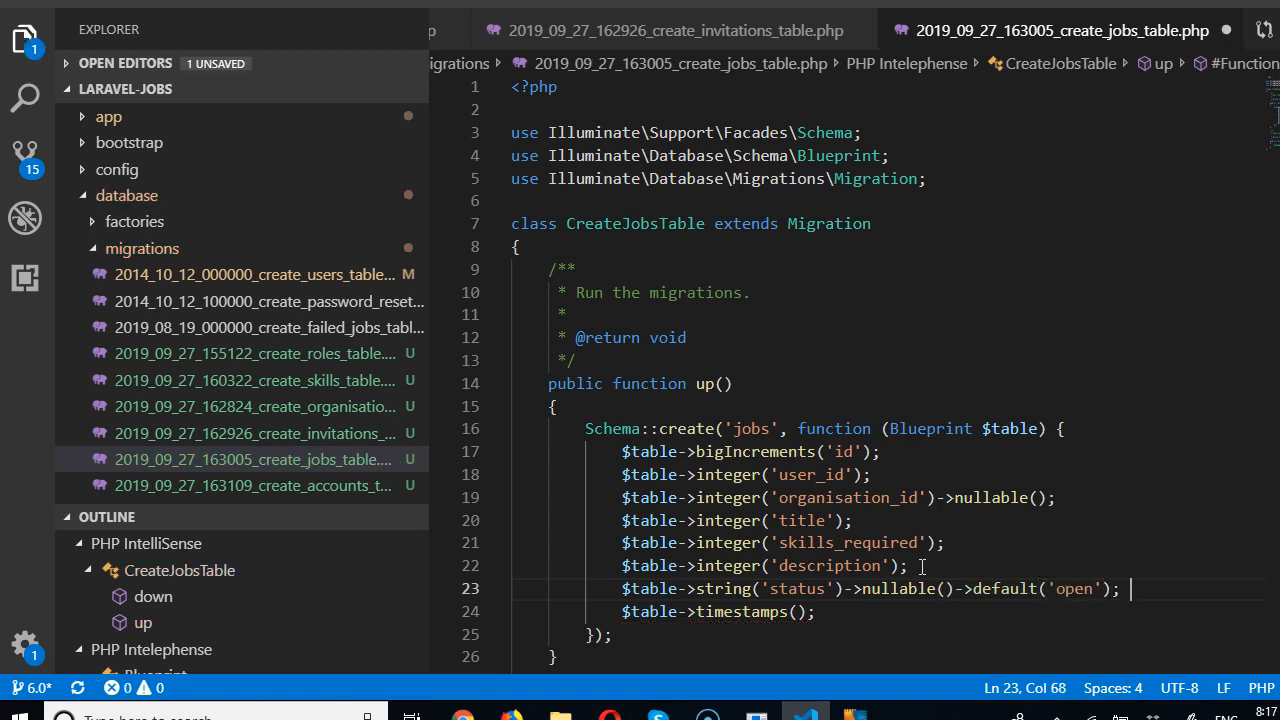
pyautogui.write('//closed')
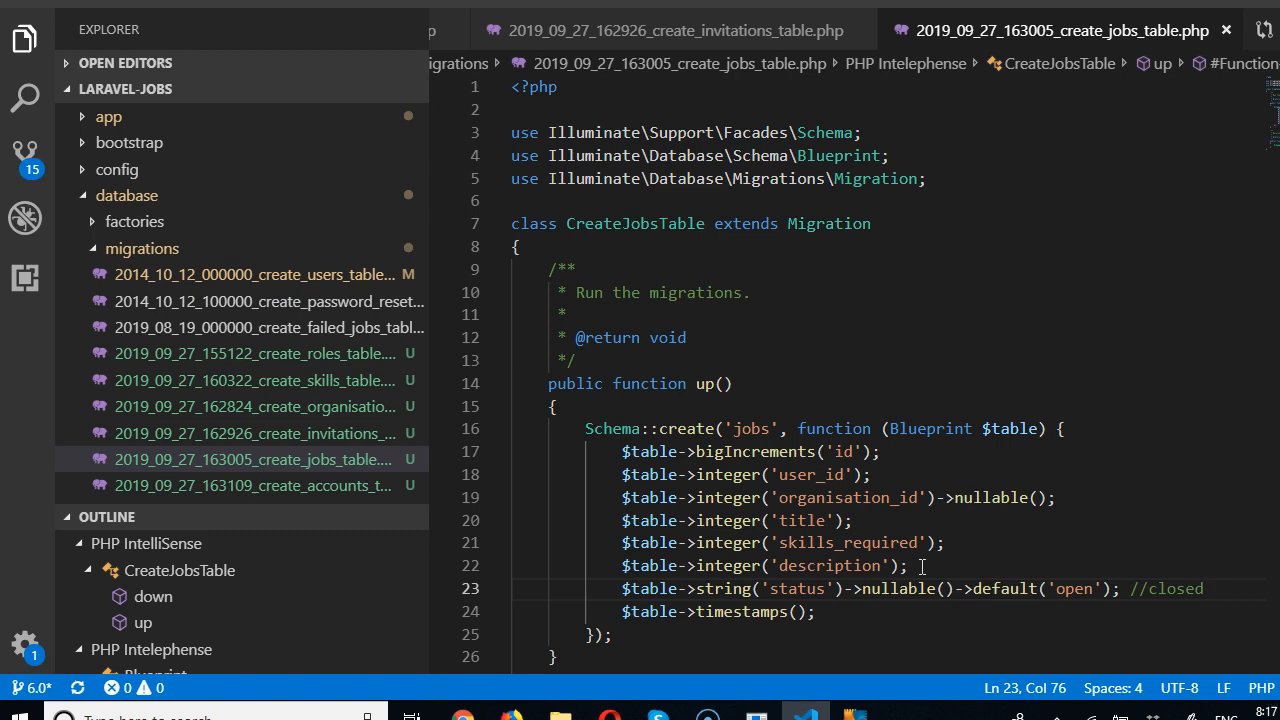
pyautogui.click(904, 564)
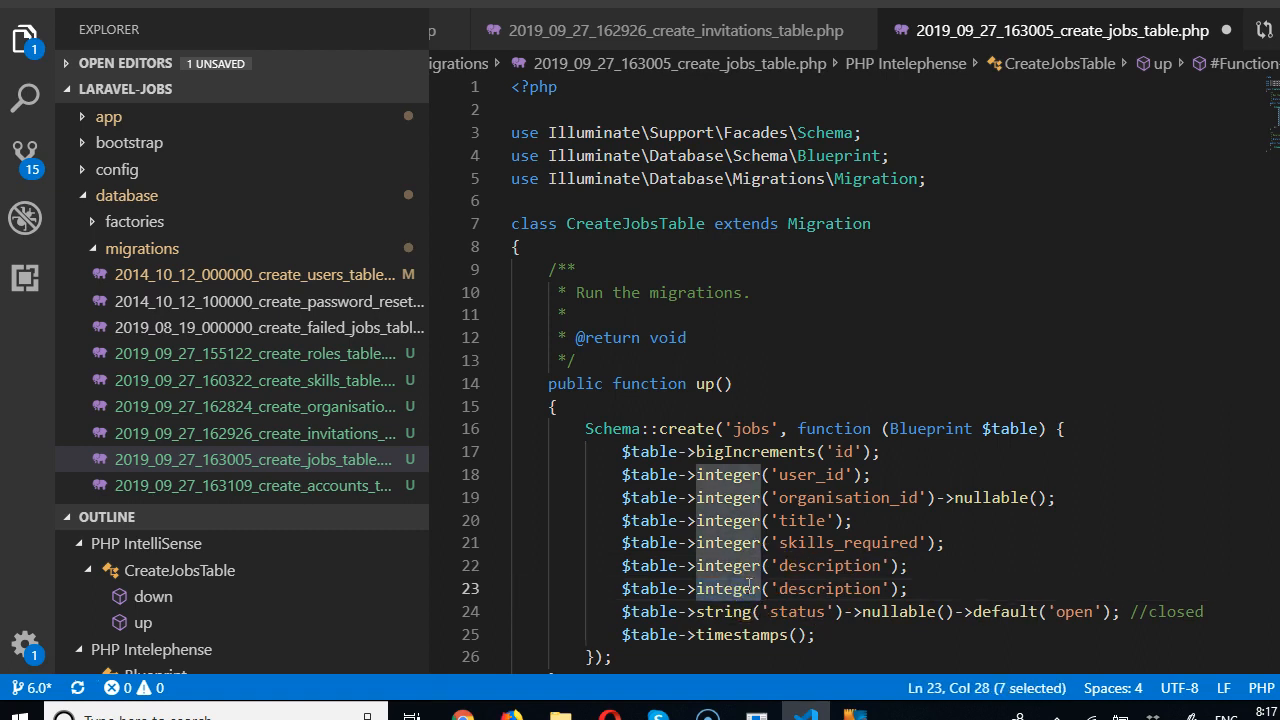
# Turn a duplicated description line into a string work_type column with an empty default
pyautogui.write('string')
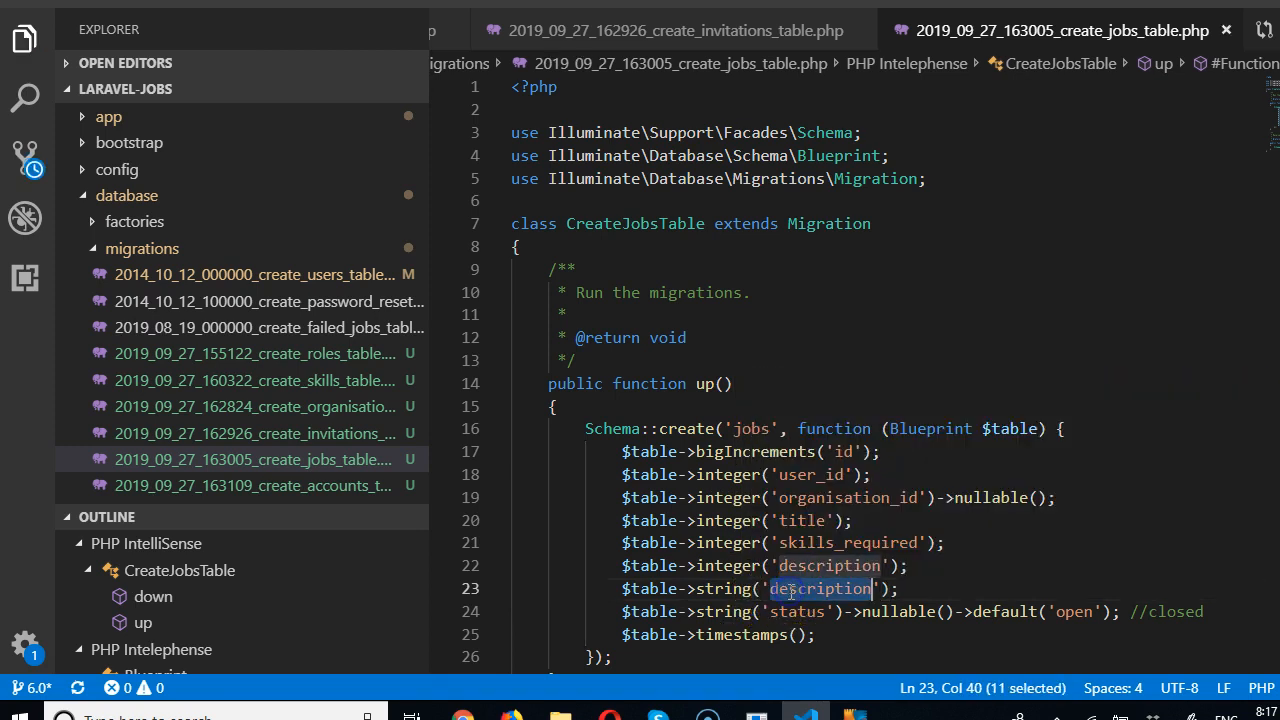
pyautogui.write('job')
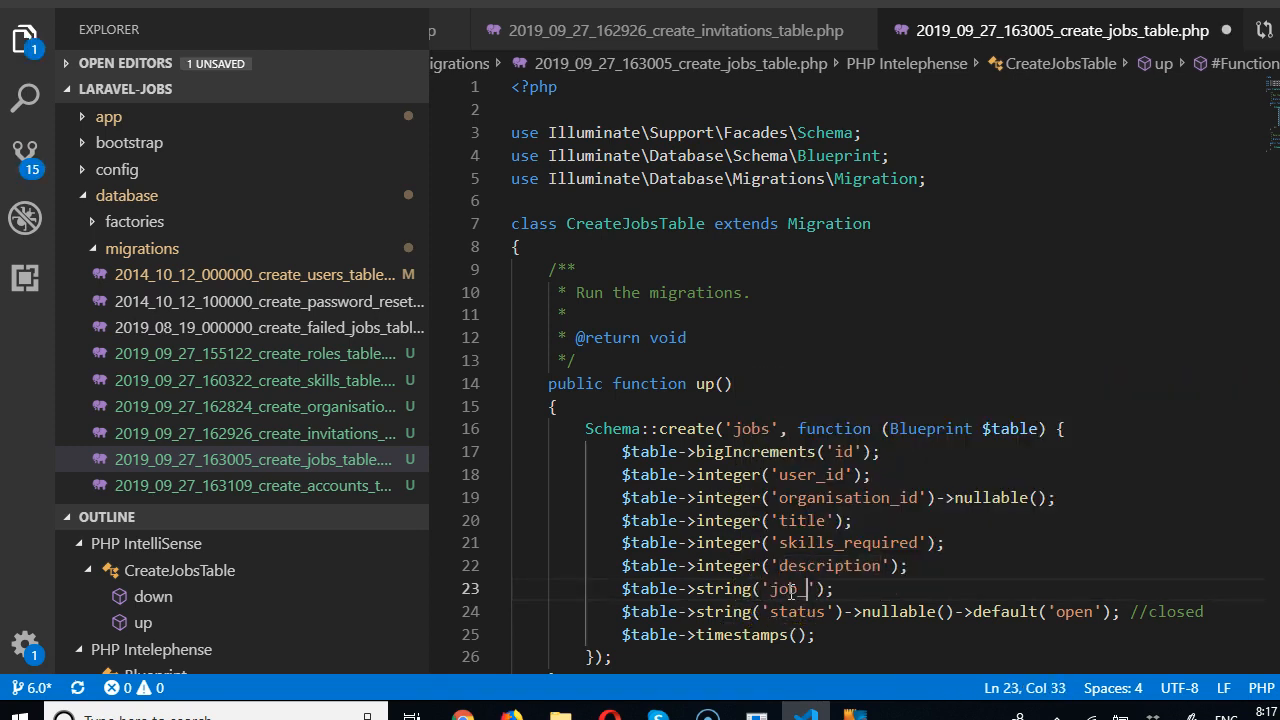
pyautogui.write('_type')
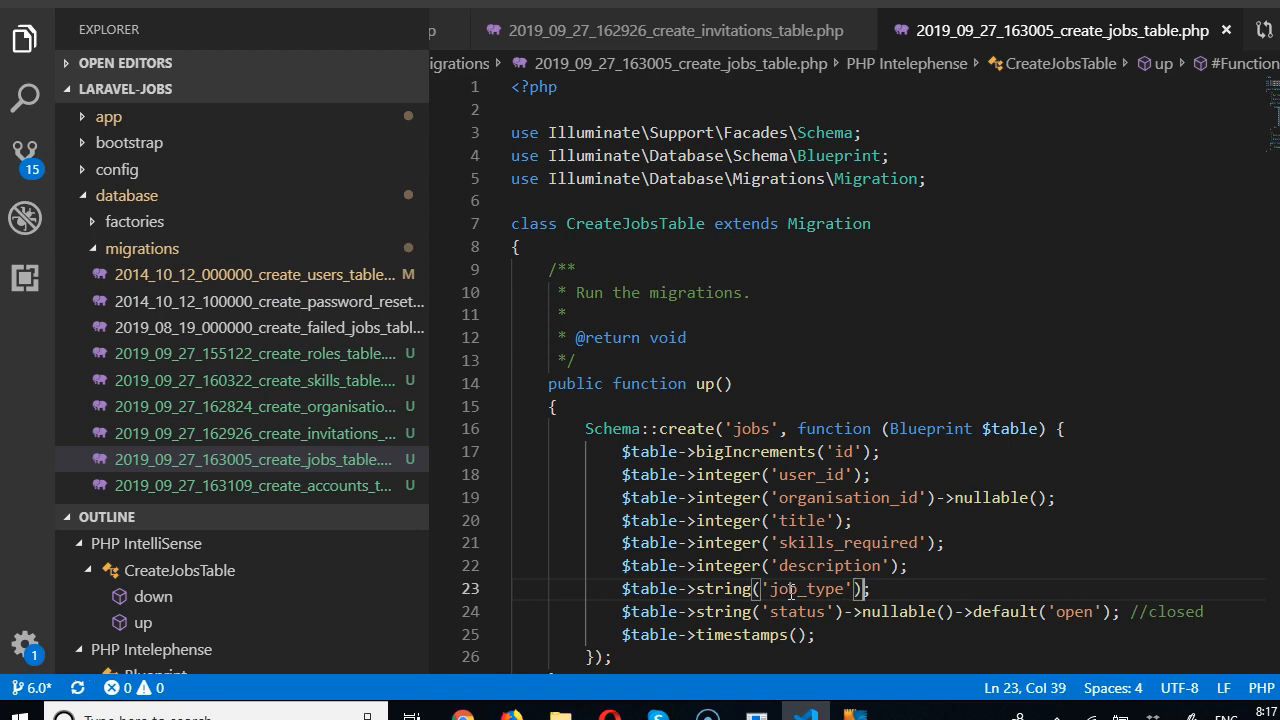
pyautogui.press('BackSpace')
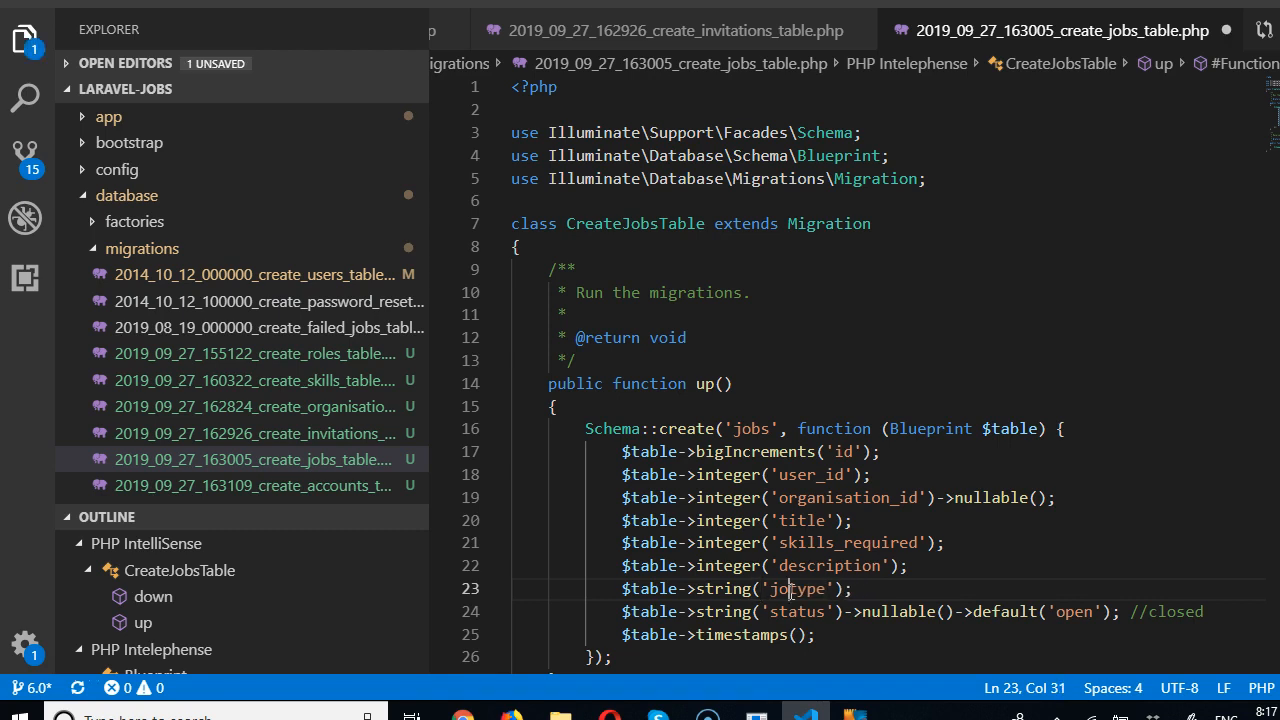
pyautogui.click(908, 564)
pyautogui.write('->default(')
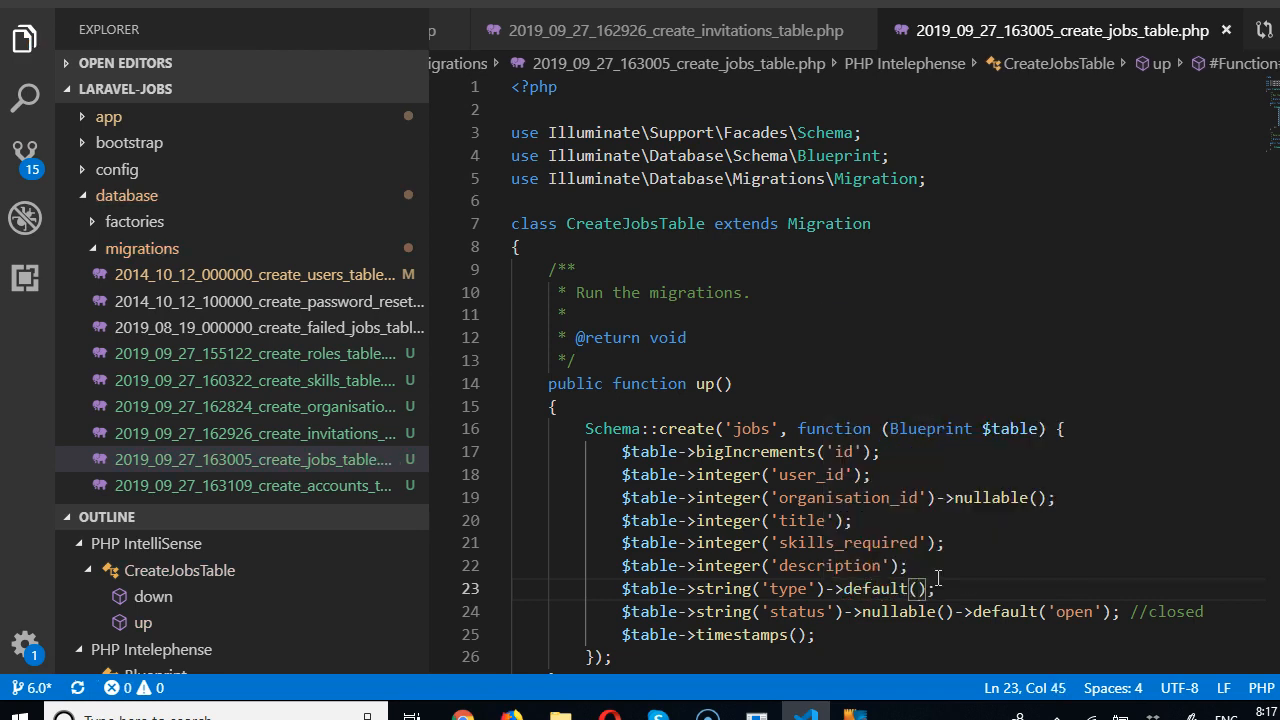
pyautogui.write("''")
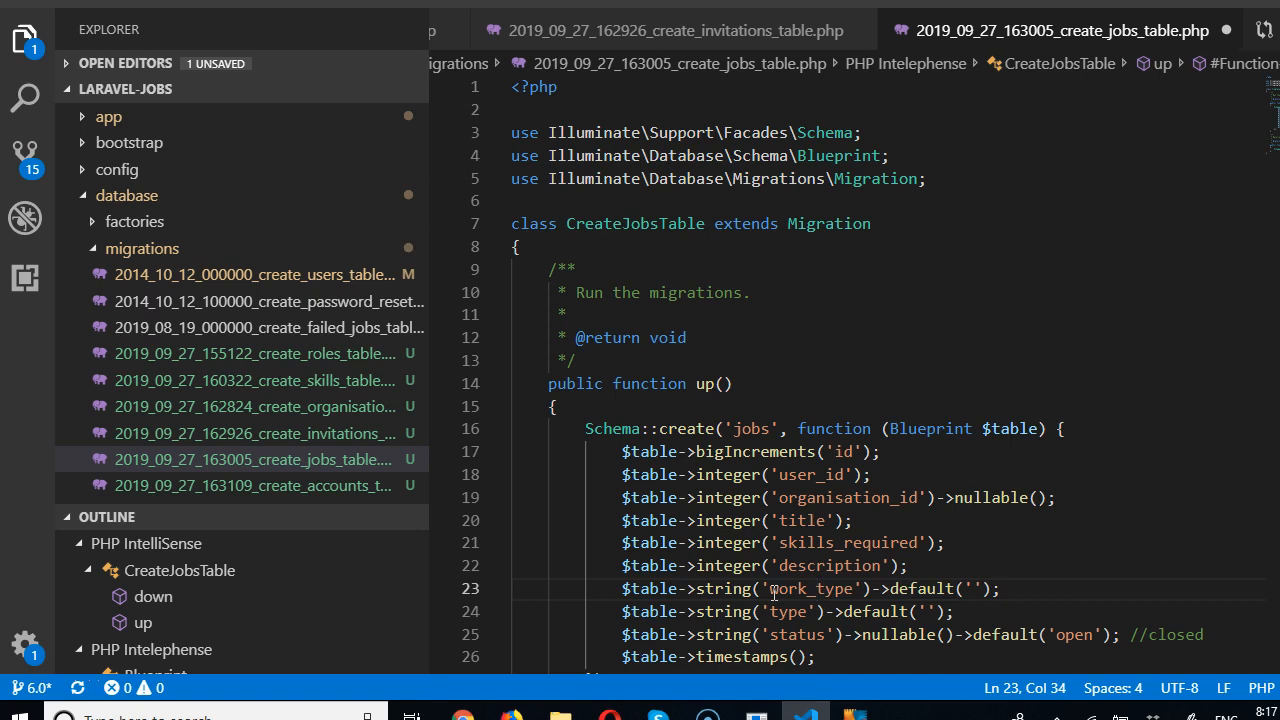
pyautogui.moveTo(1004, 634)
pyautogui.write('on_si')
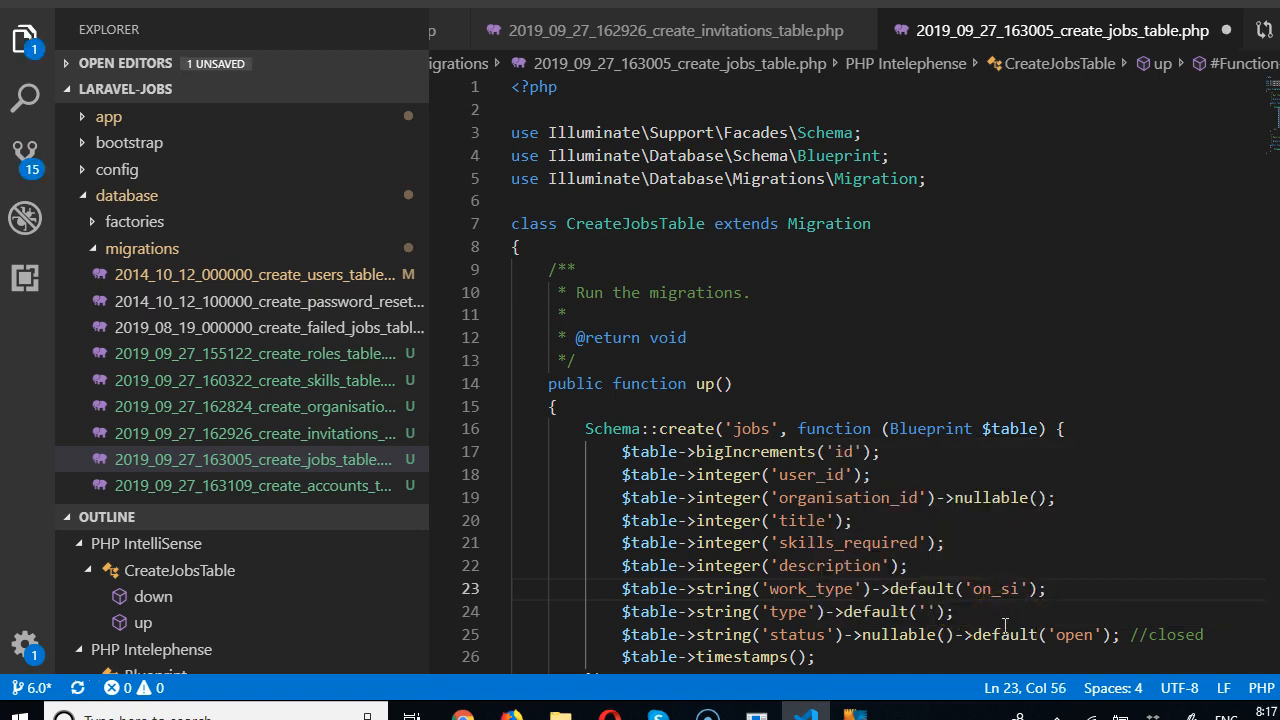
# Set work_type default to 'on site' with //remote //both comments, and save
pyautogui.write('te')
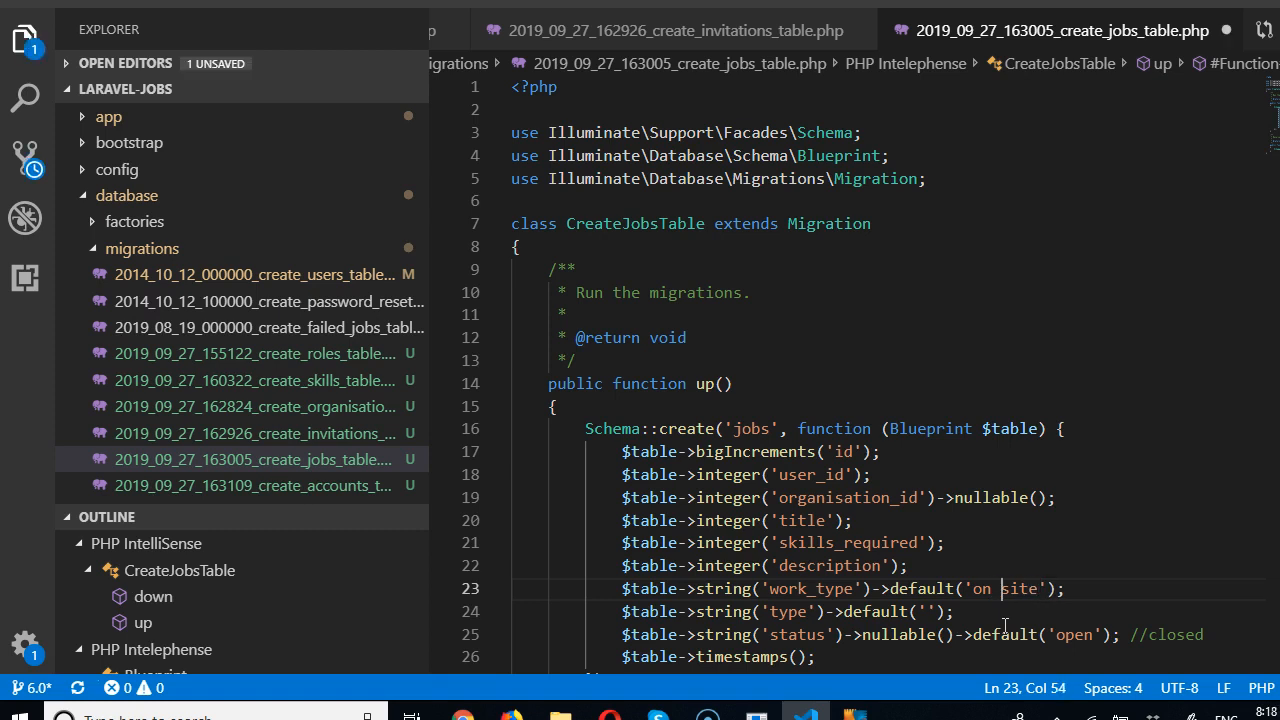
pyautogui.write('site')
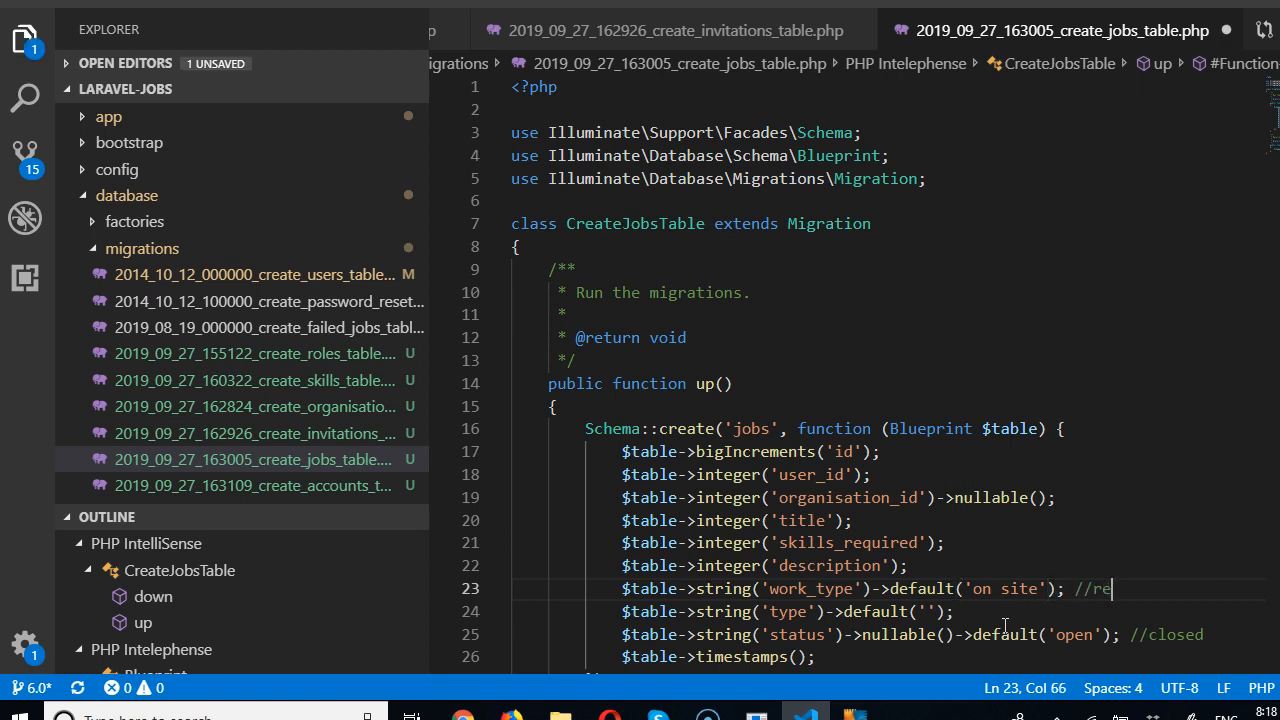
pyautogui.write('mote')
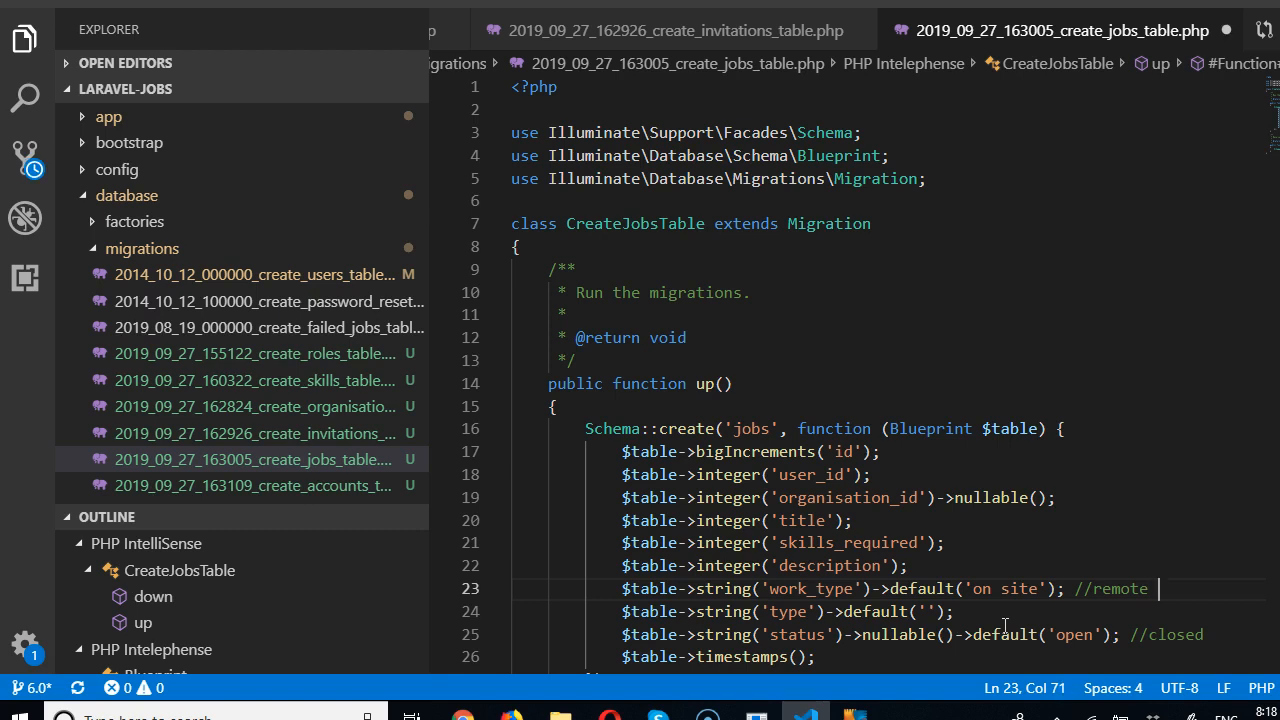
pyautogui.write('/h')
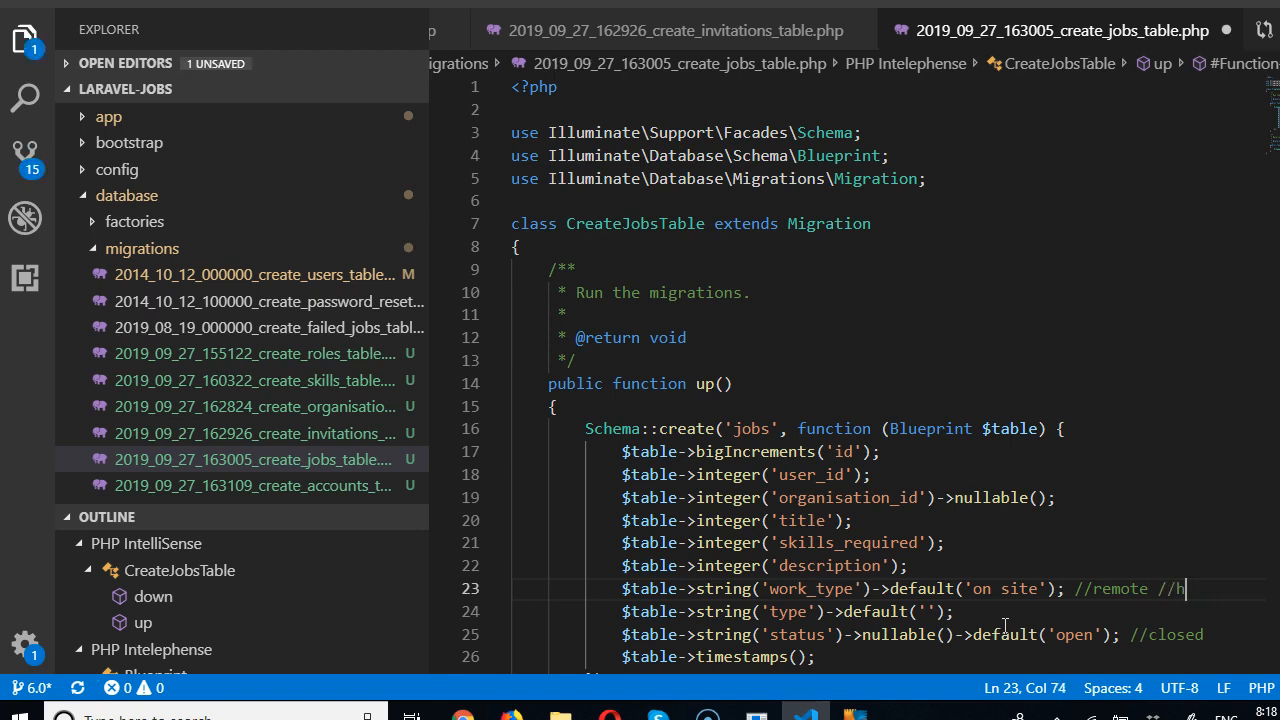
pyautogui.write('oth')
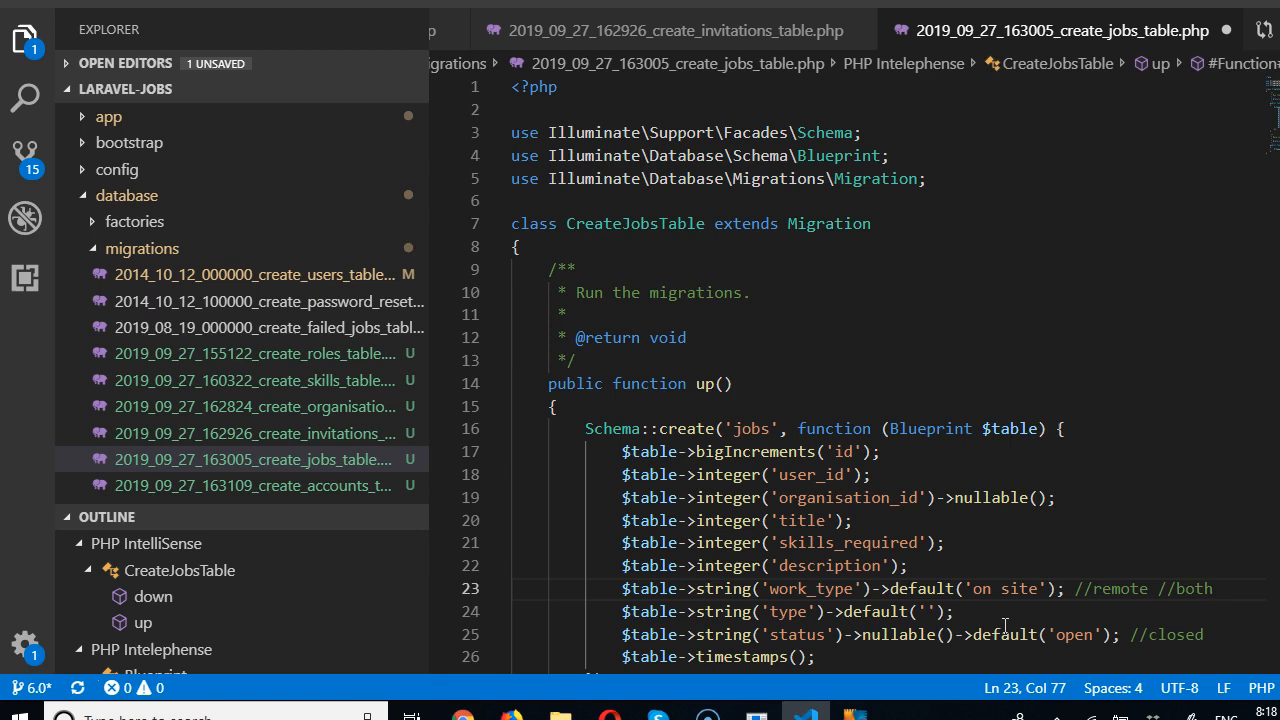
pyautogui.press('ctrl+s')
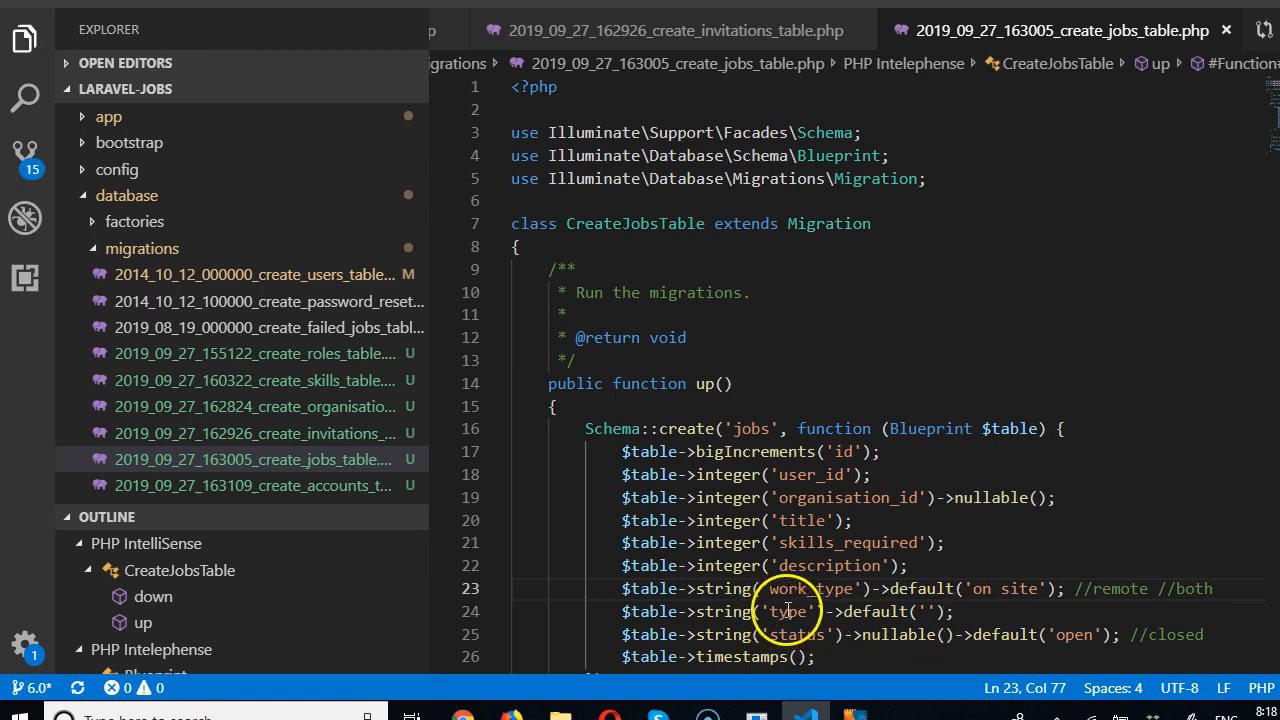
# Give the type column default 'full time' with a comment listing part time, contract
pyautogui.click(920, 612)
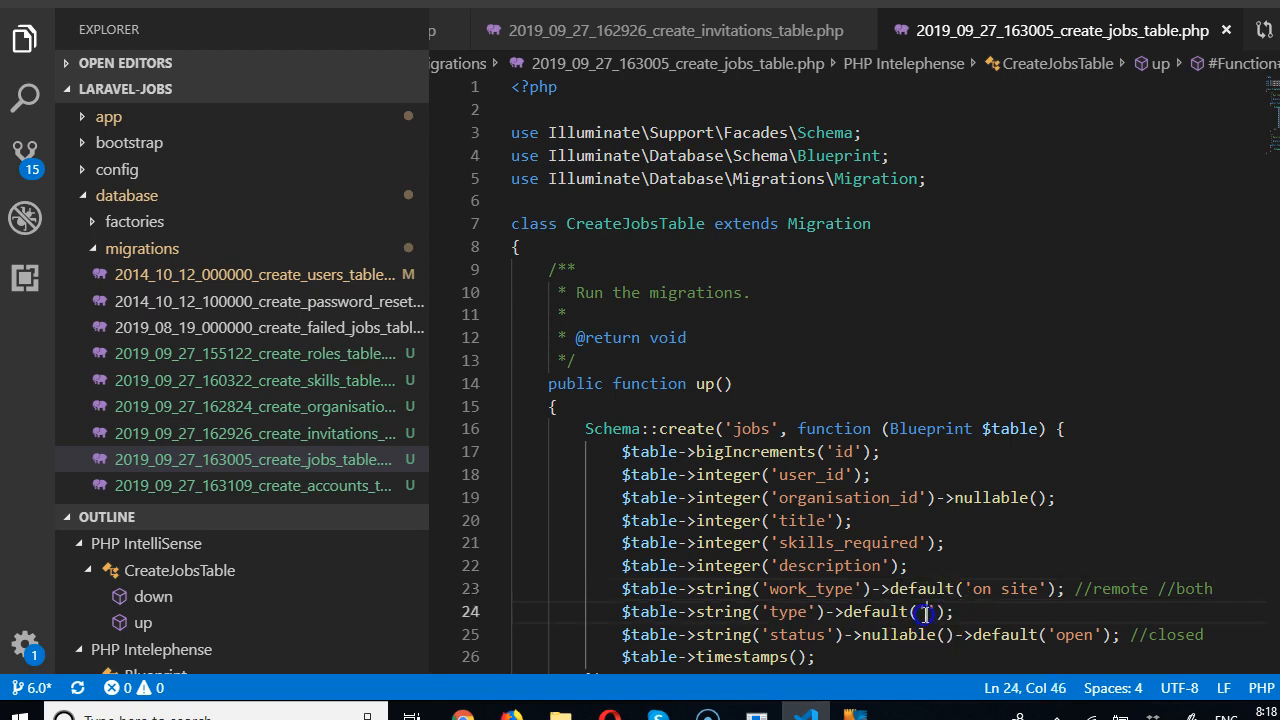
pyautogui.write('fullt')
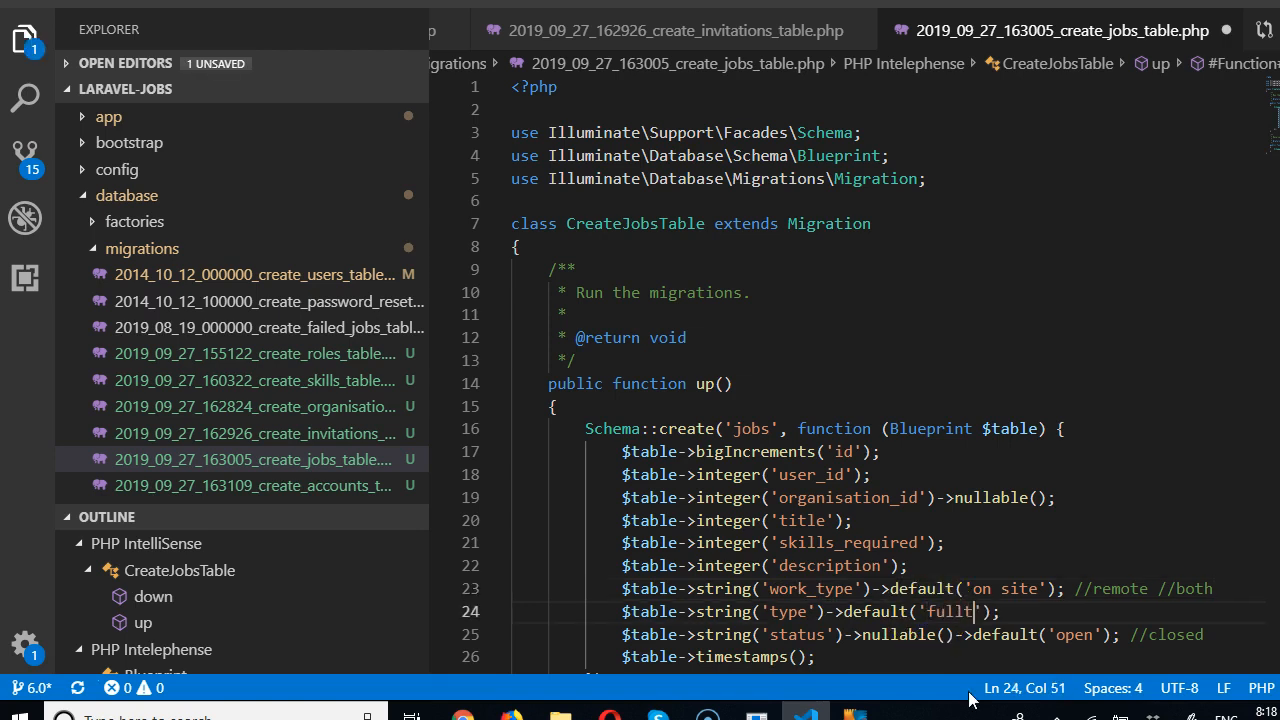
pyautogui.press('Backspace')
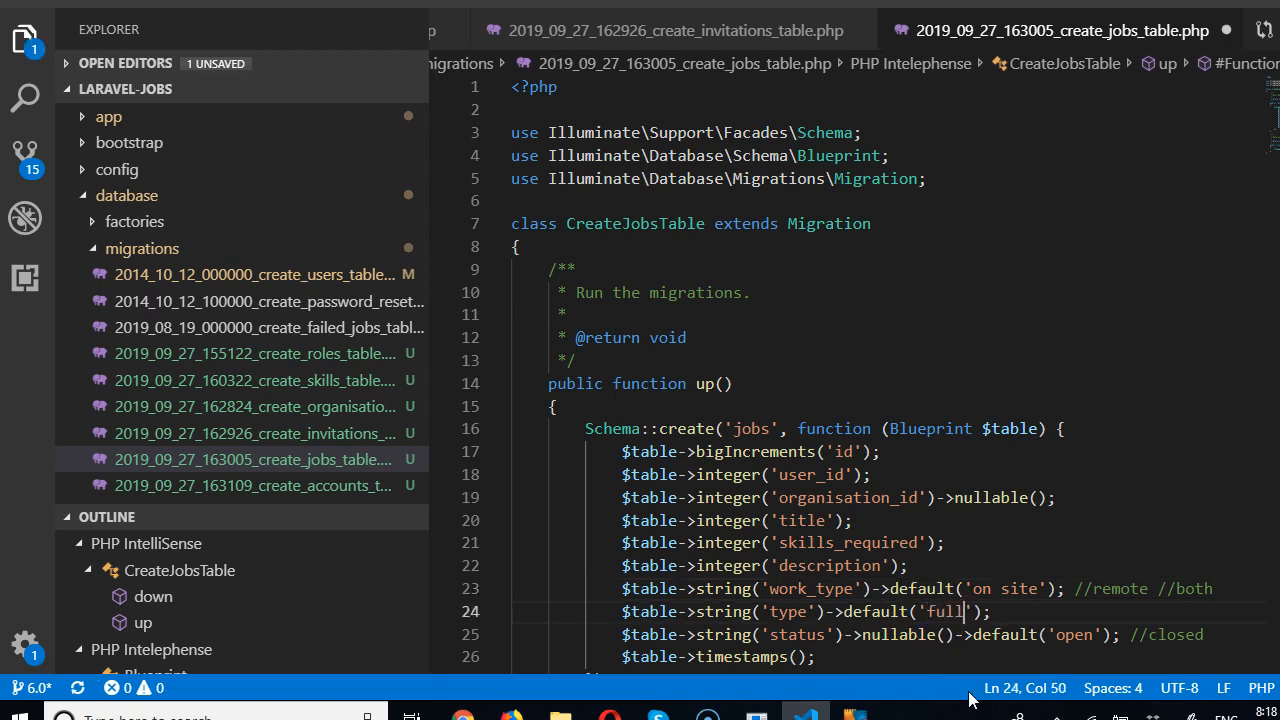
pyautogui.write('time')
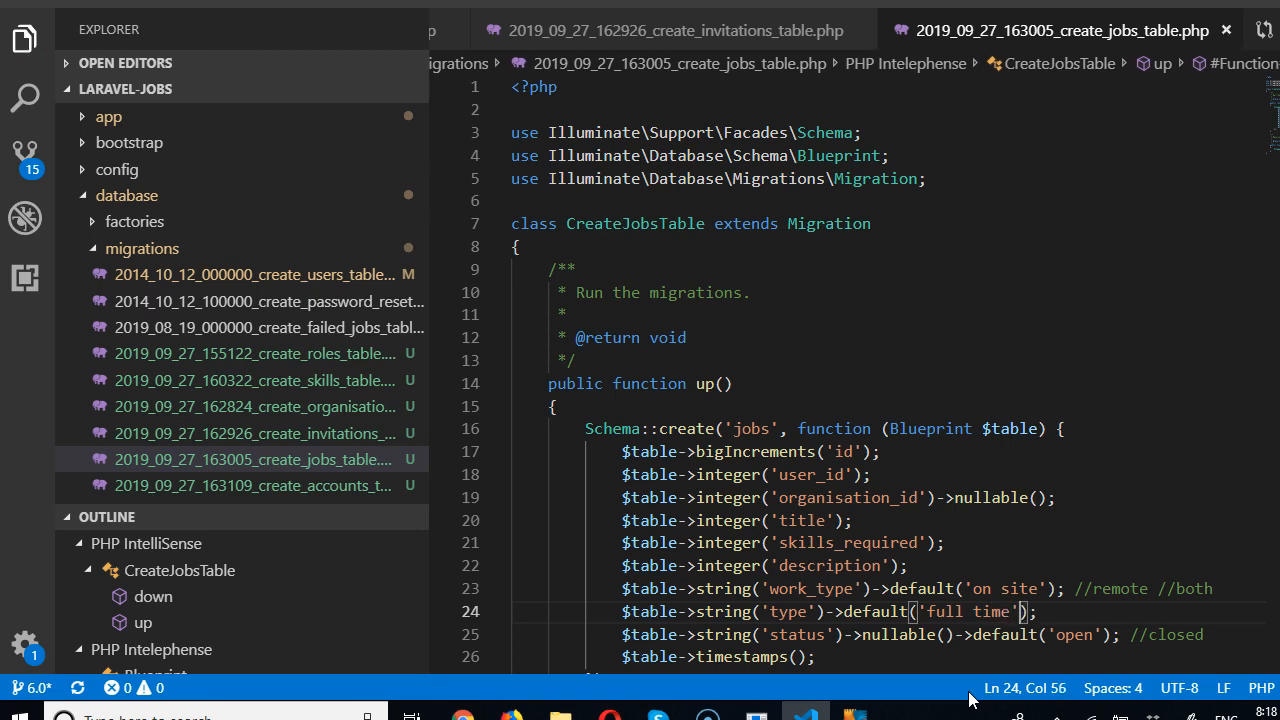
pyautogui.write('//part')
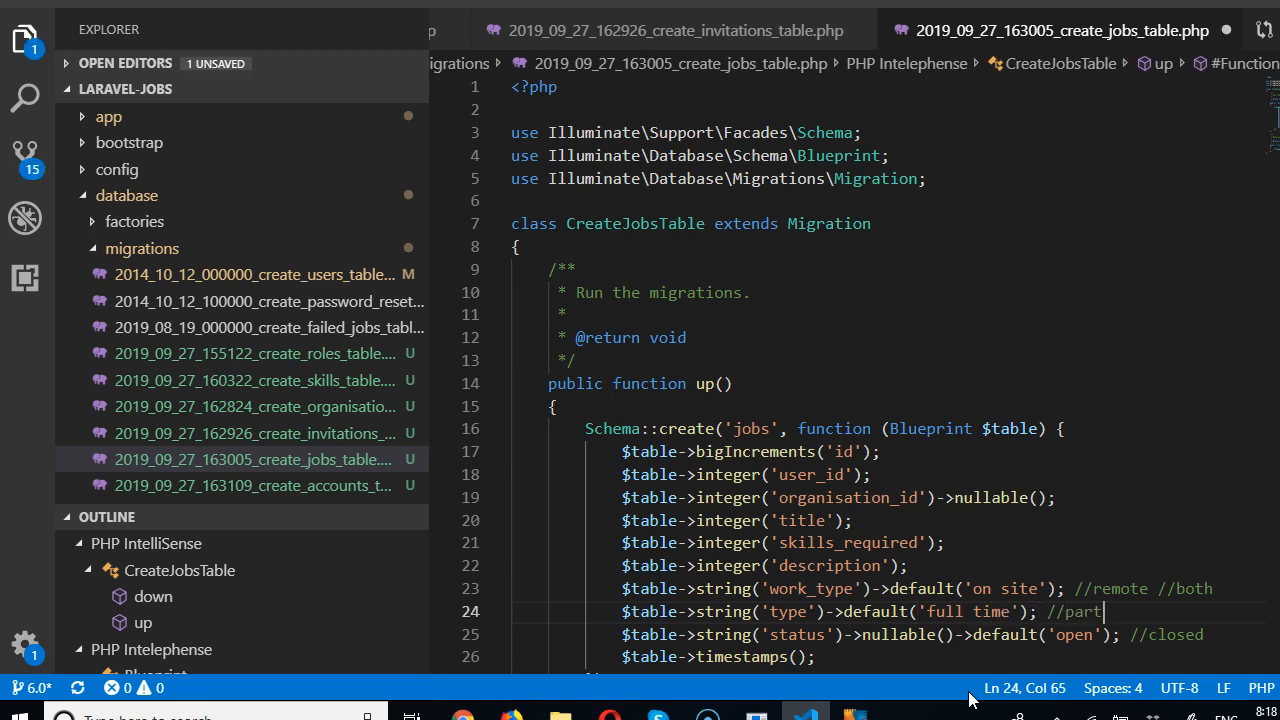
pyautogui.write('time')
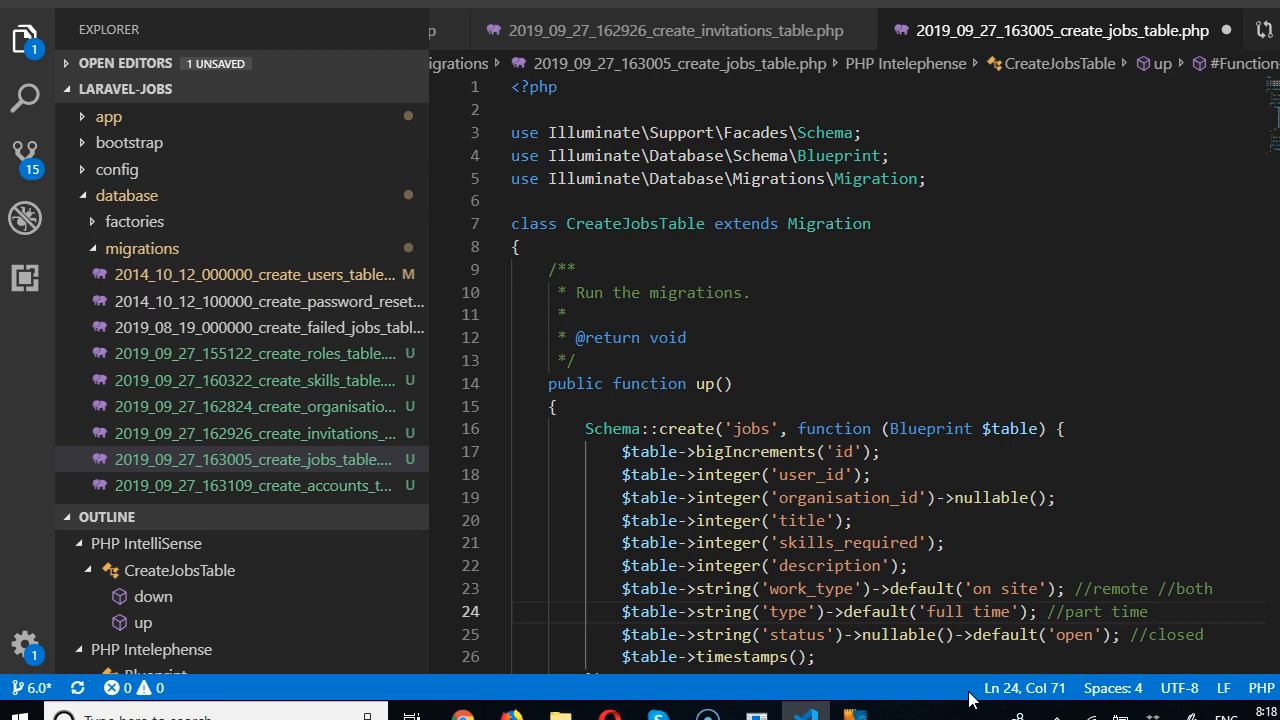
pyautogui.write(', contrac')
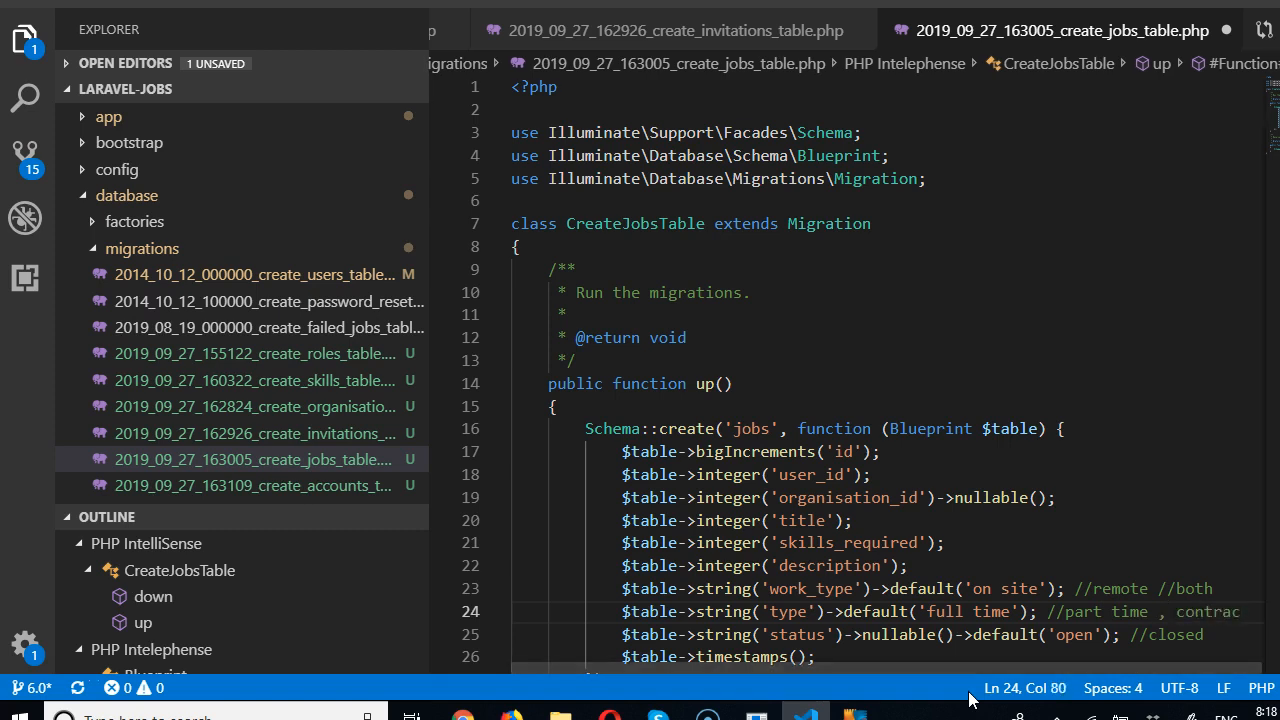
# Rename the type column to job_type
pyautogui.click(770, 612)
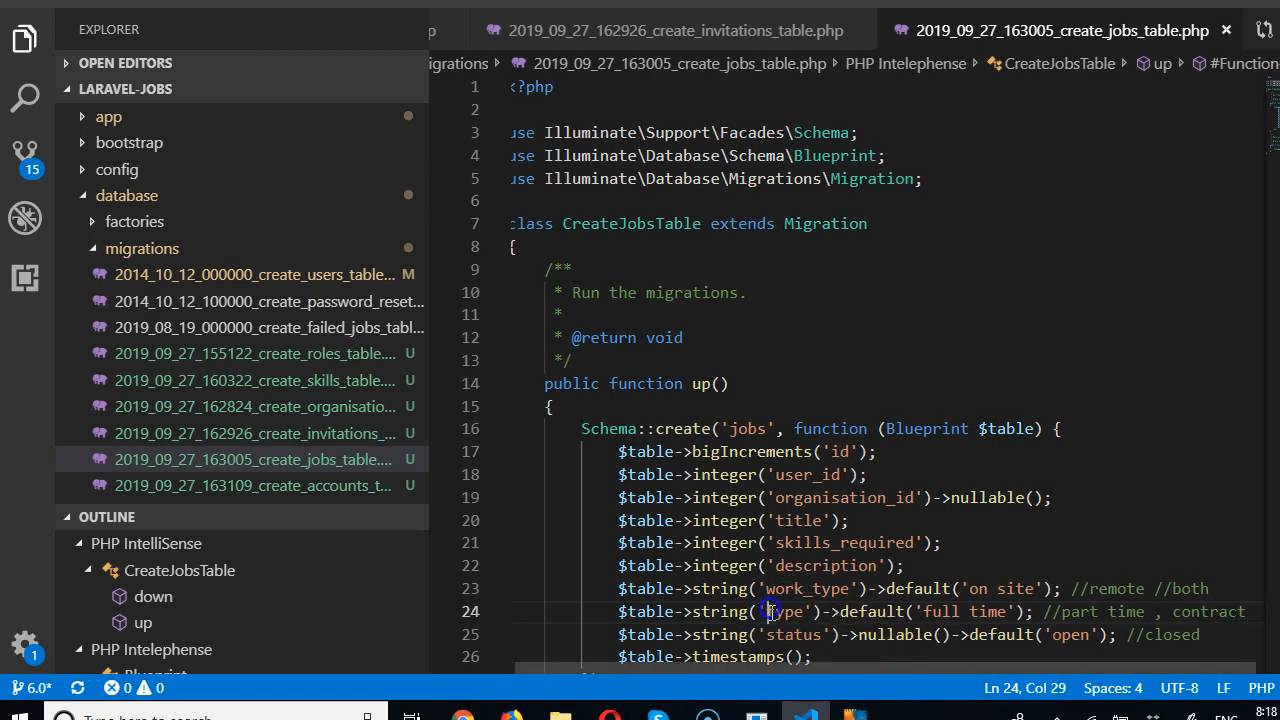
pyautogui.write('job_')
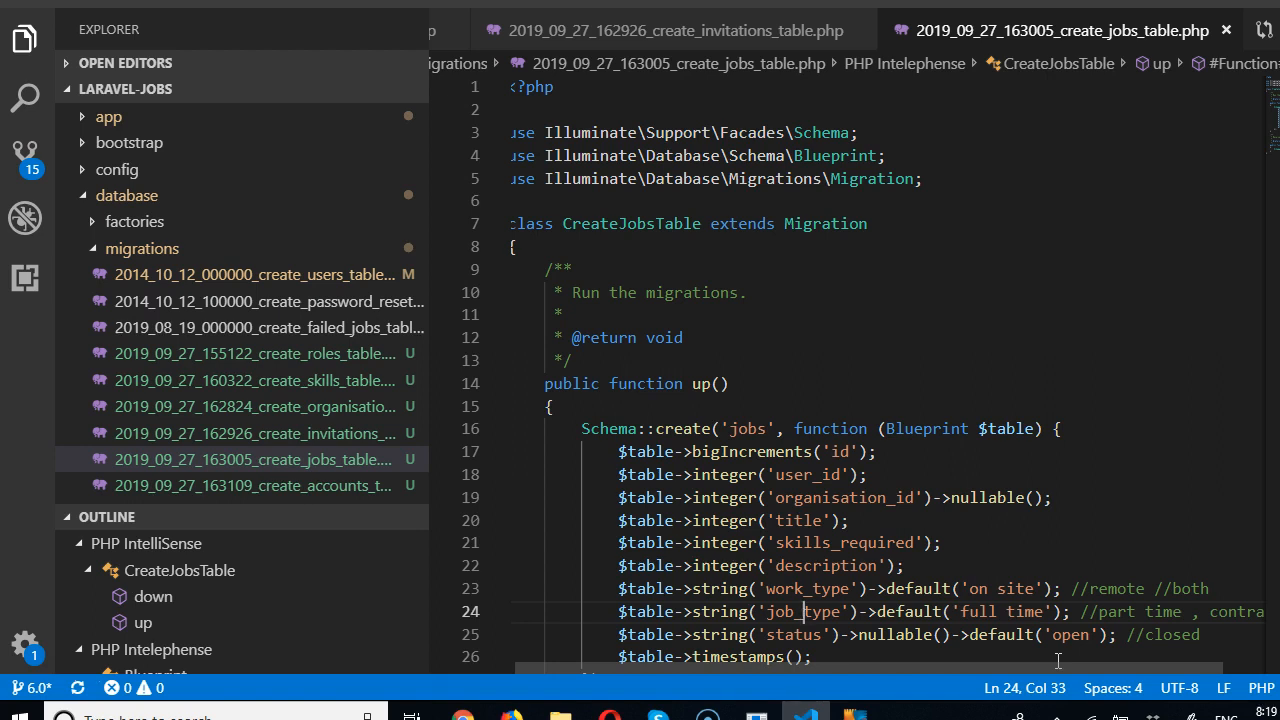
pyautogui.moveTo(588, 428)
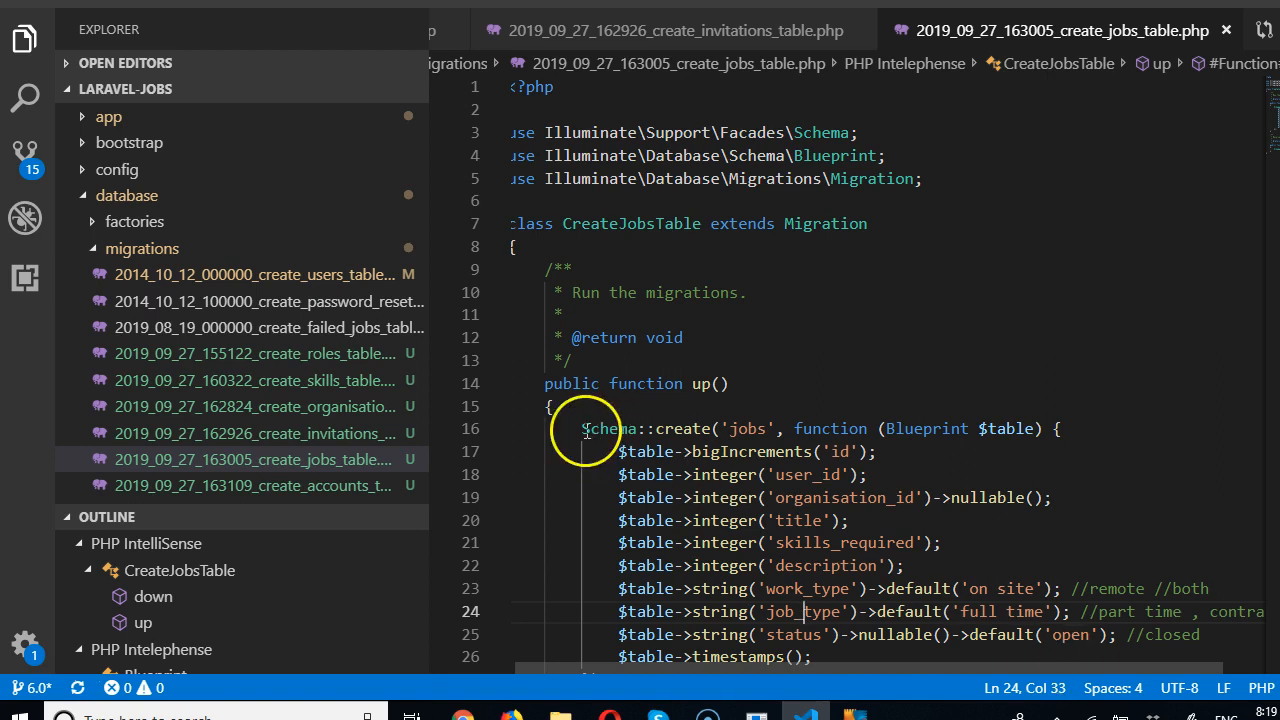
# Switch from the jobs migration to 2019_09_27_163109_create_accounts_table.php in the Explorer
pyautogui.scroll(-3)
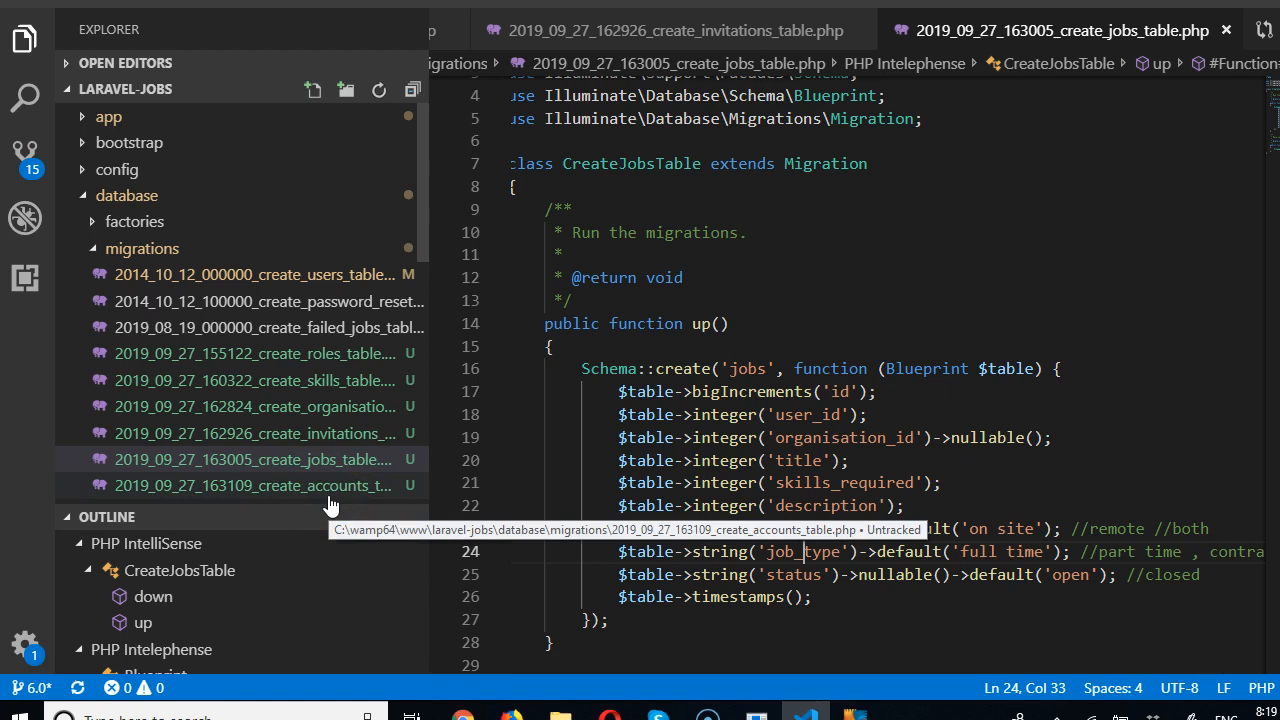
pyautogui.moveTo(830, 490)
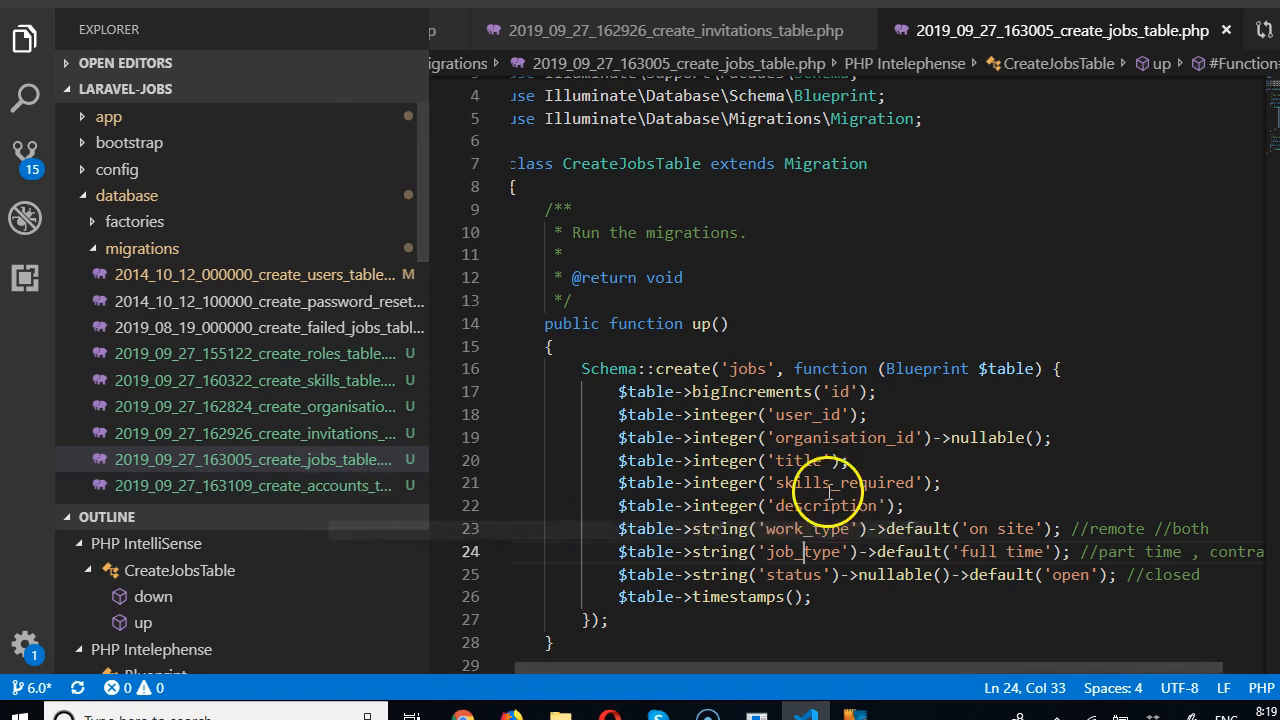
pyautogui.click(252, 486)
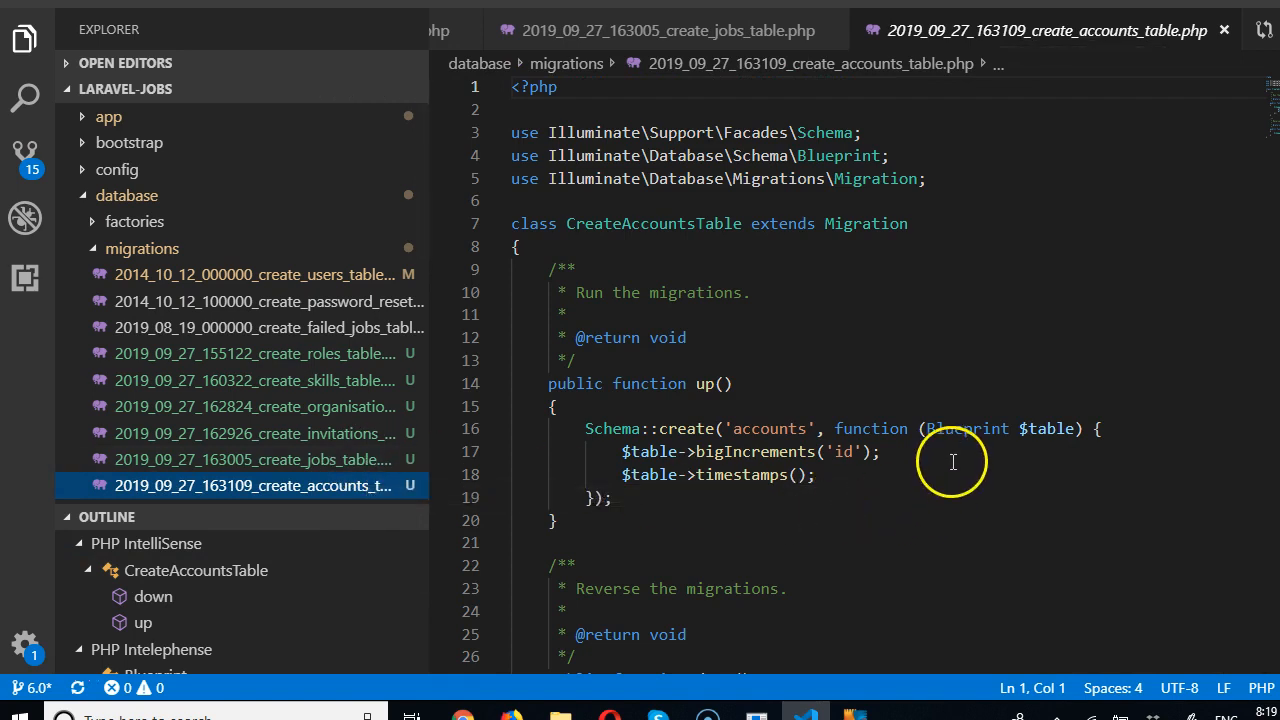
# Add $table->integer('user_id'); after the id line in the accounts migration
pyautogui.click(950, 452)
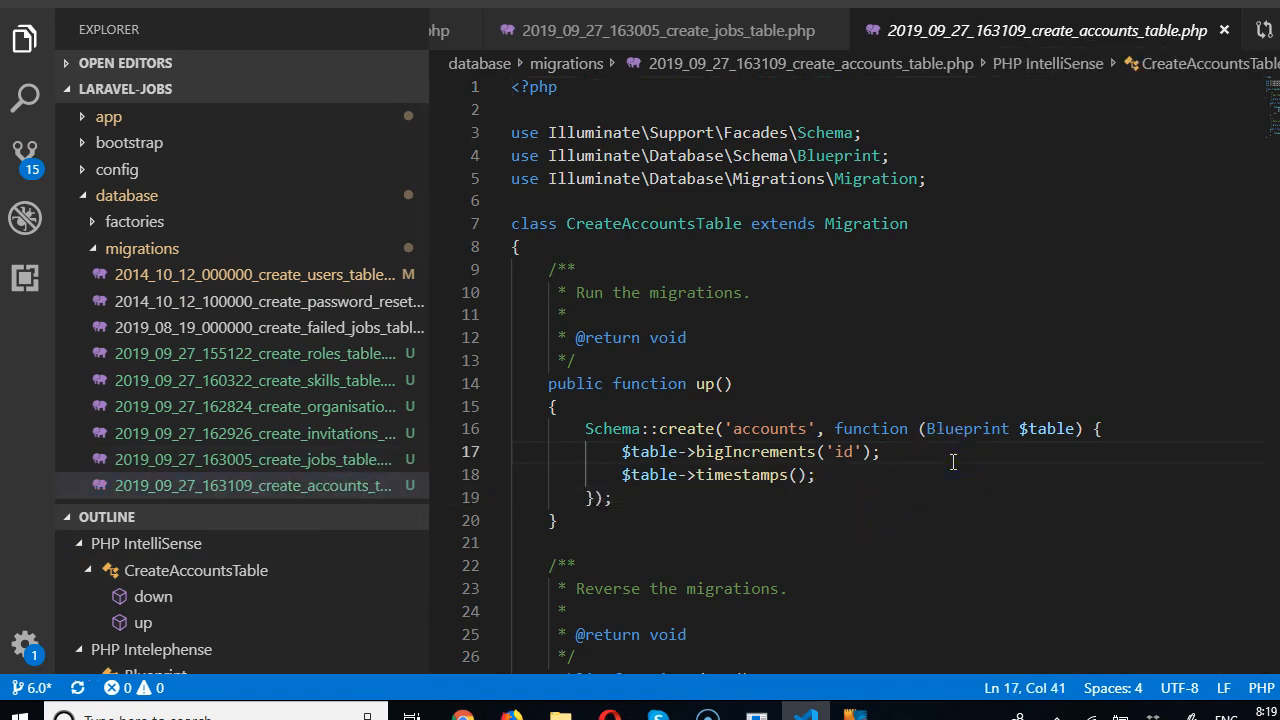
pyautogui.write('$table-')
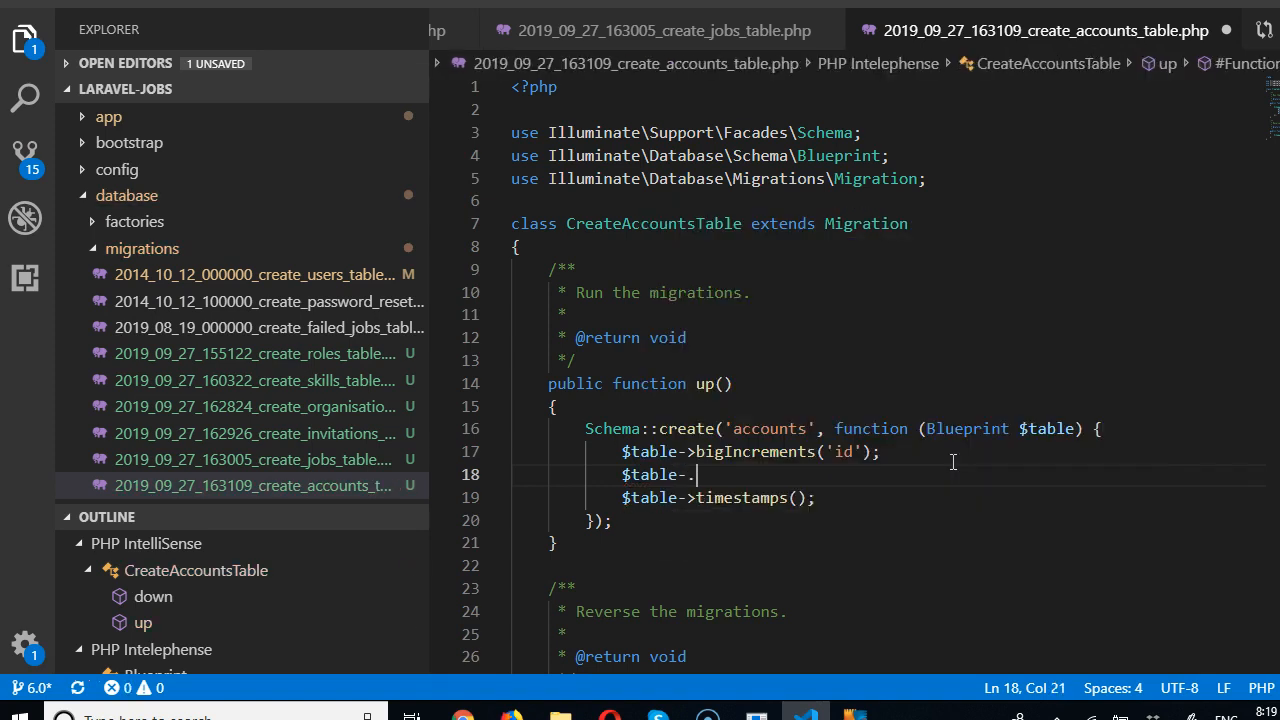
pyautogui.write('>')
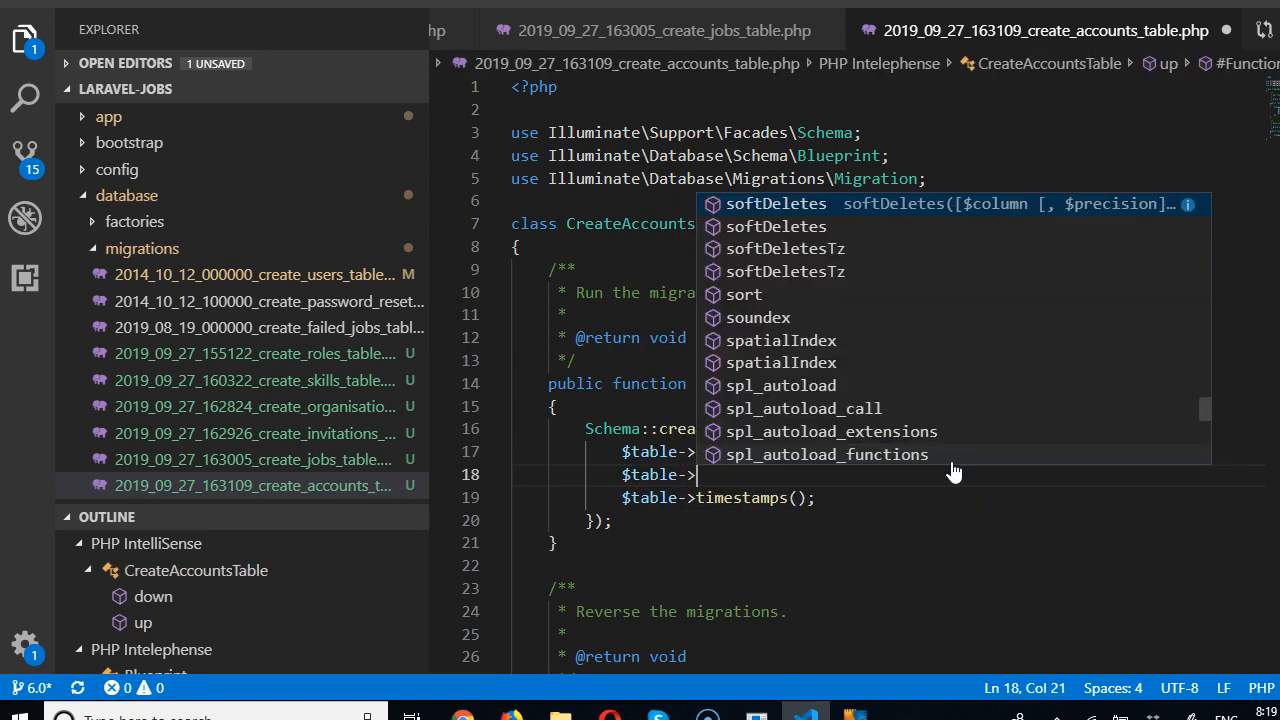
pyautogui.write("integer('user")
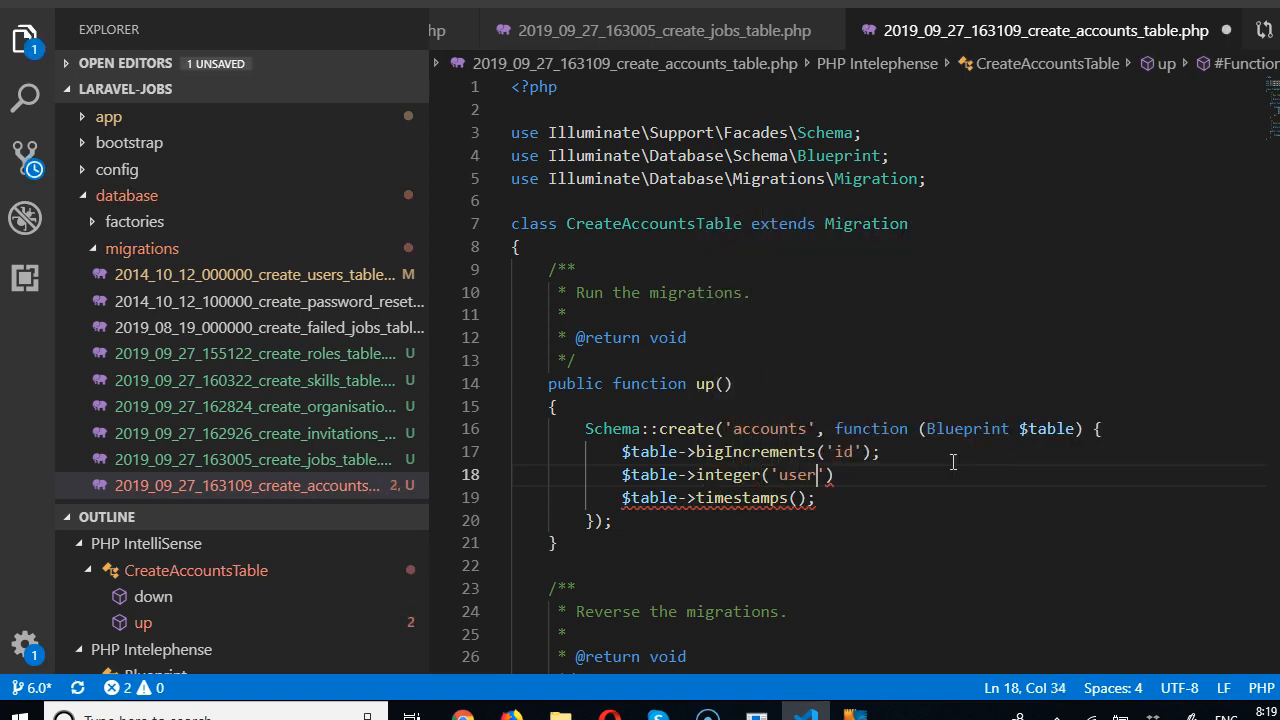
pyautogui.write('_id')
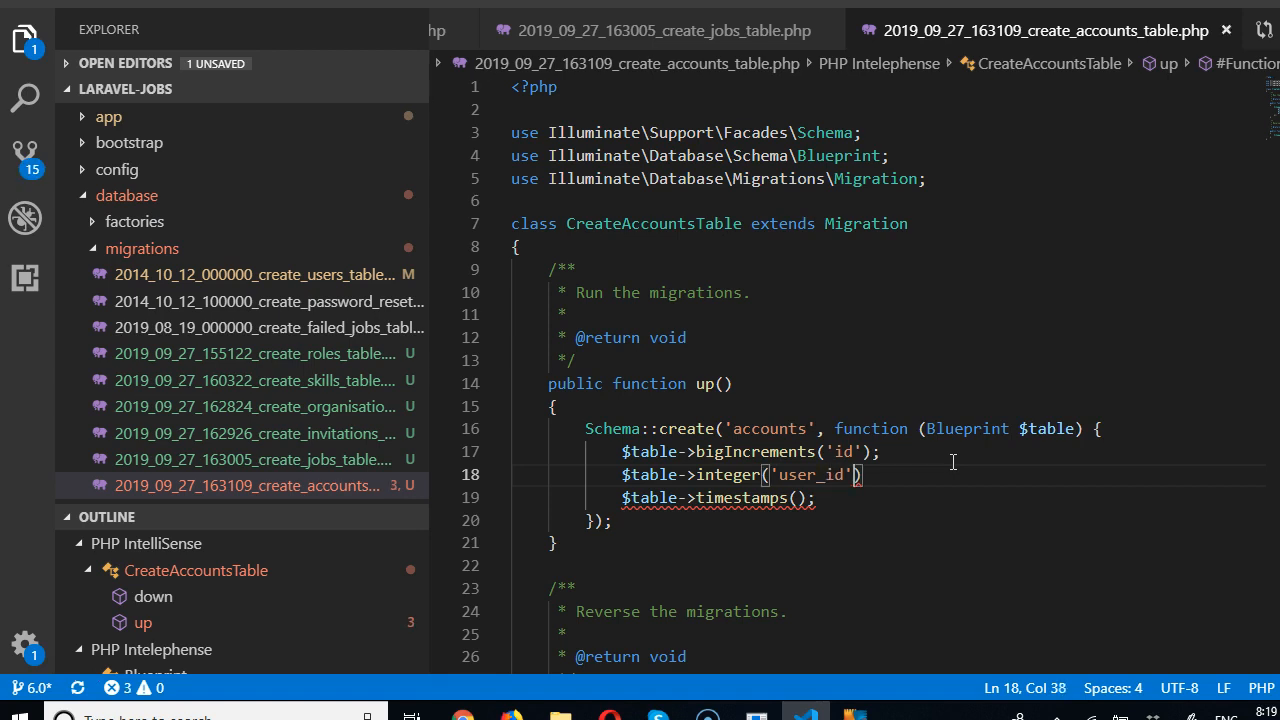
pyautogui.write(';')
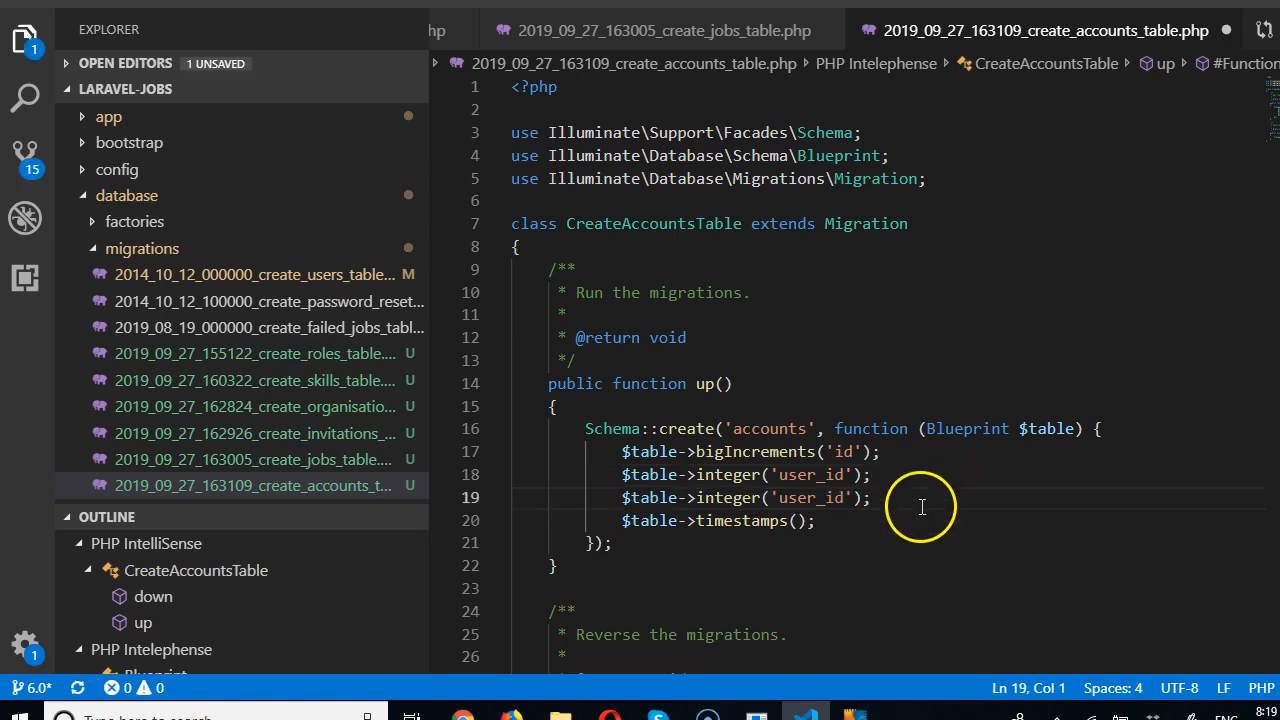
# Make the duplicate a double('balance', 10, 2) column with ->default('0.0')
pyautogui.click(830, 496)
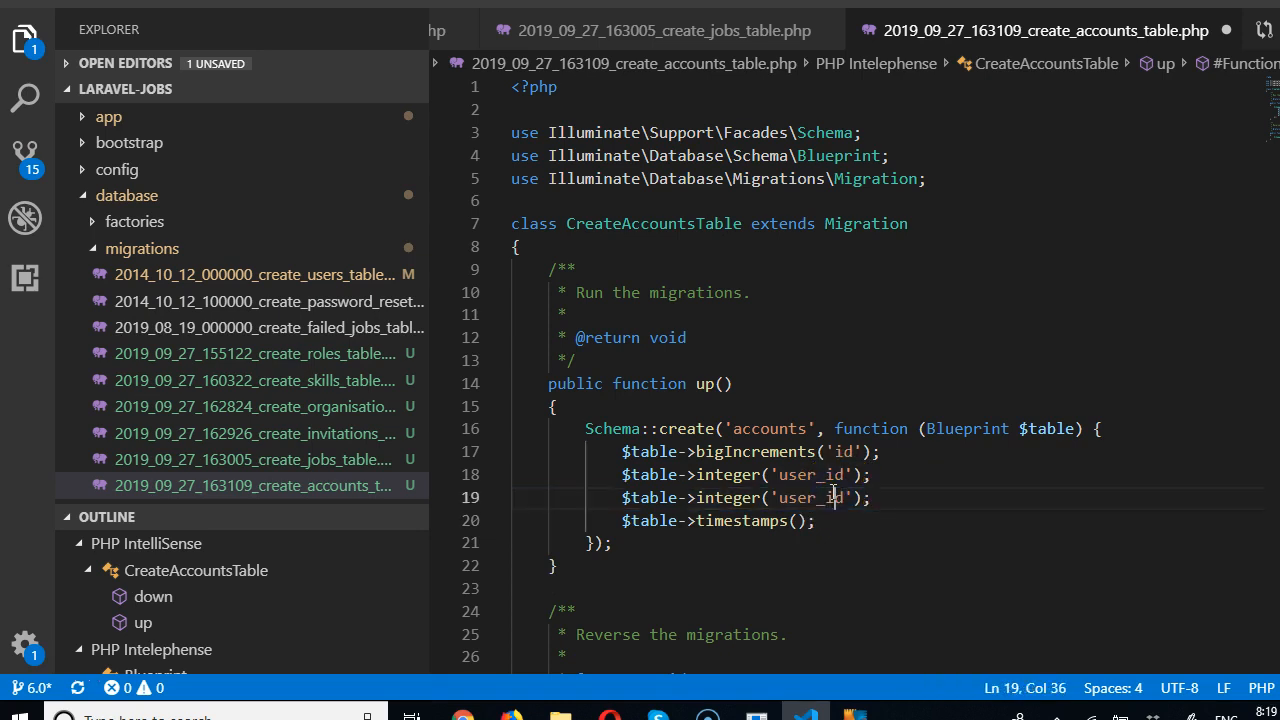
pyautogui.write('balance')
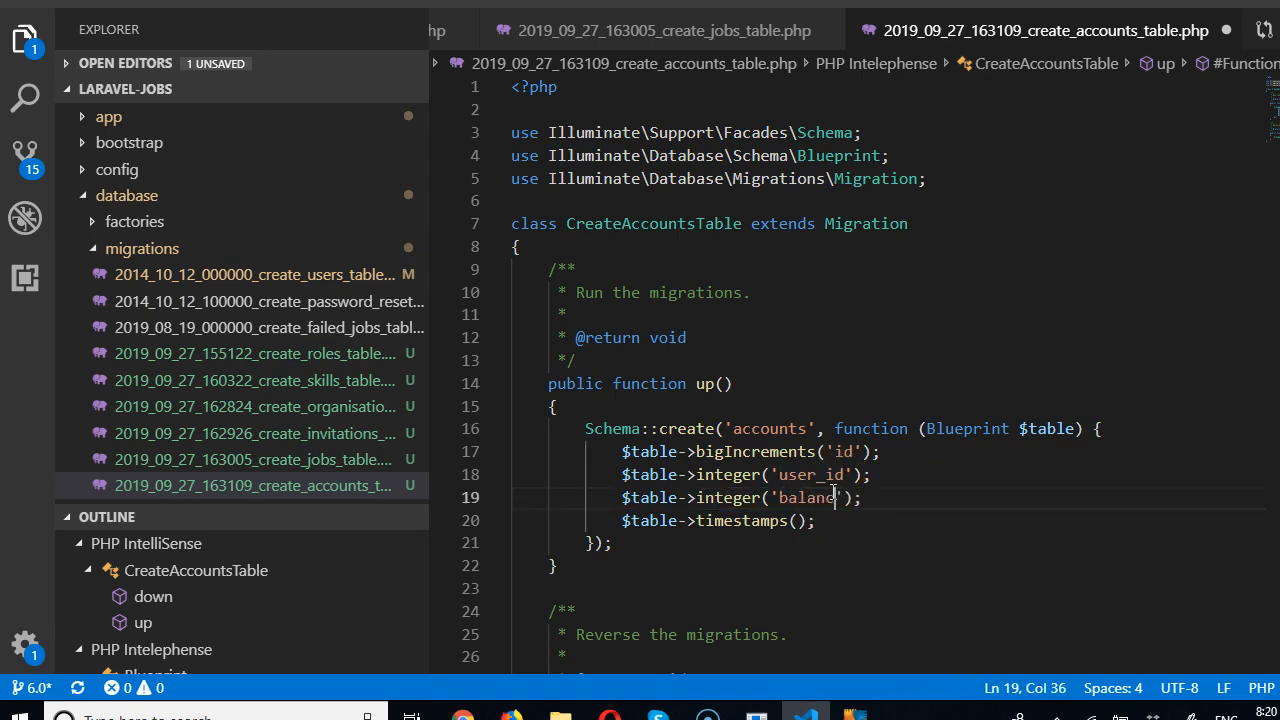
pyautogui.doubleClick(724, 496)
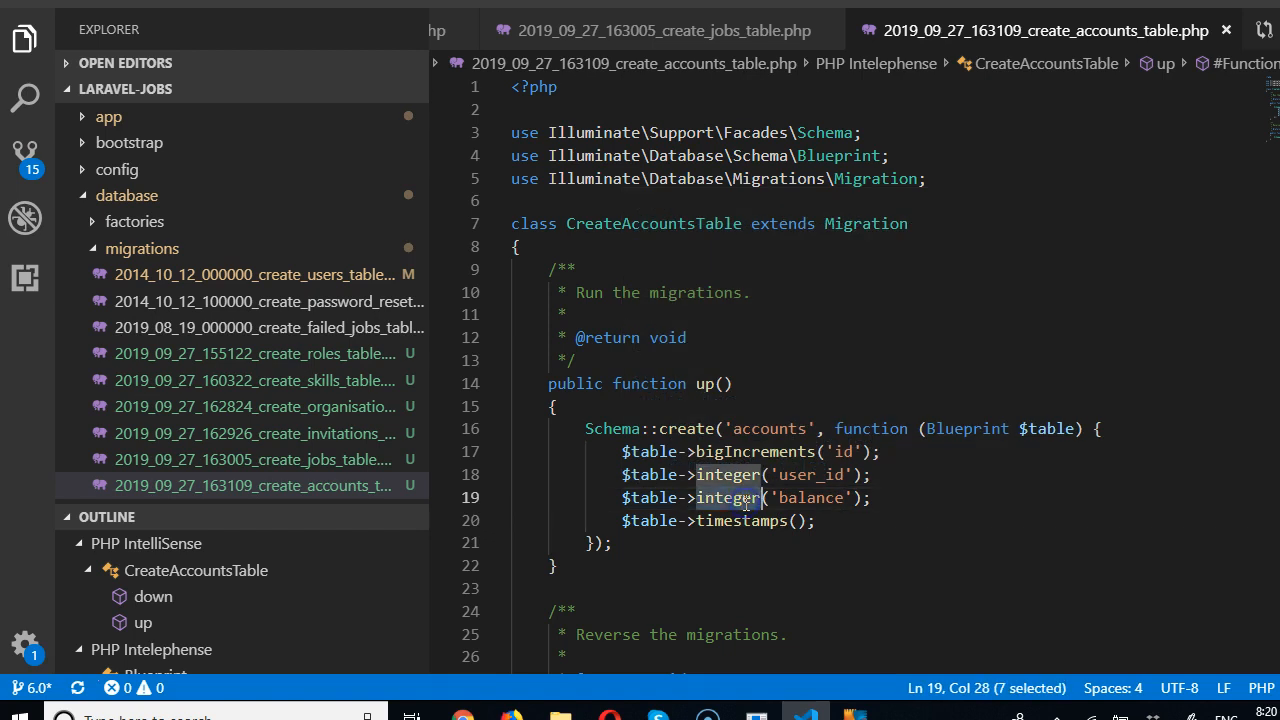
pyautogui.write('double')
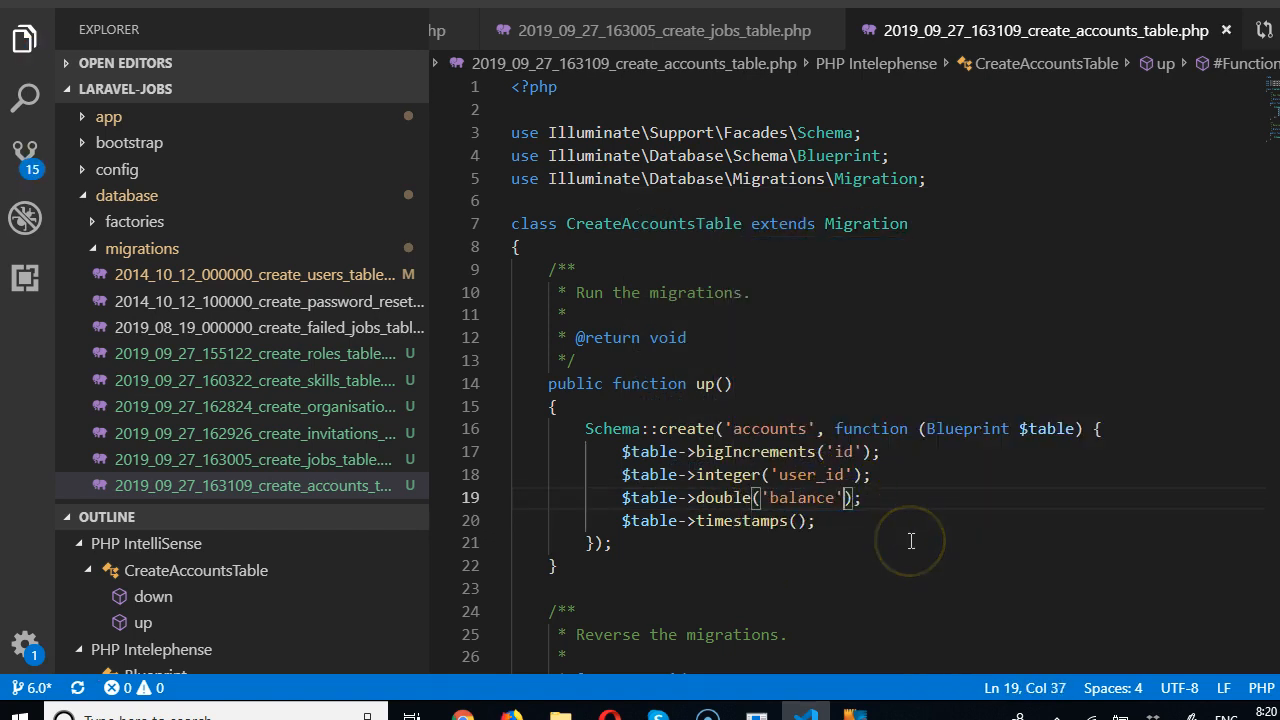
pyautogui.write(', 10, 2')
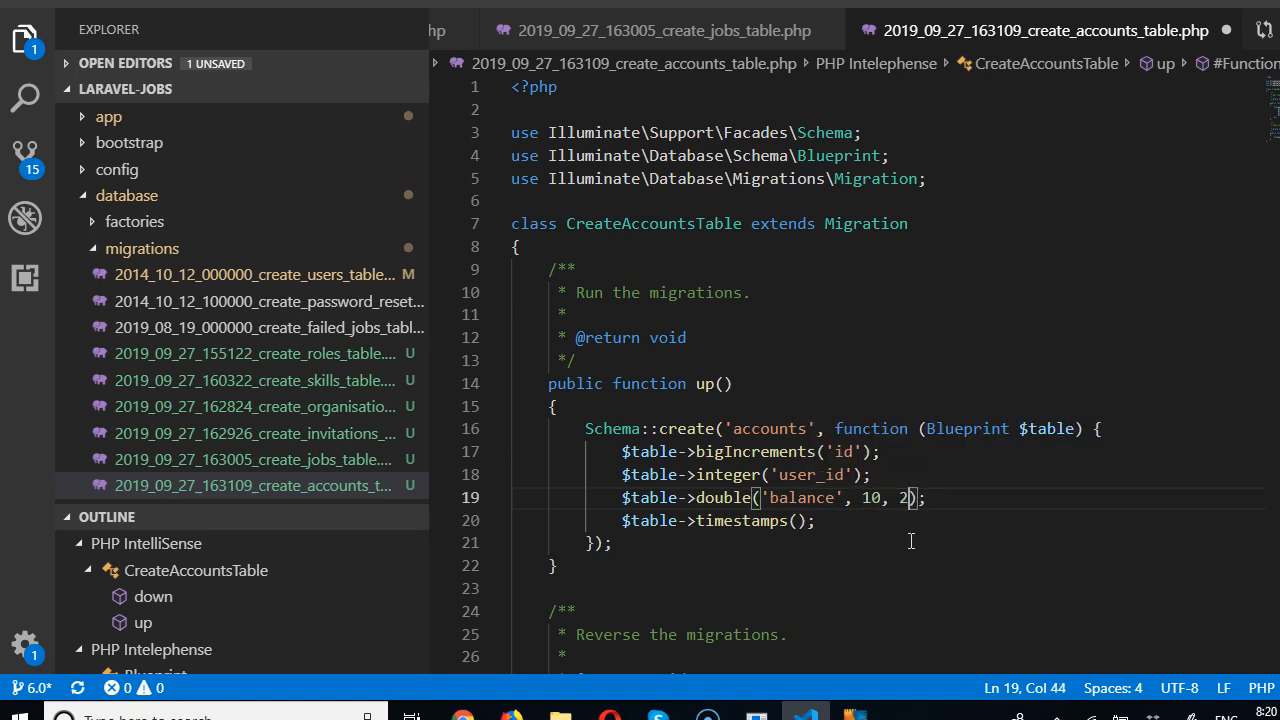
pyautogui.press('ctrl+s')
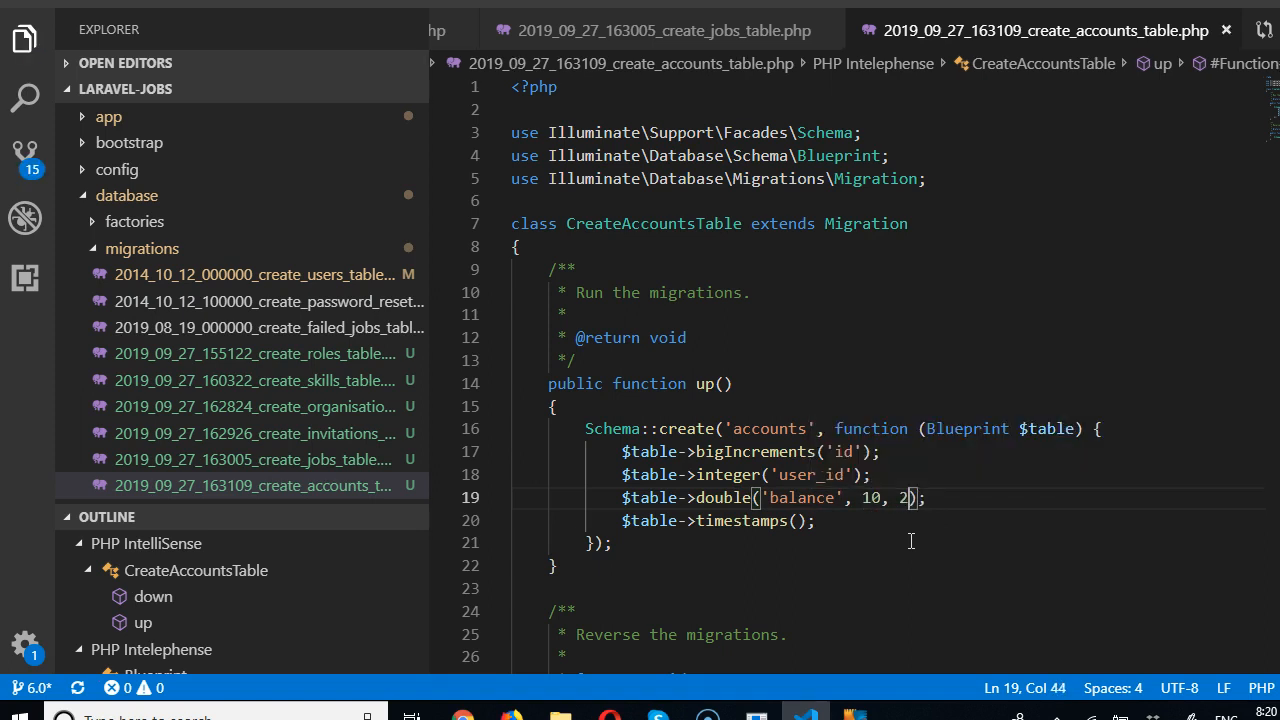
pyautogui.moveTo(924, 532)
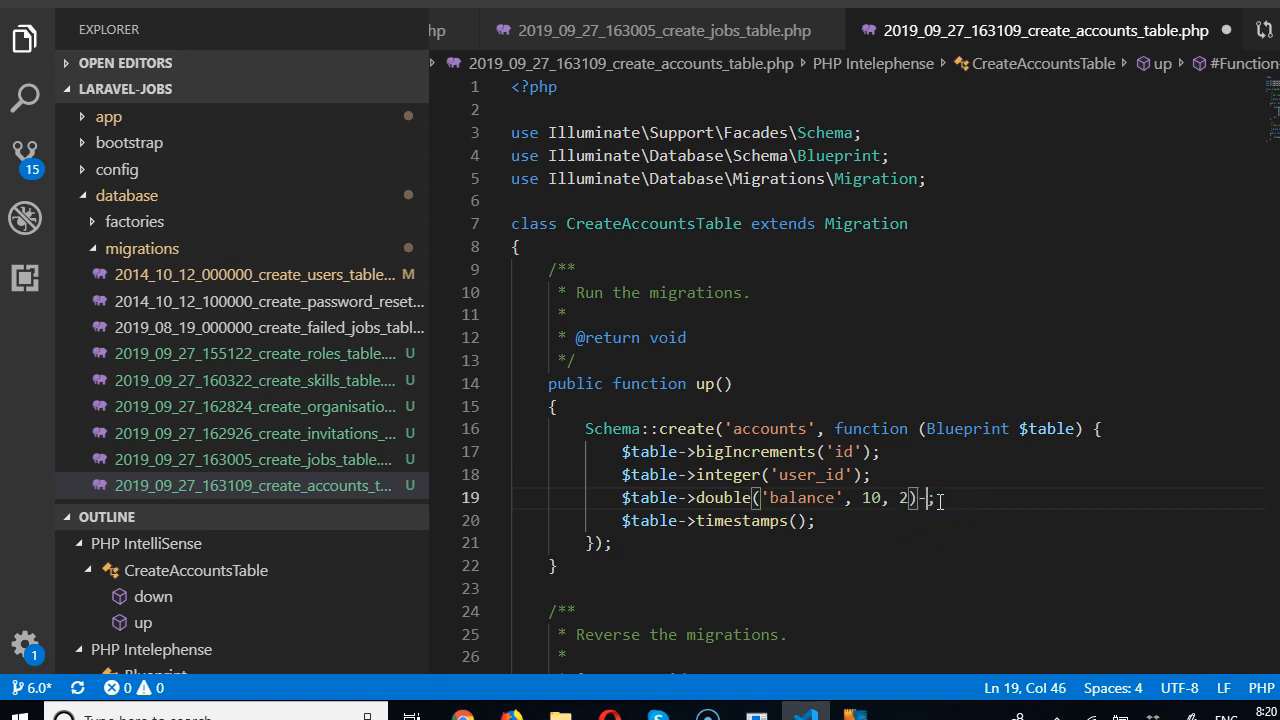
pyautogui.write('->default(')
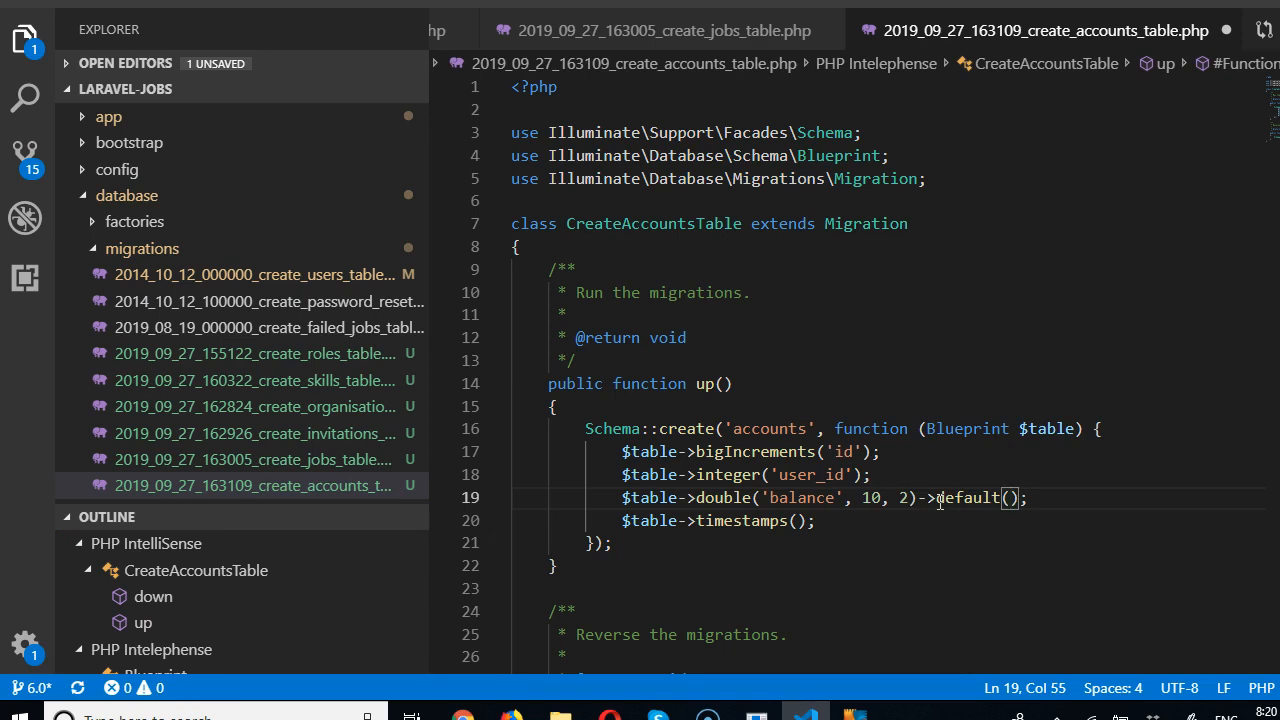
pyautogui.write('0')
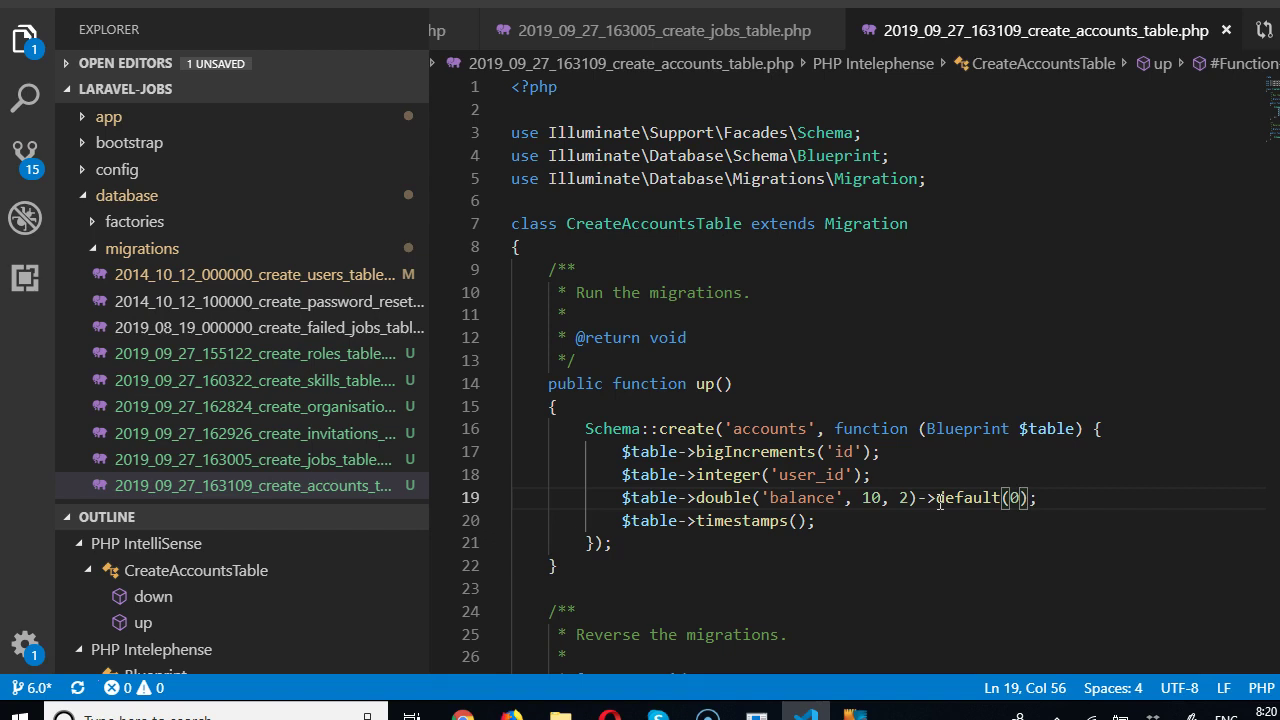
pyautogui.write('.0')
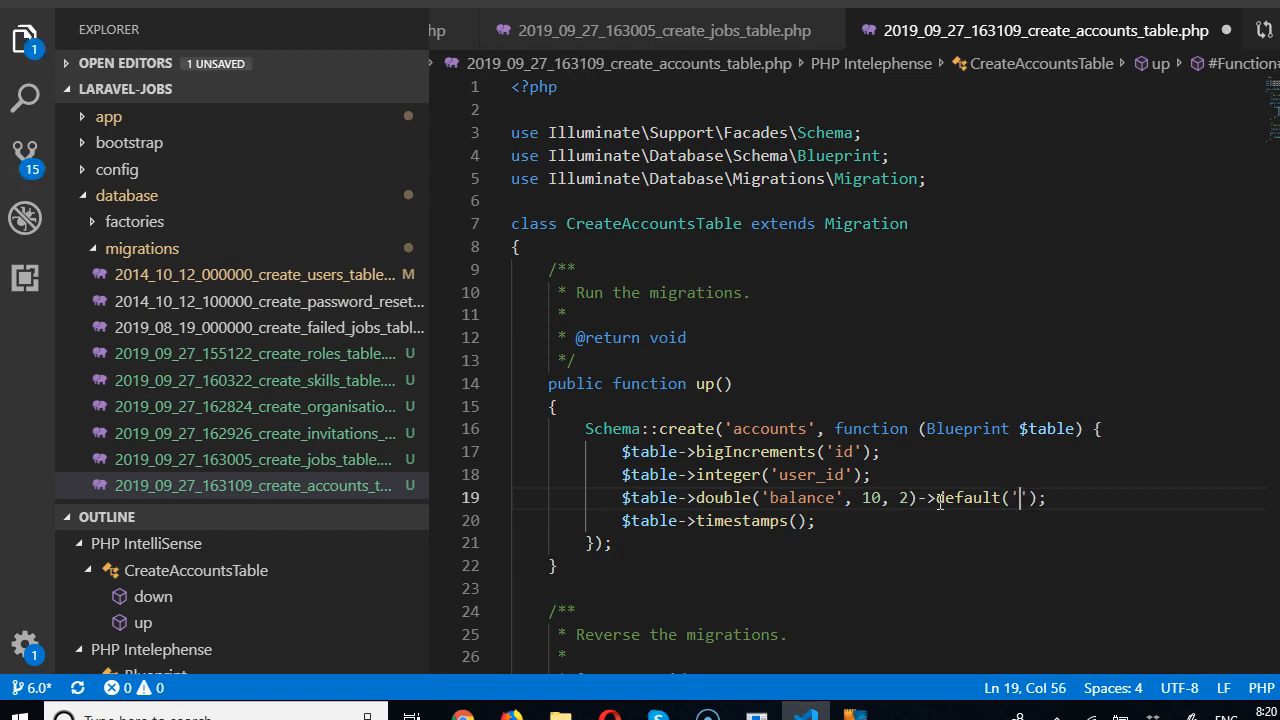
pyautogui.write('0.0')
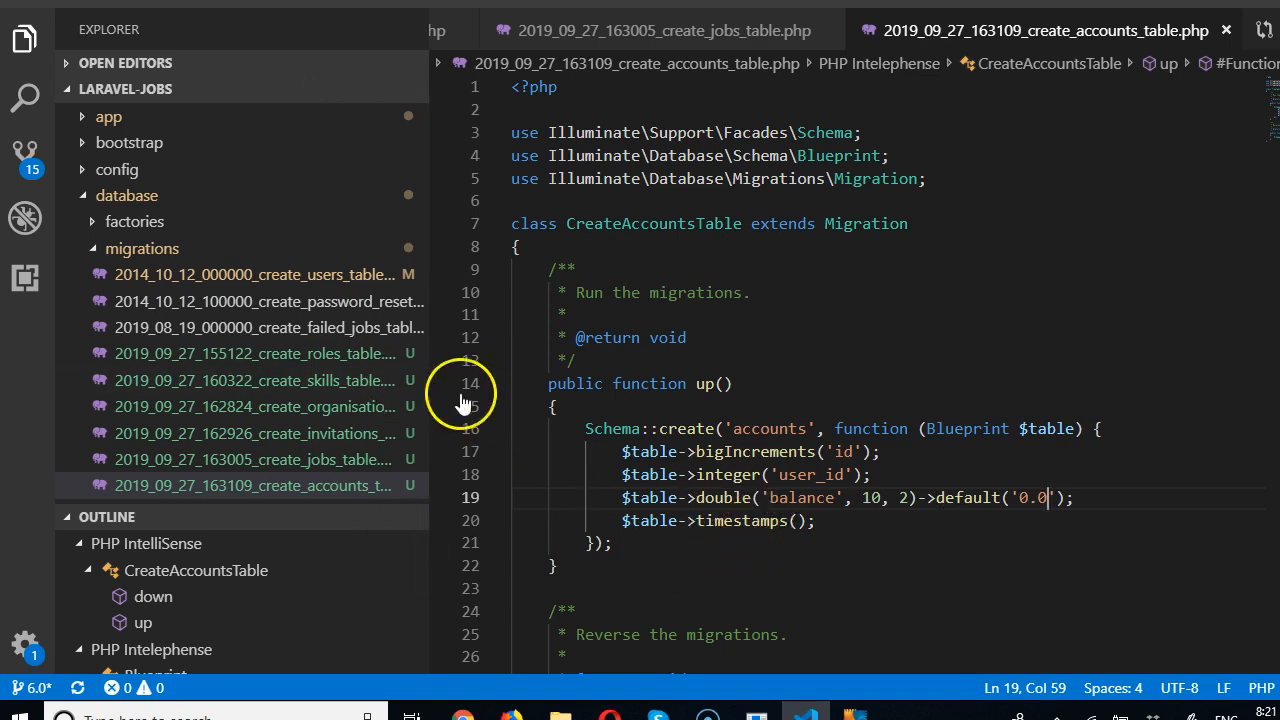
# Copy the users softDeletes line and insert $table->softDeletes(); above timestamps in the roles migration
pyautogui.click(256, 274)
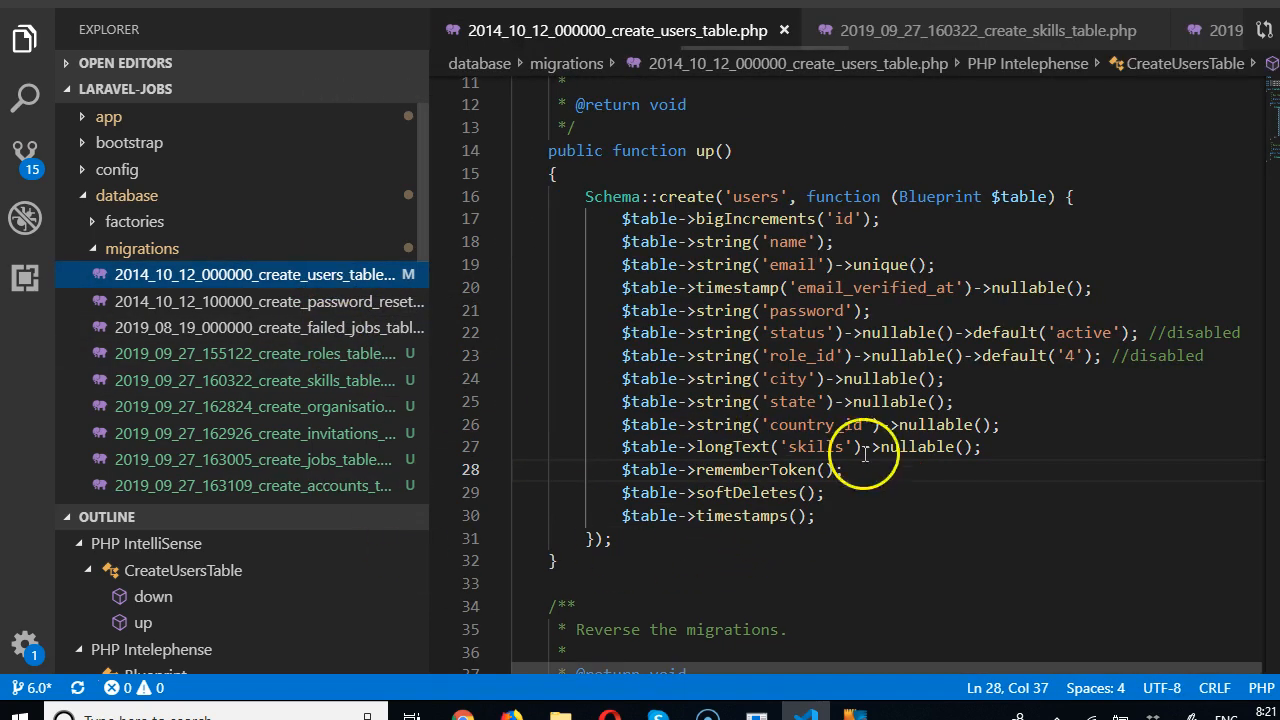
pyautogui.doubleClick(756, 492)
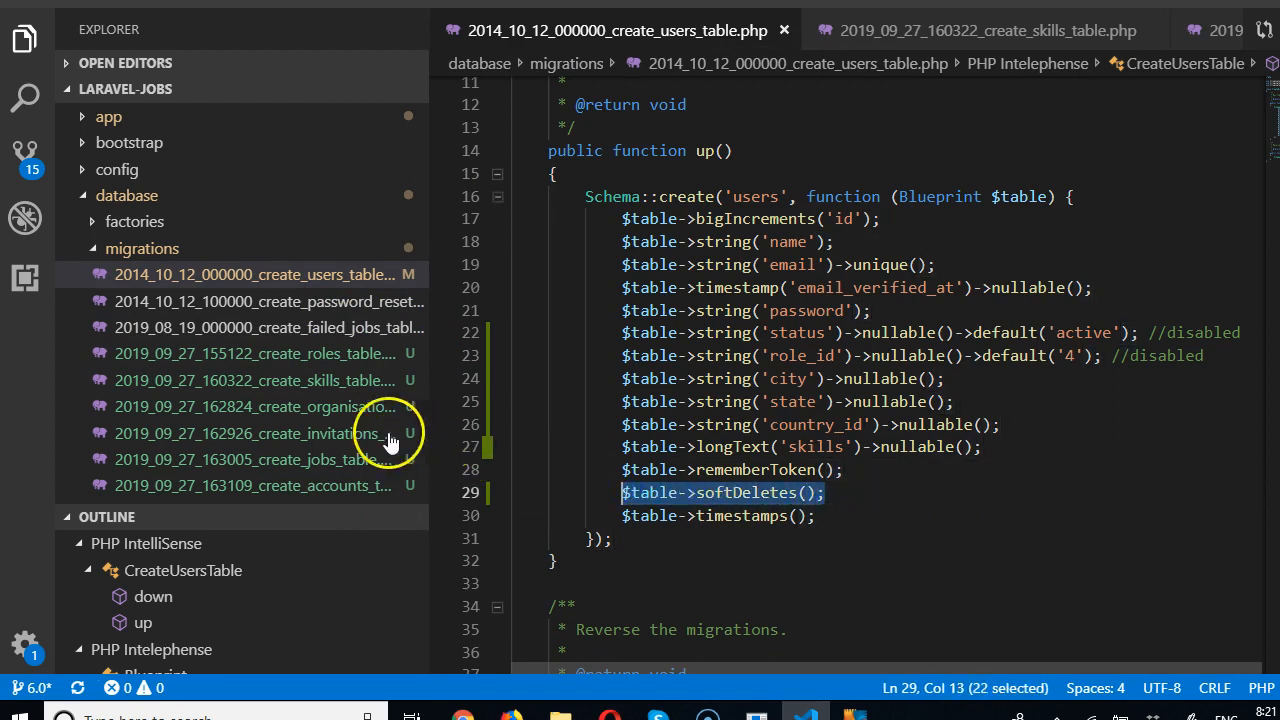
pyautogui.click(250, 352)
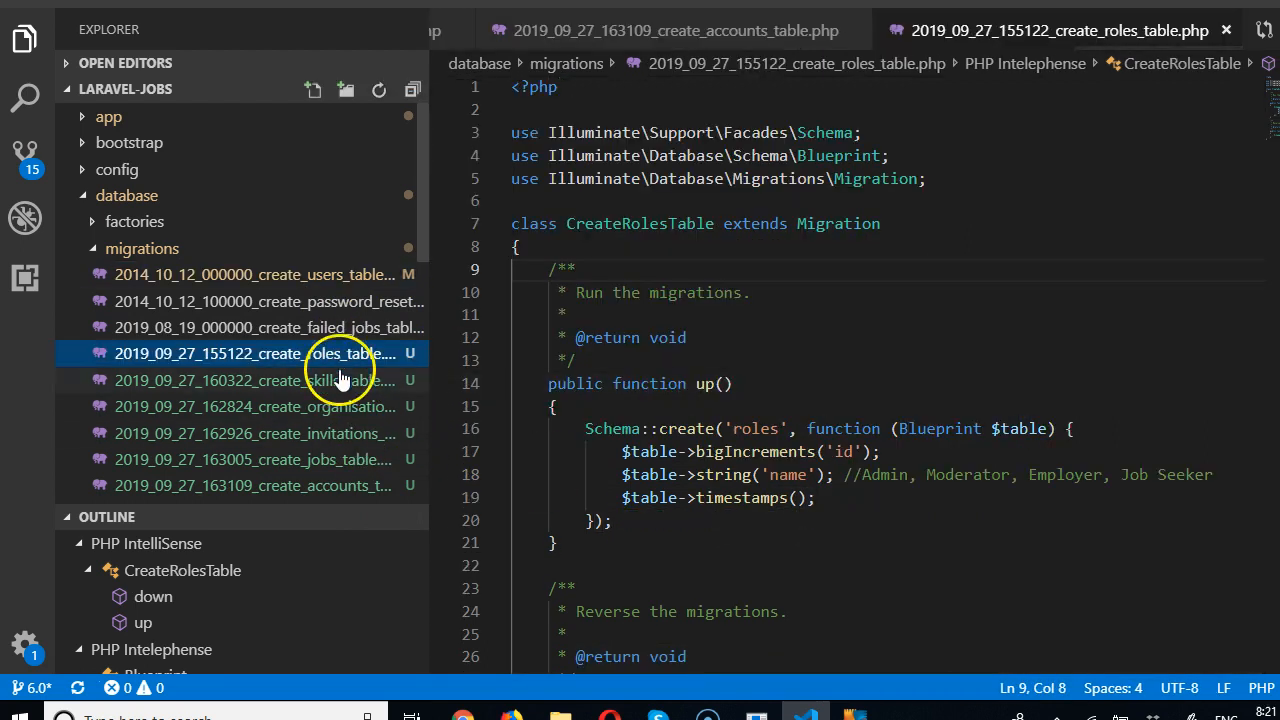
pyautogui.click(620, 496)
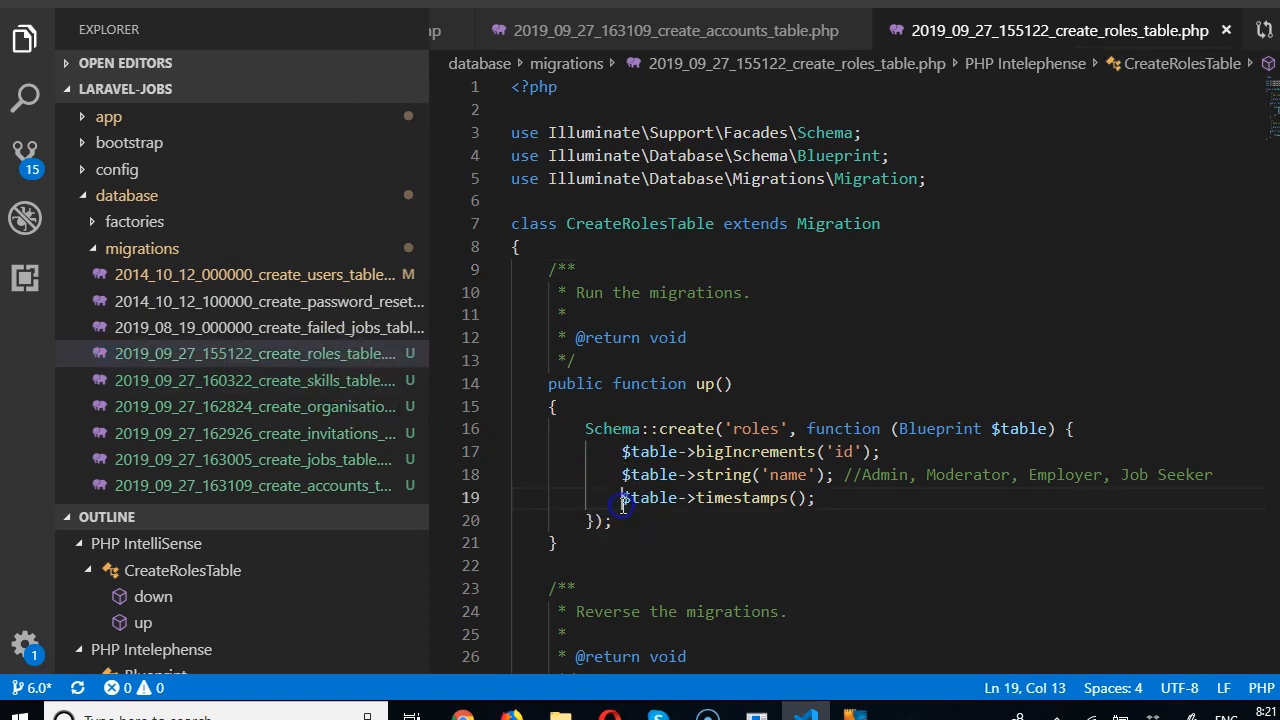
pyautogui.press('Enter')
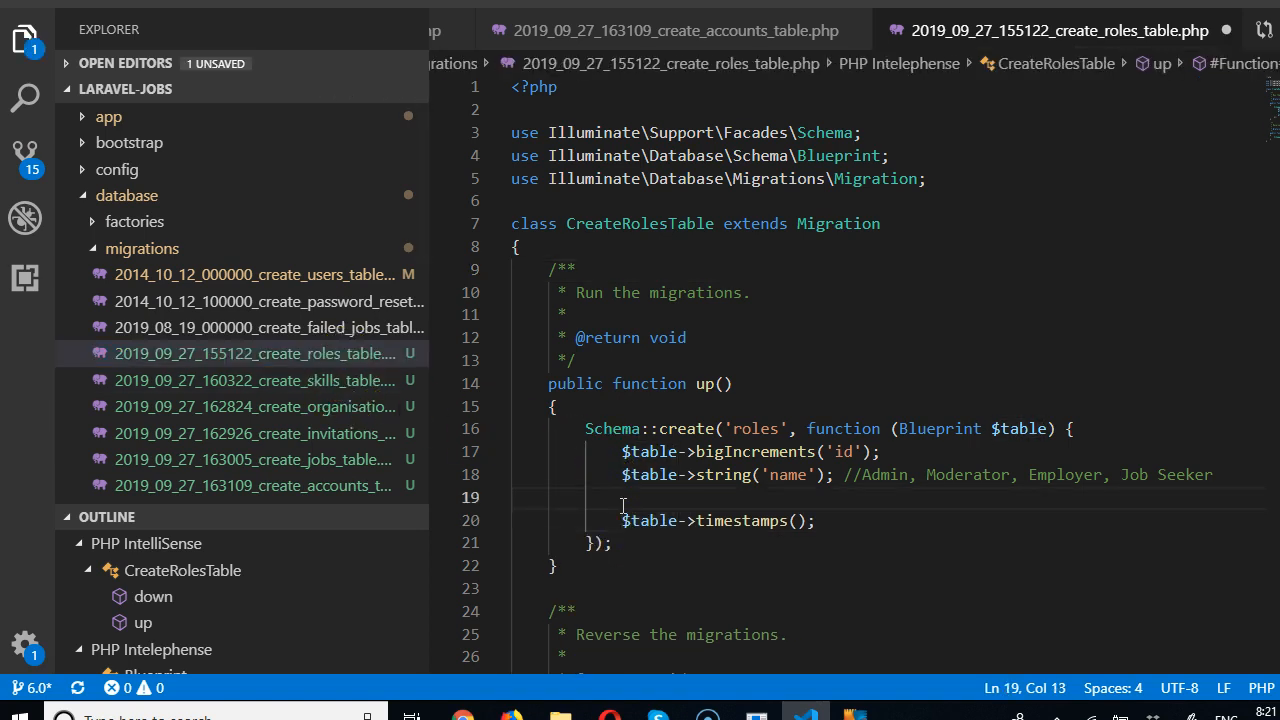
pyautogui.write('$table->softDeletes();')
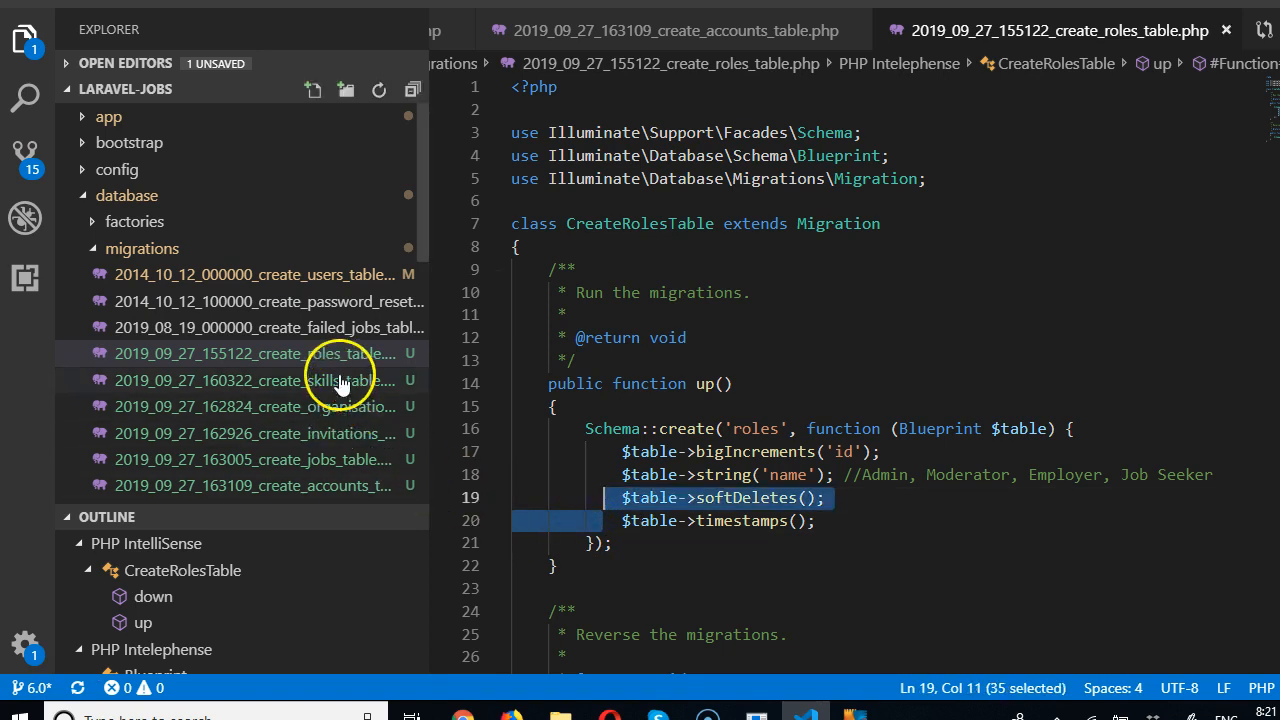
# Add soft deletes above timestamps in the skills, invitations and jobs migrations, then return to users
pyautogui.click(256, 380)
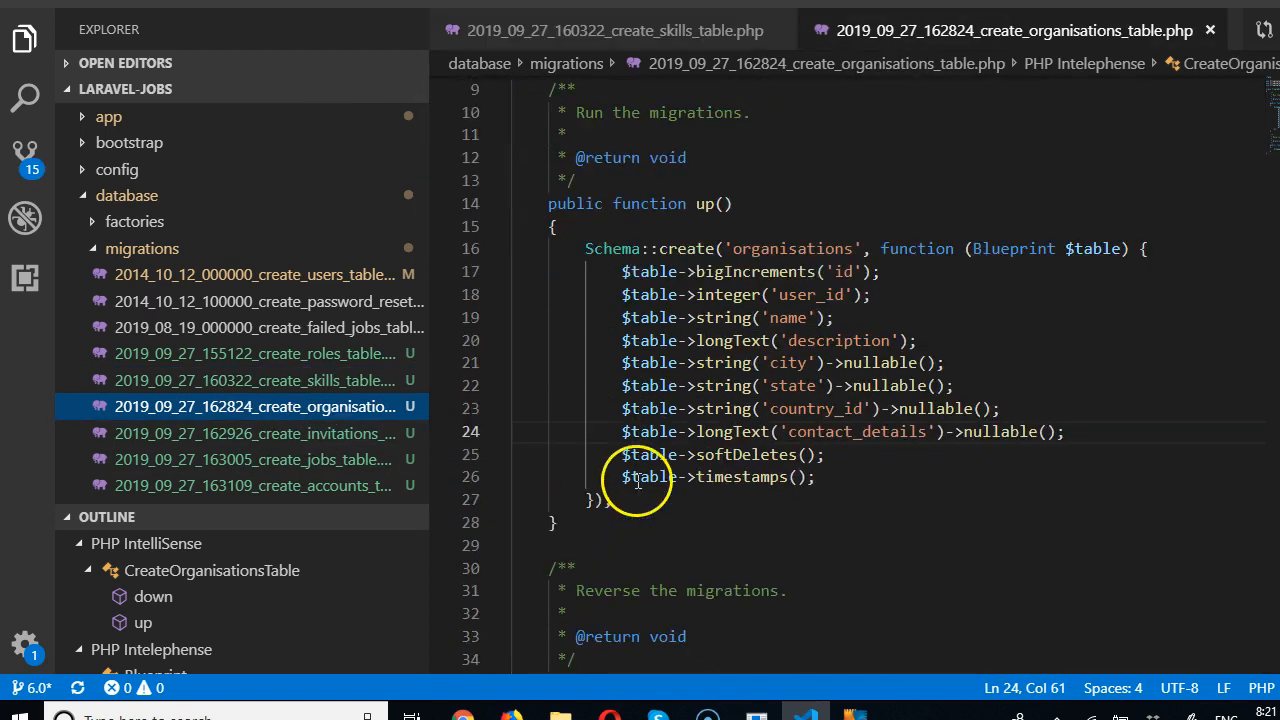
pyautogui.click(256, 432)
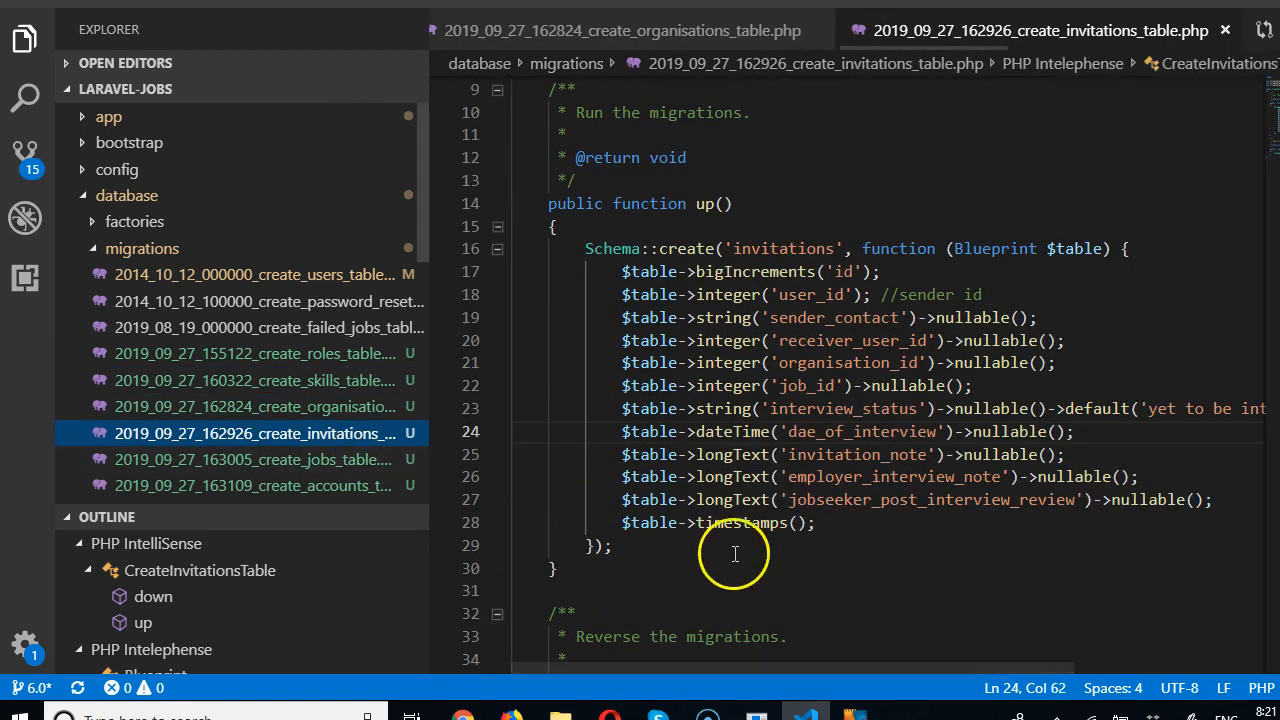
pyautogui.click(612, 522)
pyautogui.write('$table->softDeletes();')
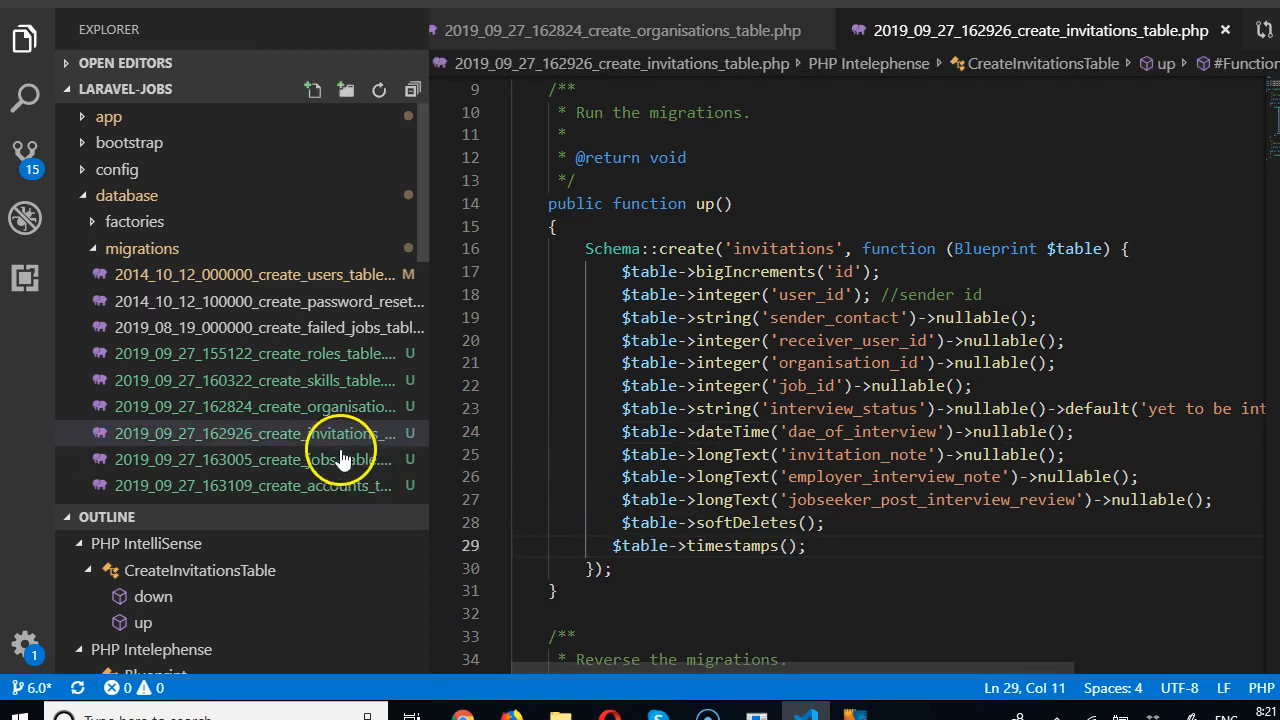
pyautogui.click(252, 458)
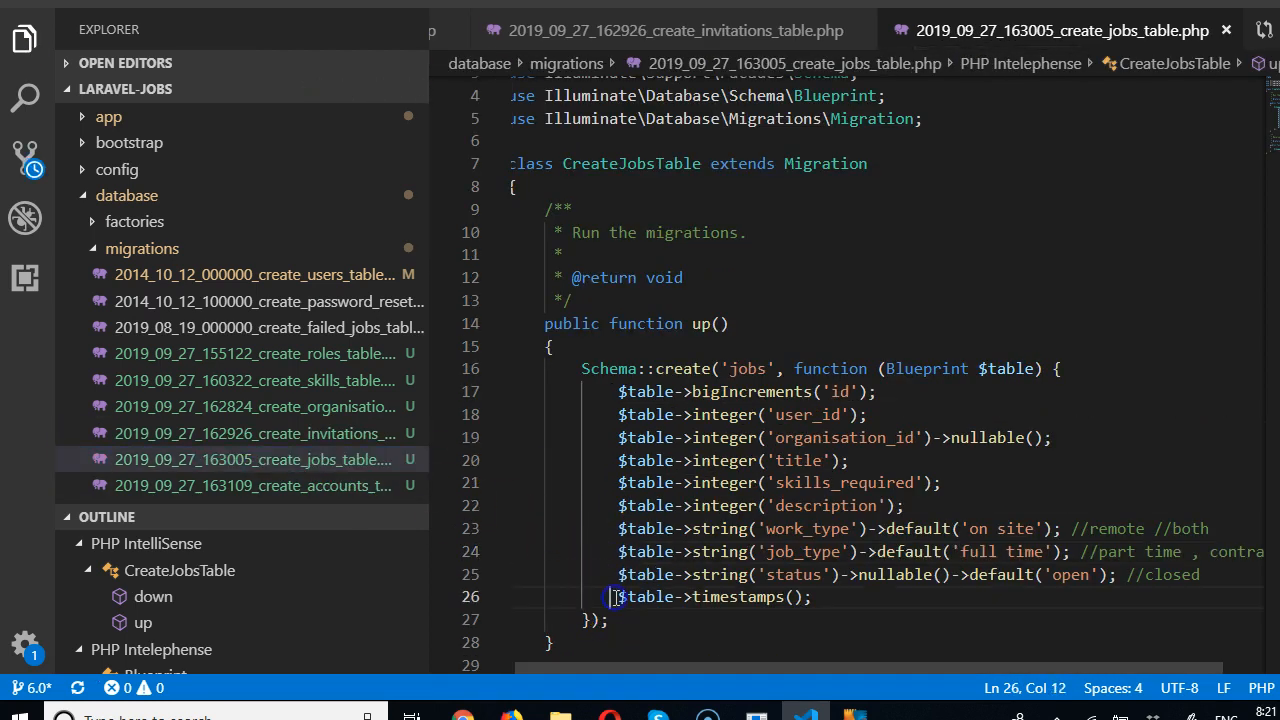
pyautogui.click(256, 486)
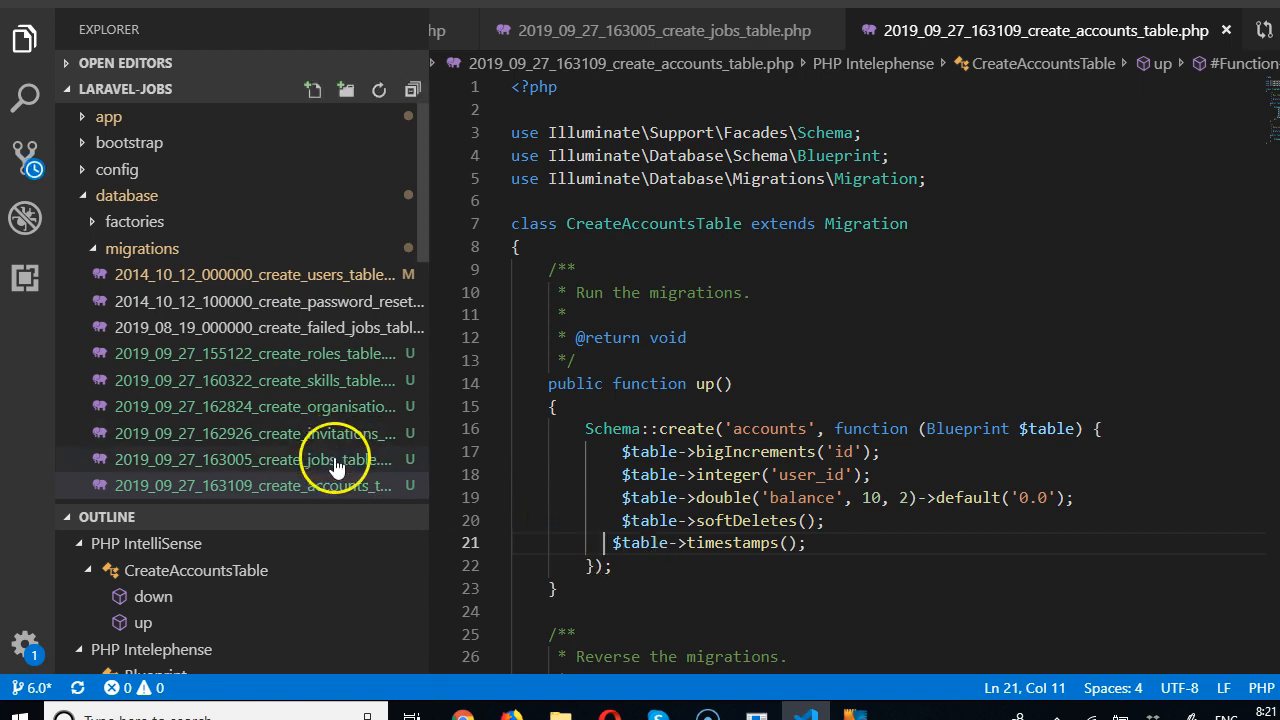
pyautogui.click(256, 352)
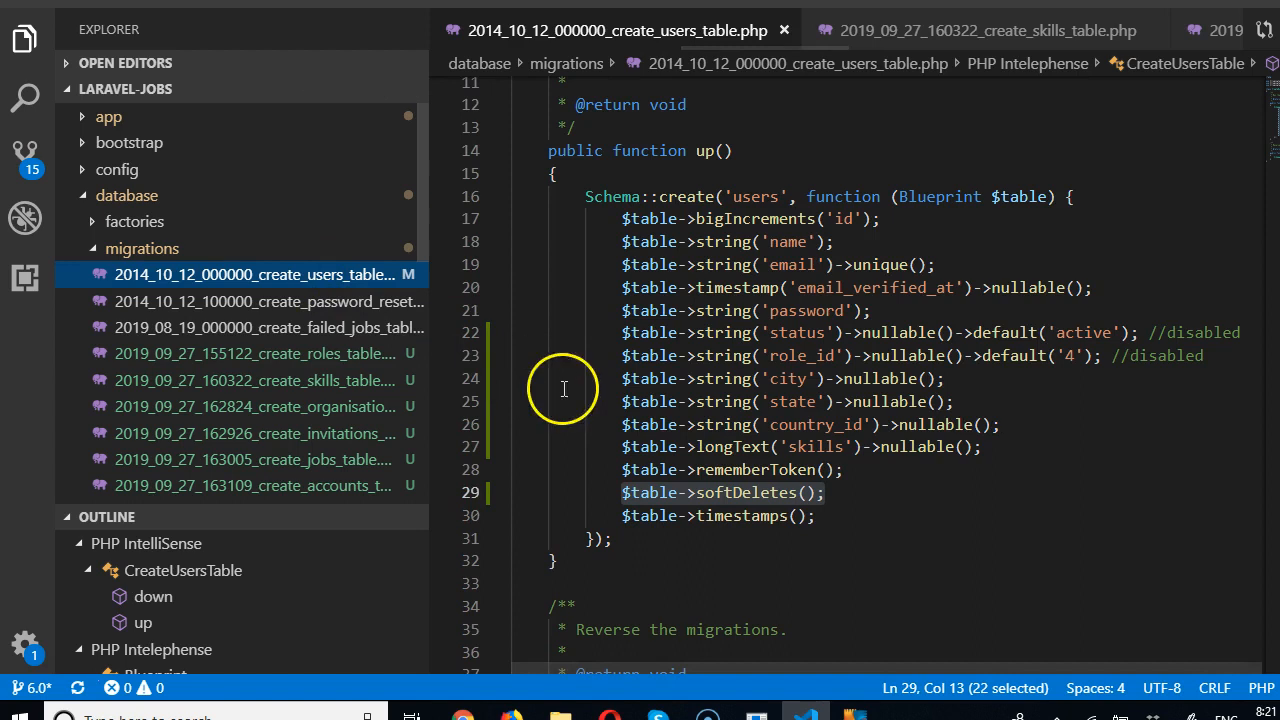
pyautogui.moveTo(624, 438)
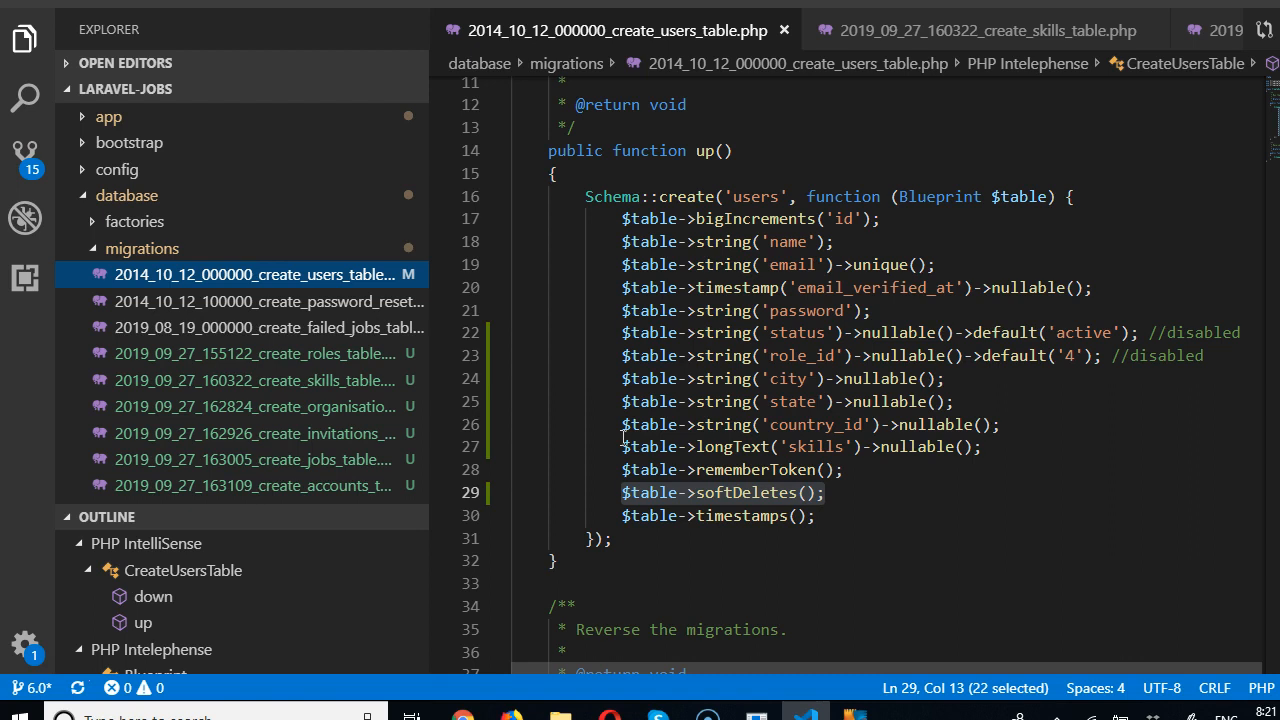
pyautogui.moveTo(988, 472)
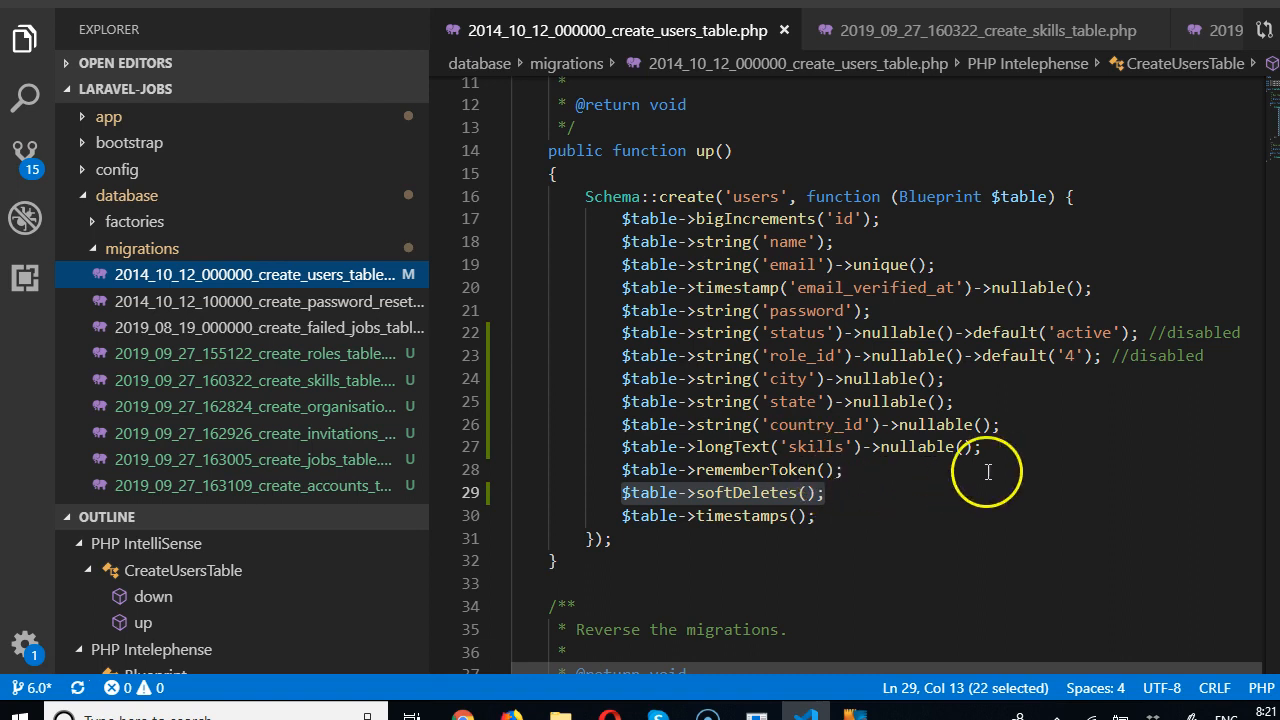
pyautogui.moveTo(1000, 392)
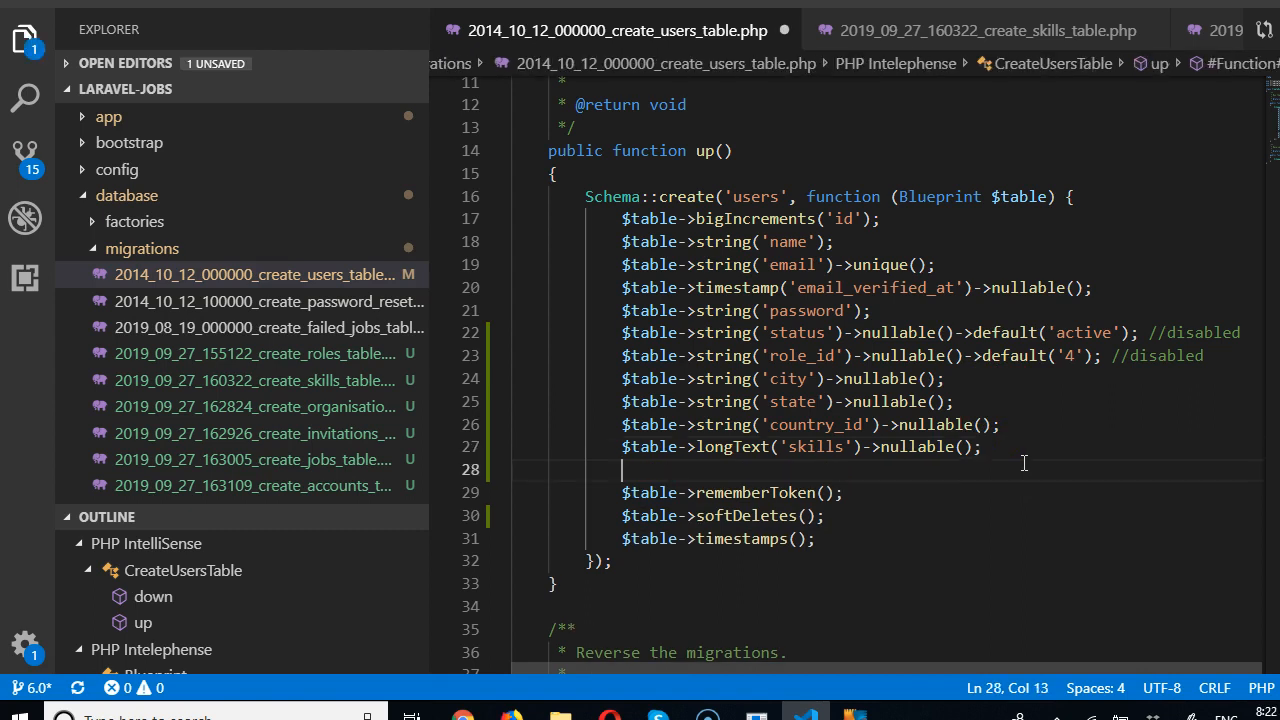
# Add a $table->tinyInt('is_actively_seeking_employment') line to the users migration via autocomplete
pyautogui.write('$table')
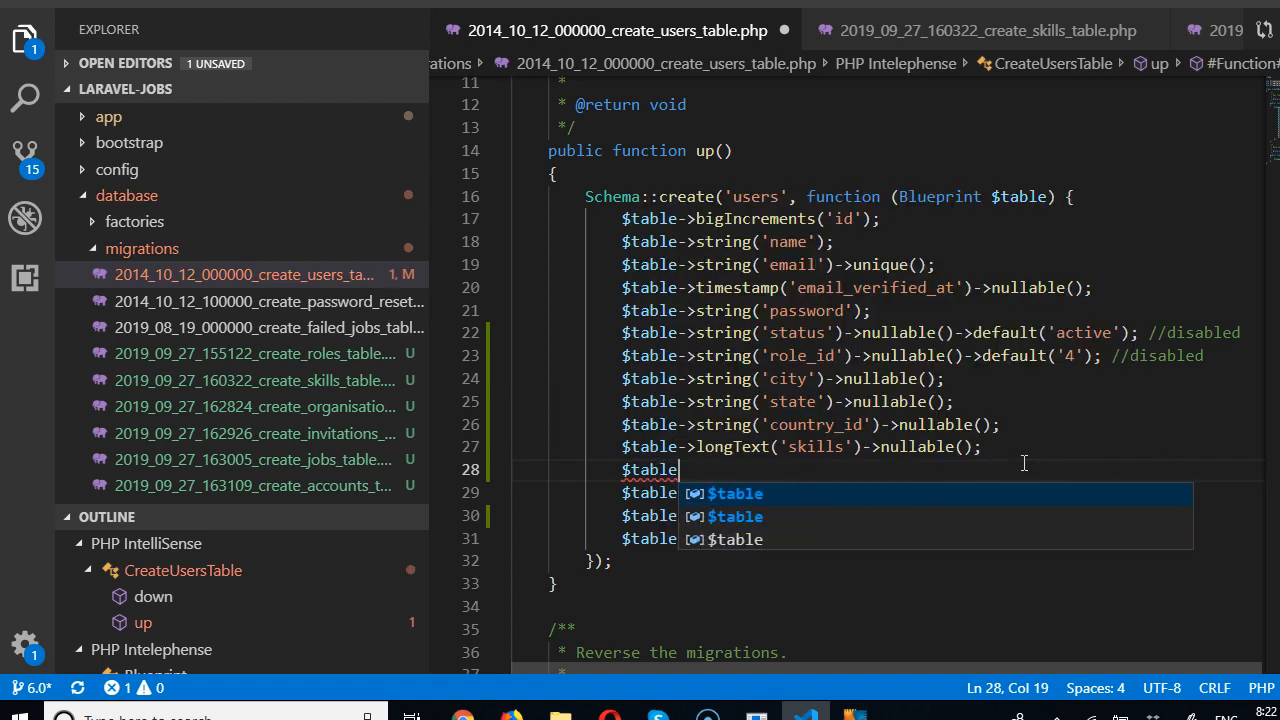
pyautogui.write('->')
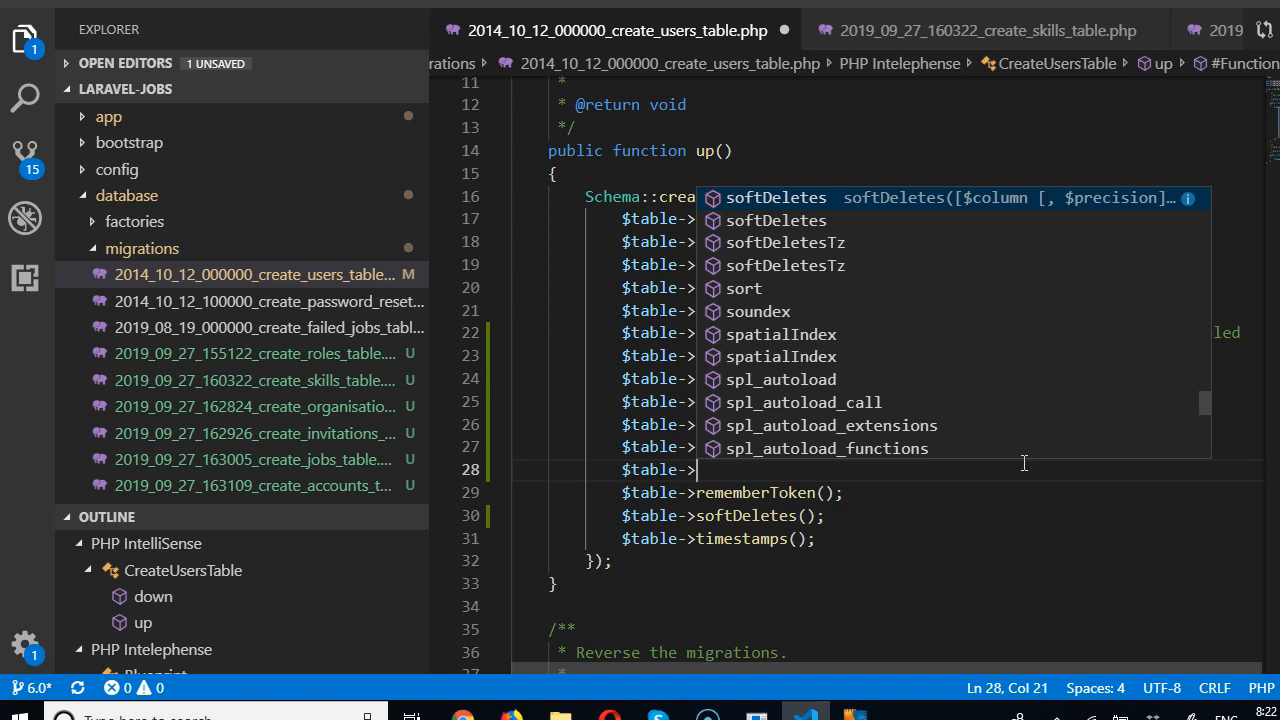
pyautogui.write('tin')
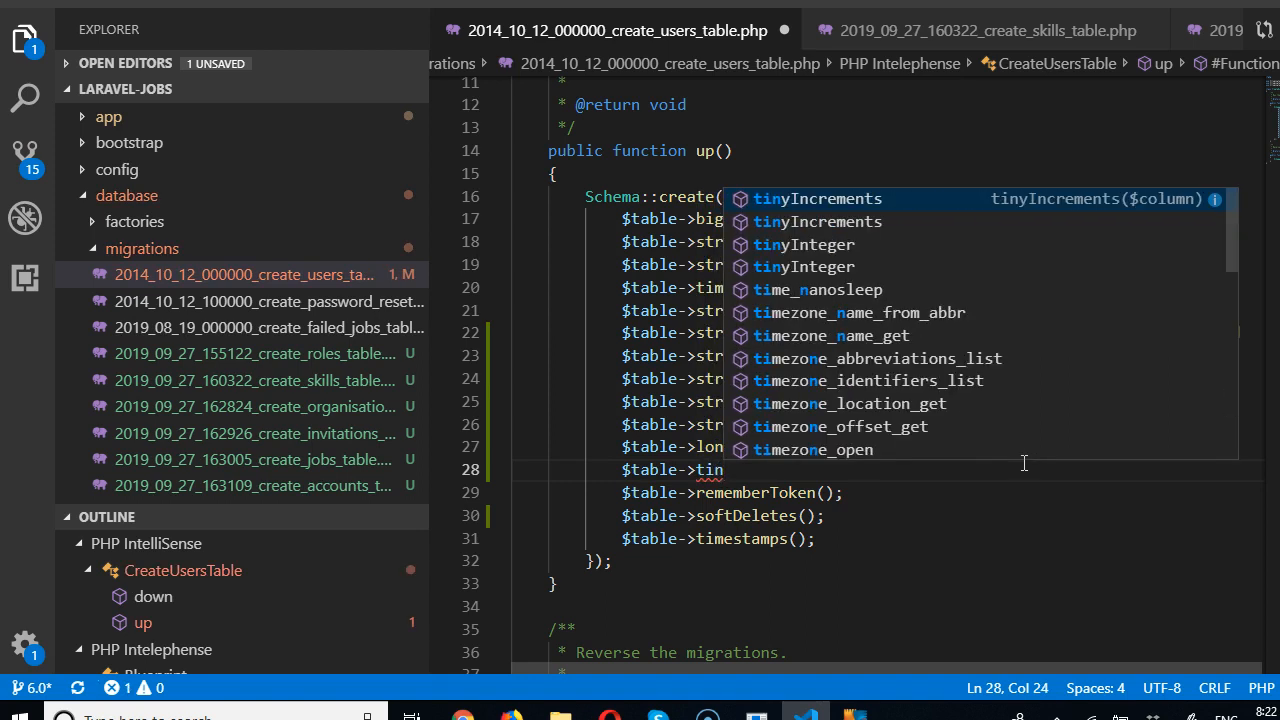
pyautogui.write('yIn')
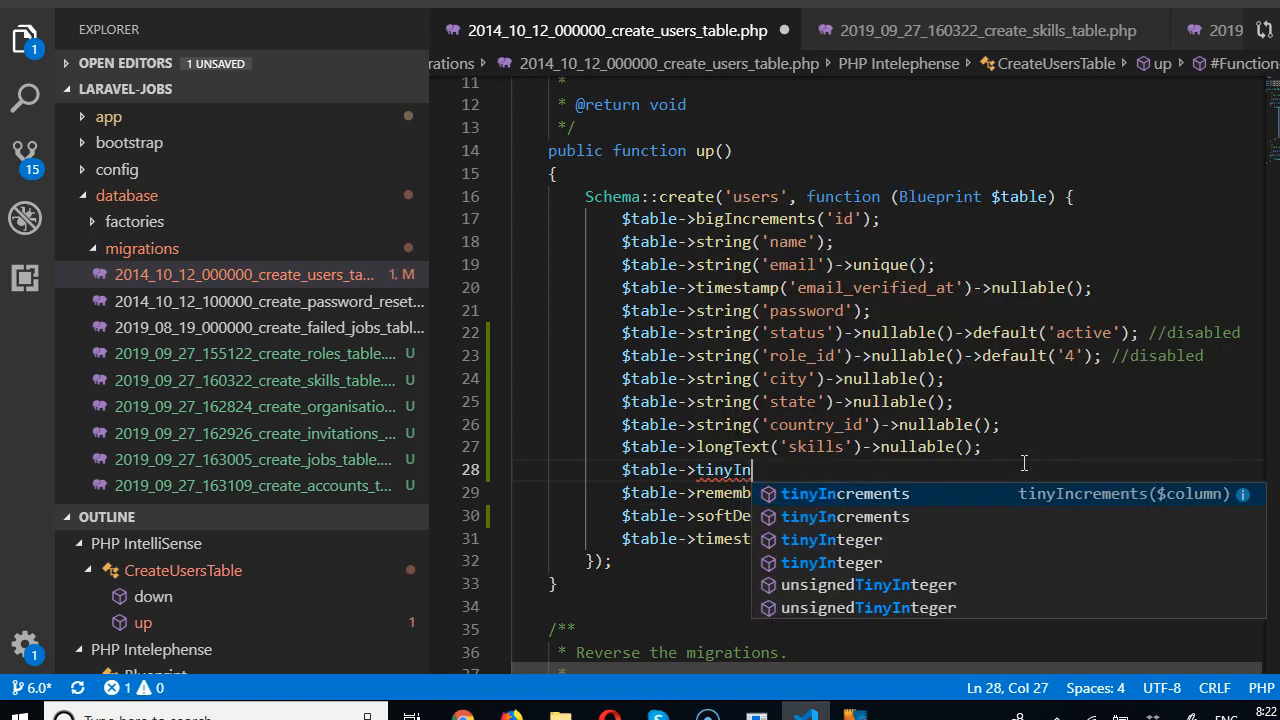
pyautogui.write('t(')
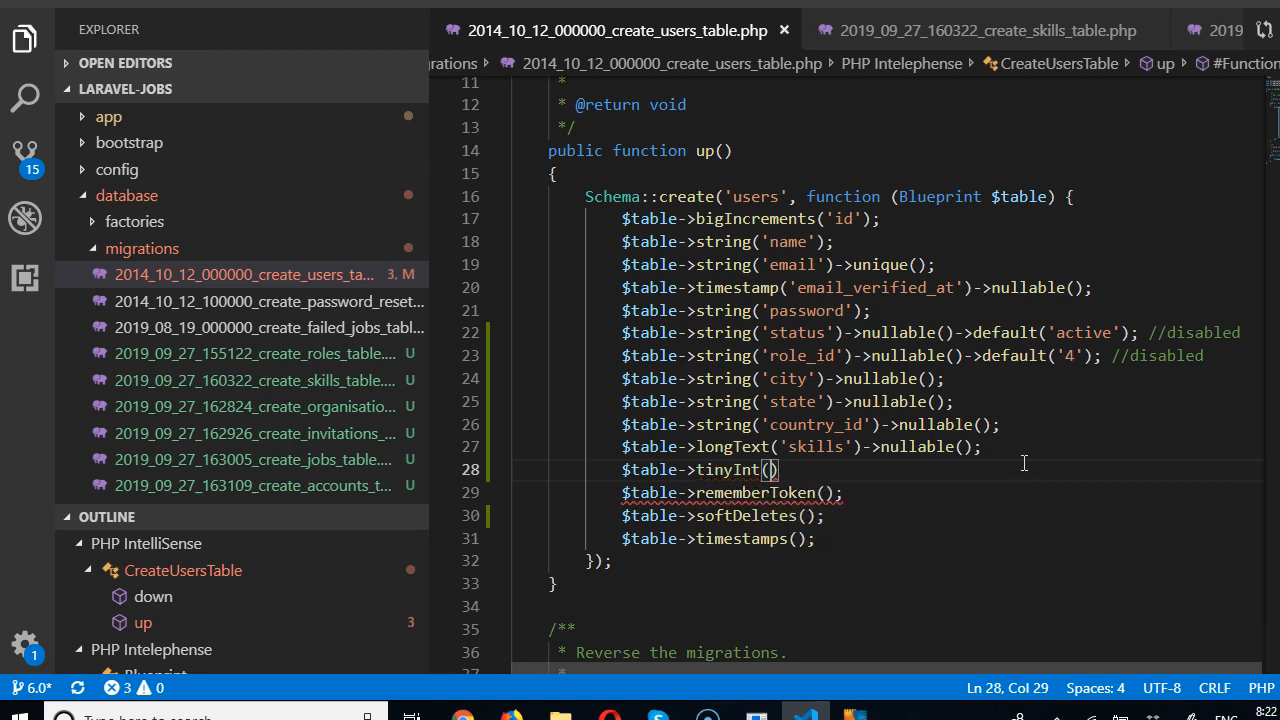
pyautogui.write("'is_a'")
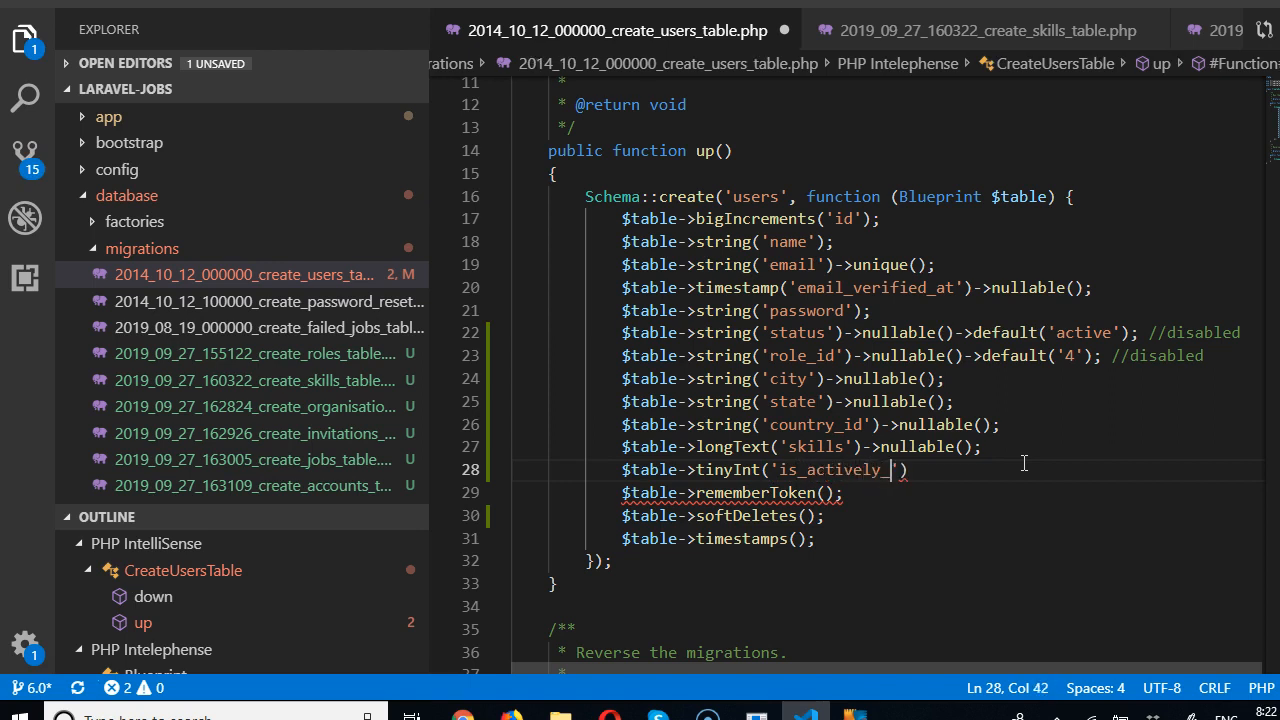
pyautogui.write('seeking+')
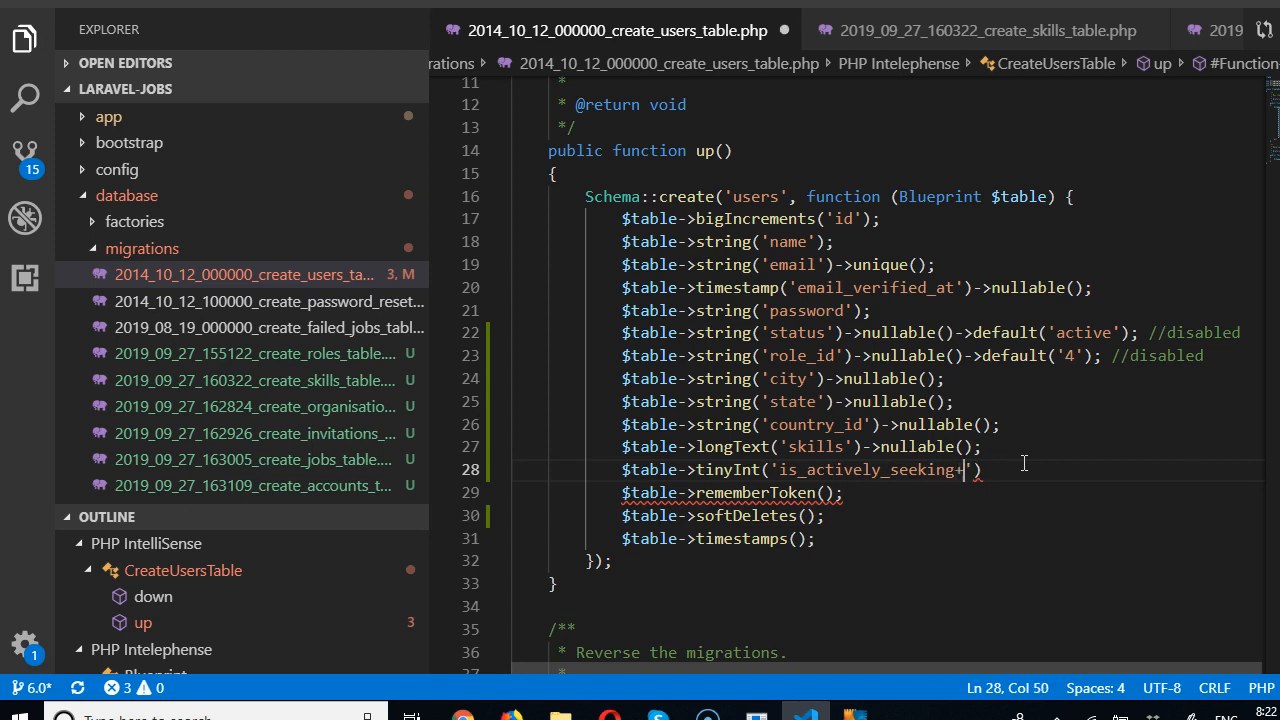
pyautogui.write('emploument')
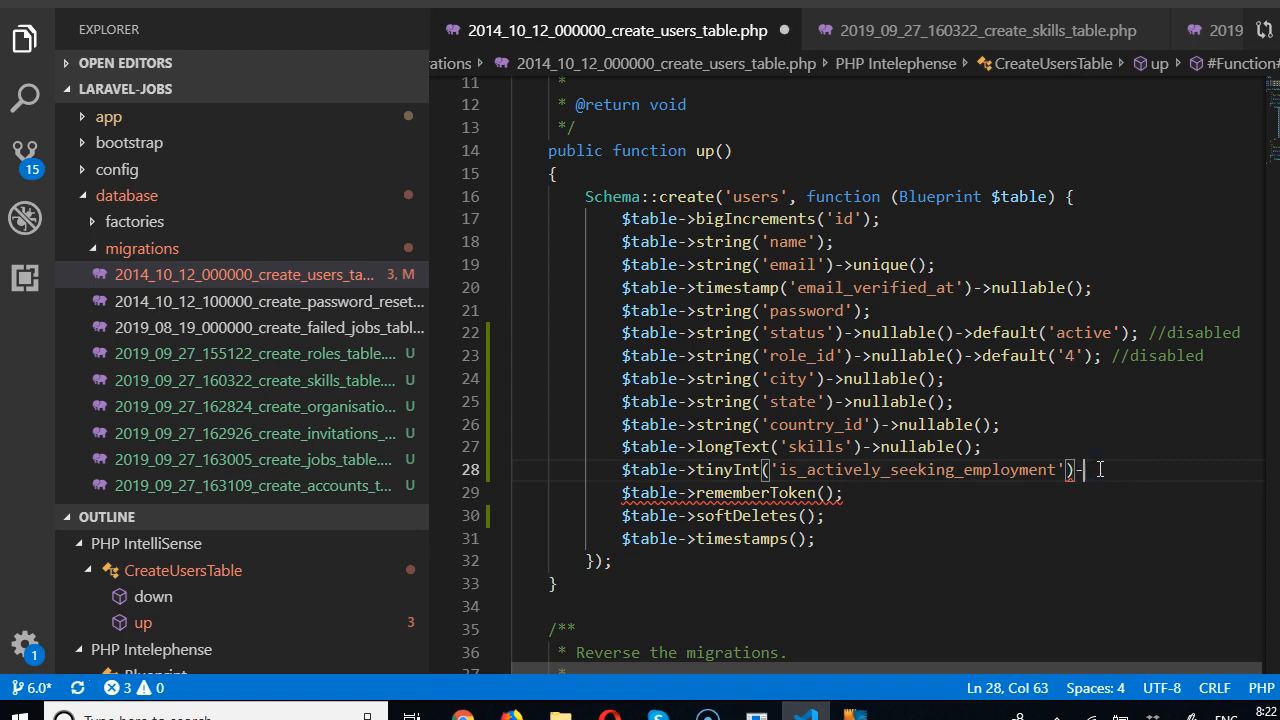
# Give is_actively_seeking_employment ->default(1) and check the tinyInt column type
pyautogui.write('->defaul')
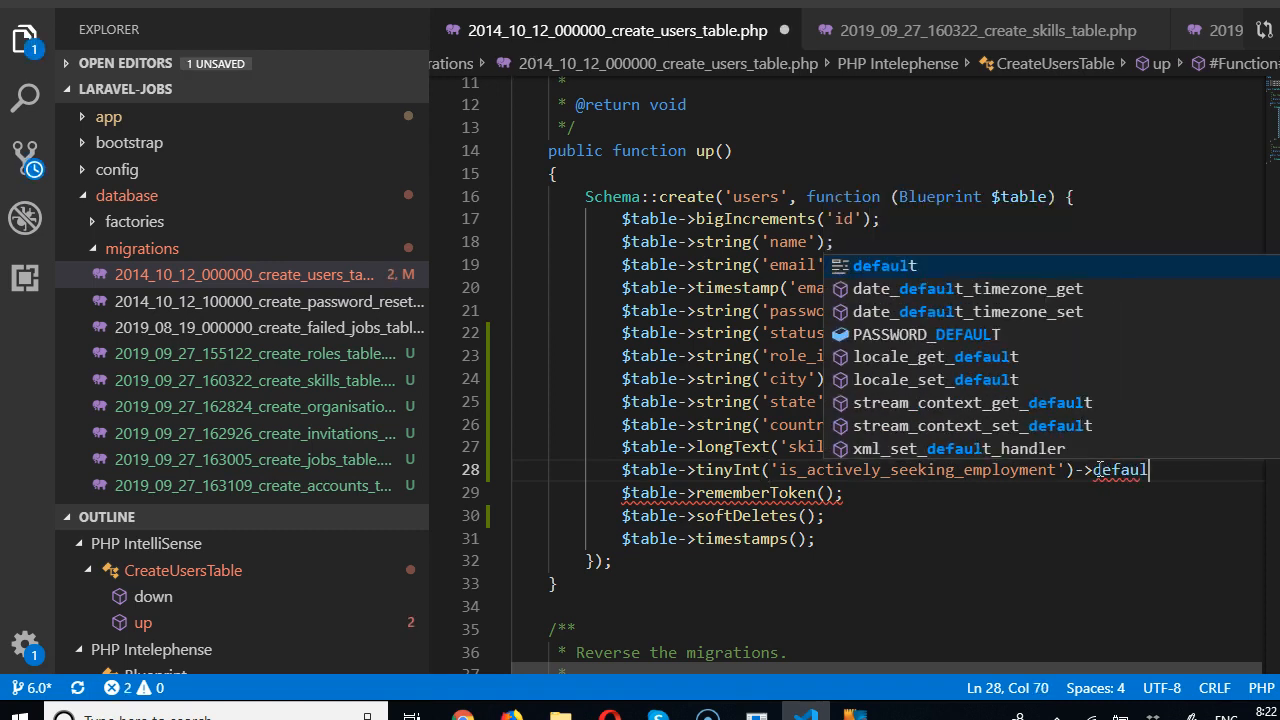
pyautogui.write('(0);')
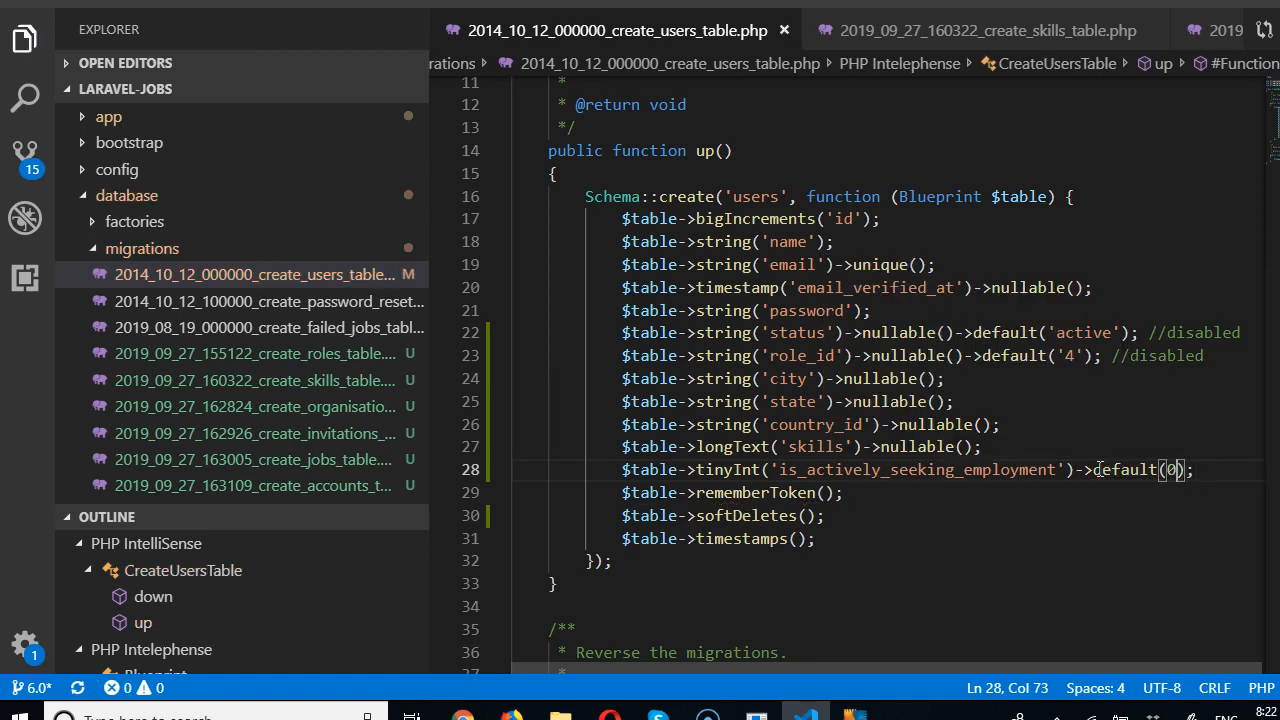
pyautogui.write('1')
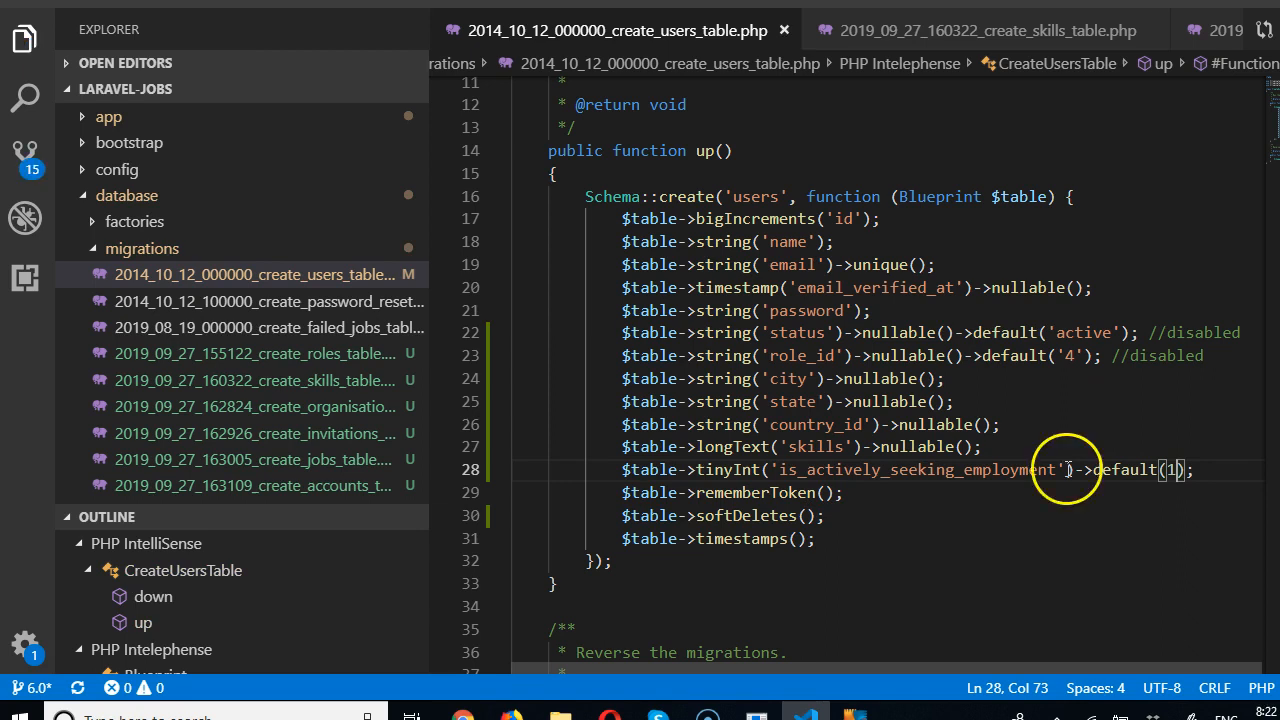
pyautogui.doubleClick(728, 468)
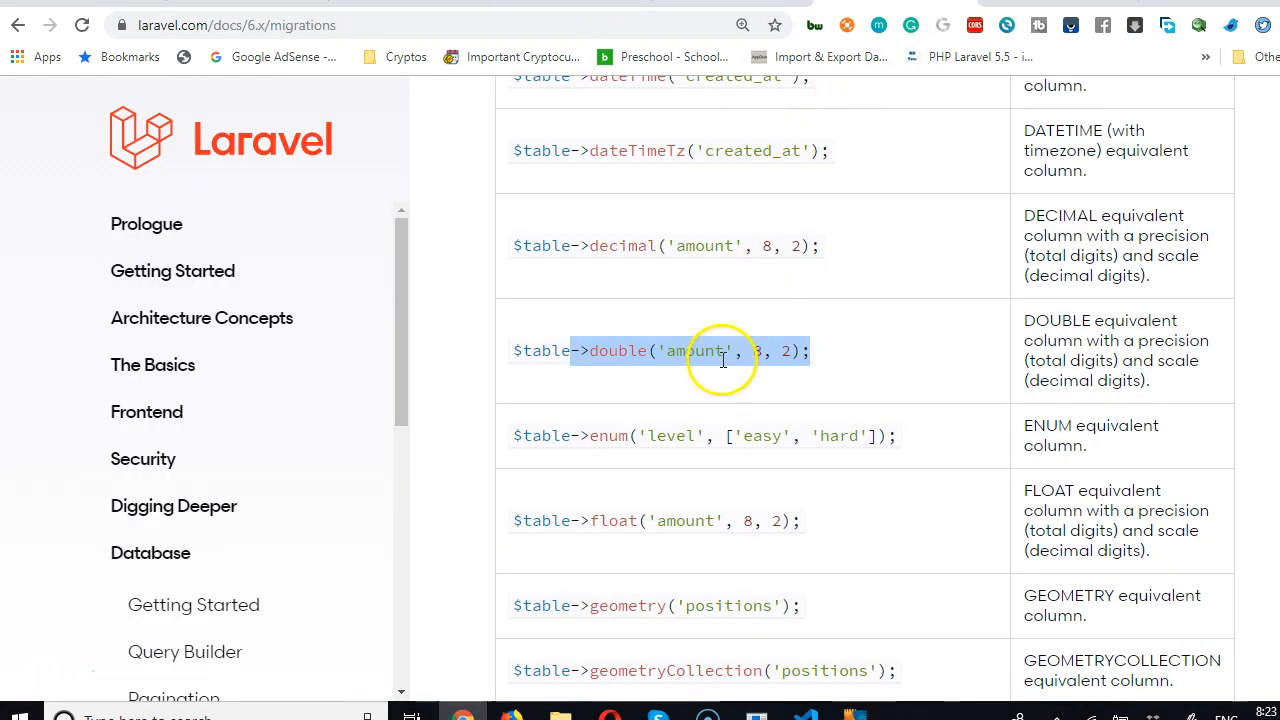
# Find tinyInteger in the Laravel migrations docs and use it for is_actively_seeking_employment with default 1
pyautogui.scroll(-3)
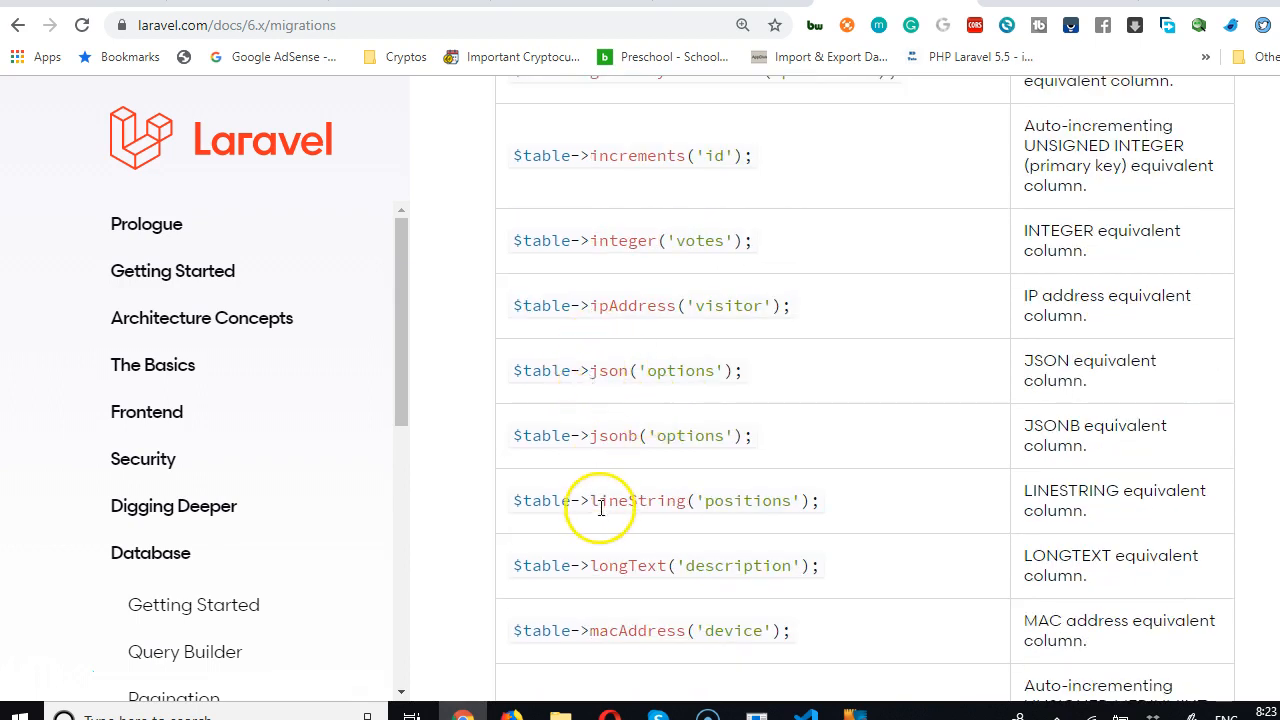
pyautogui.scroll(-3)
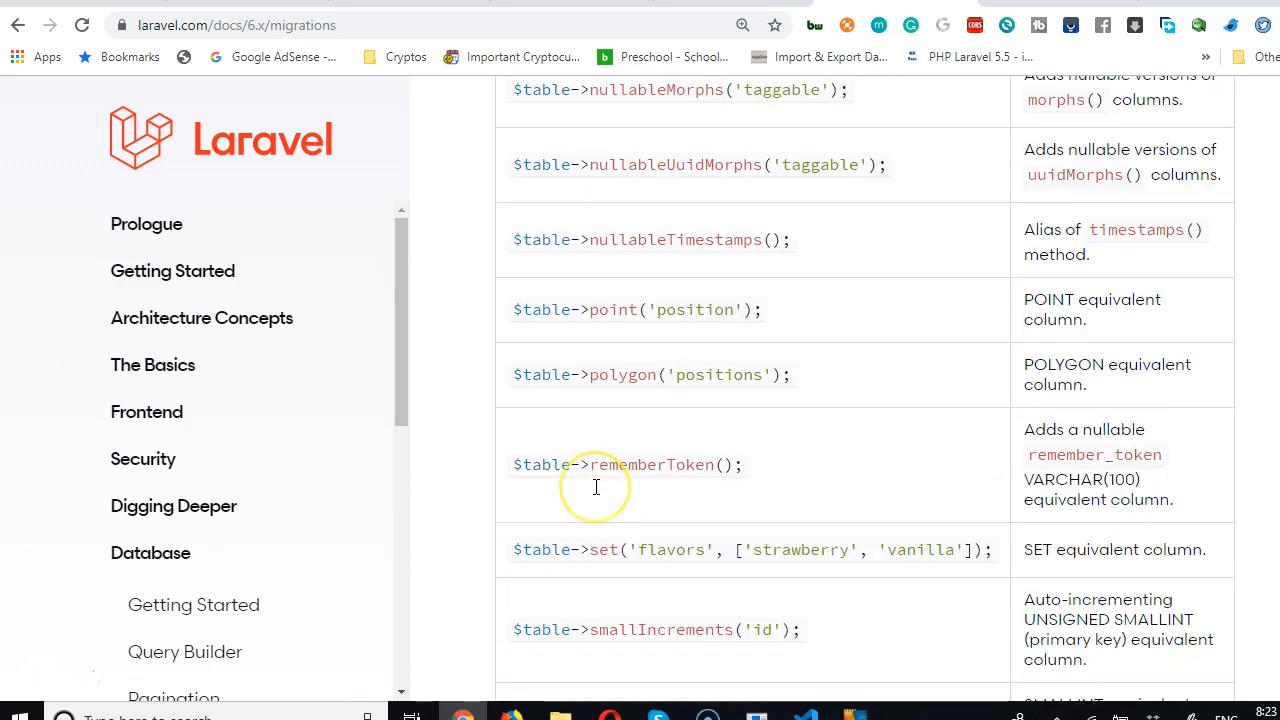
pyautogui.scroll(-3)
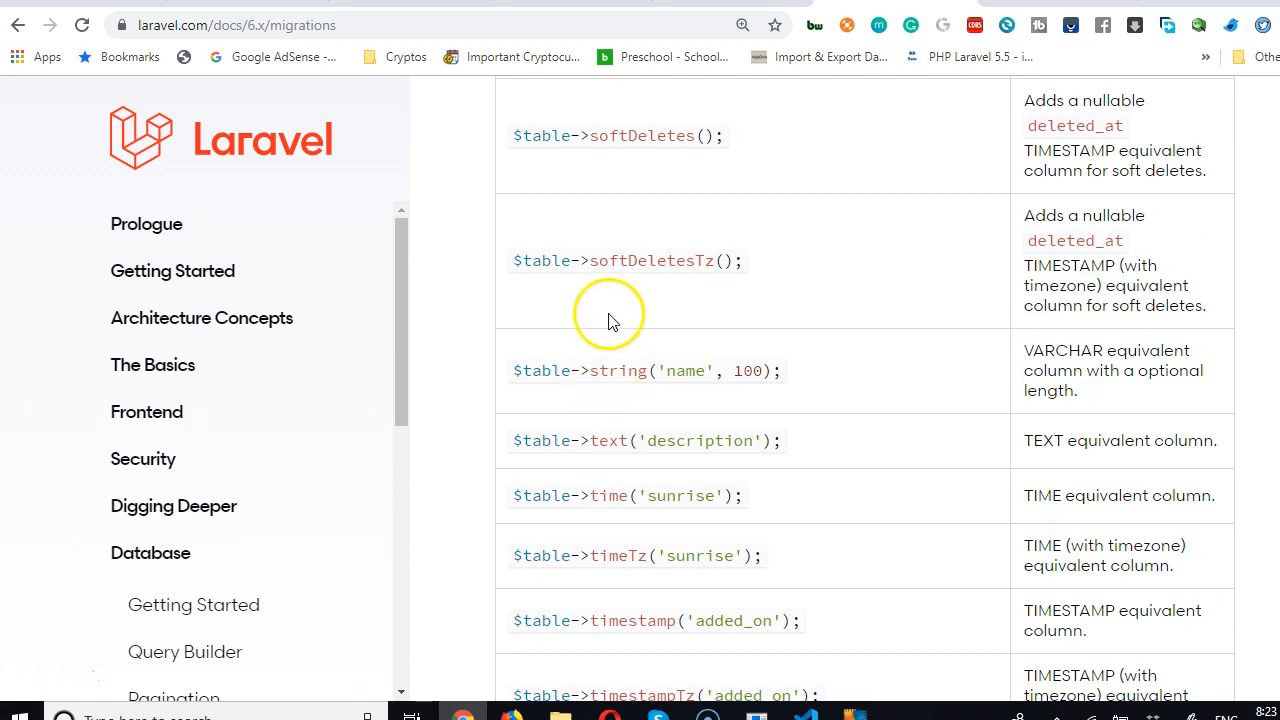
pyautogui.scroll(-3)
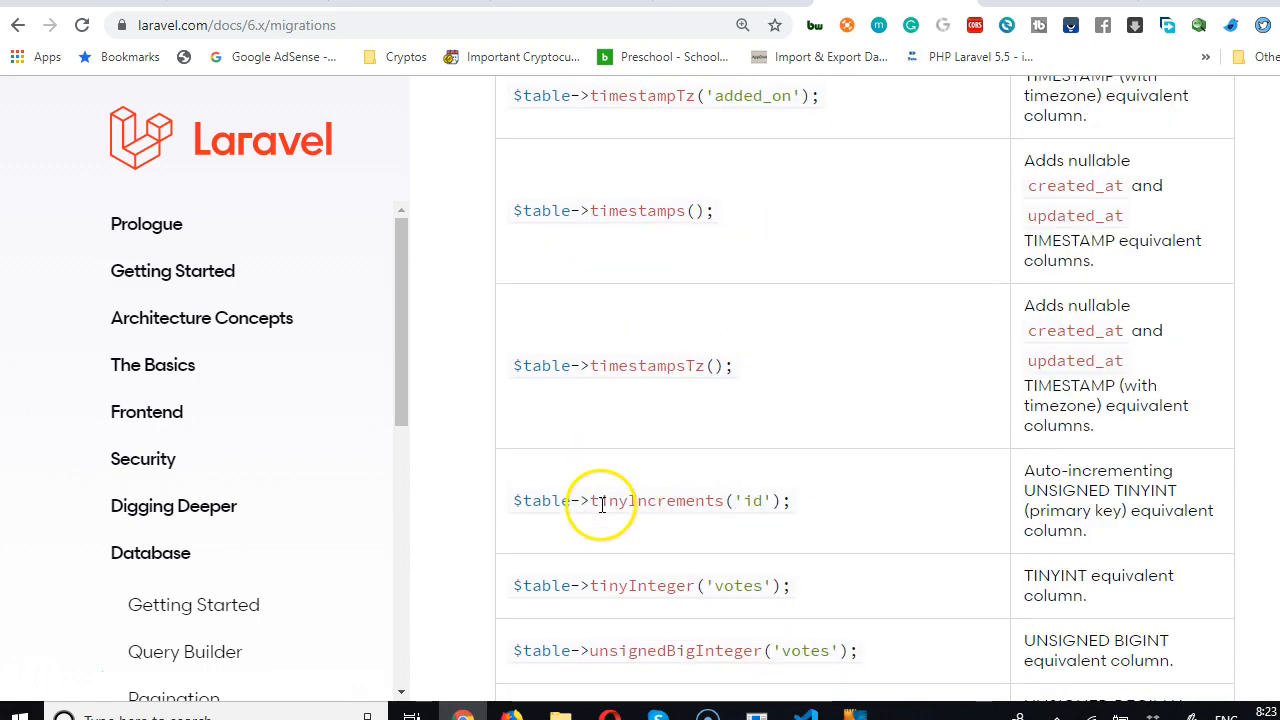
pyautogui.scroll(-3)
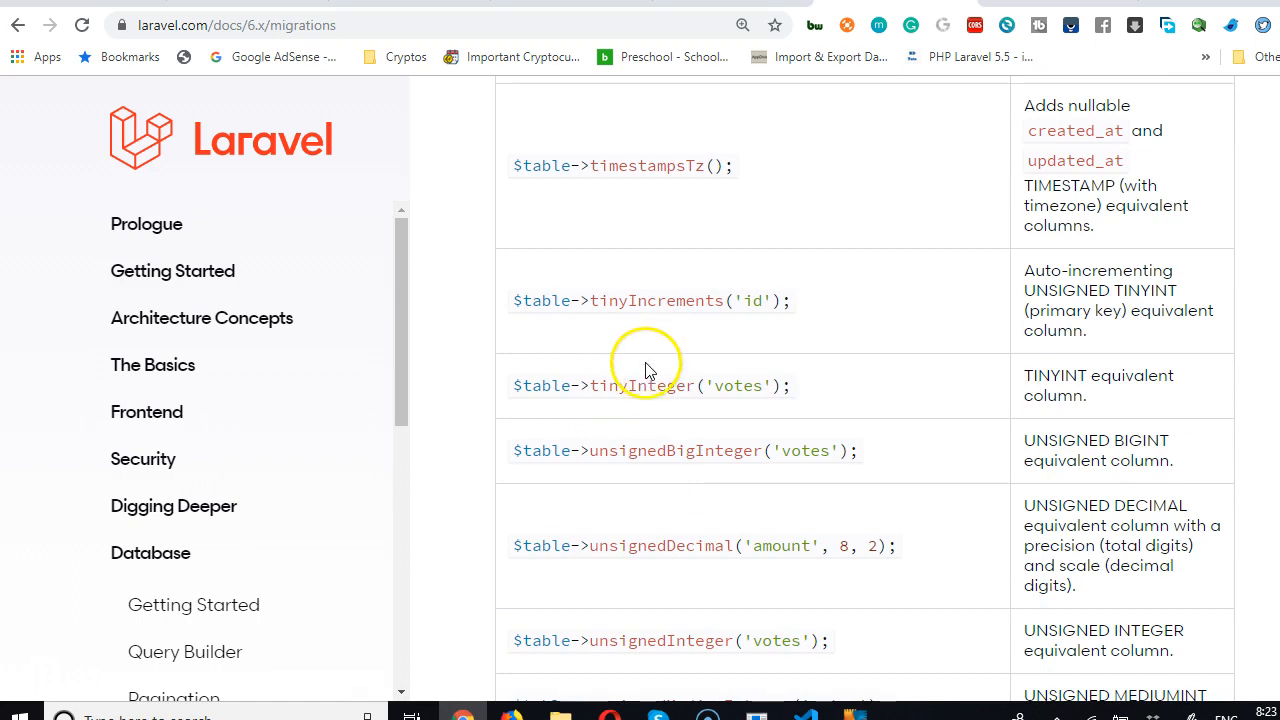
pyautogui.doubleClick(640, 384)
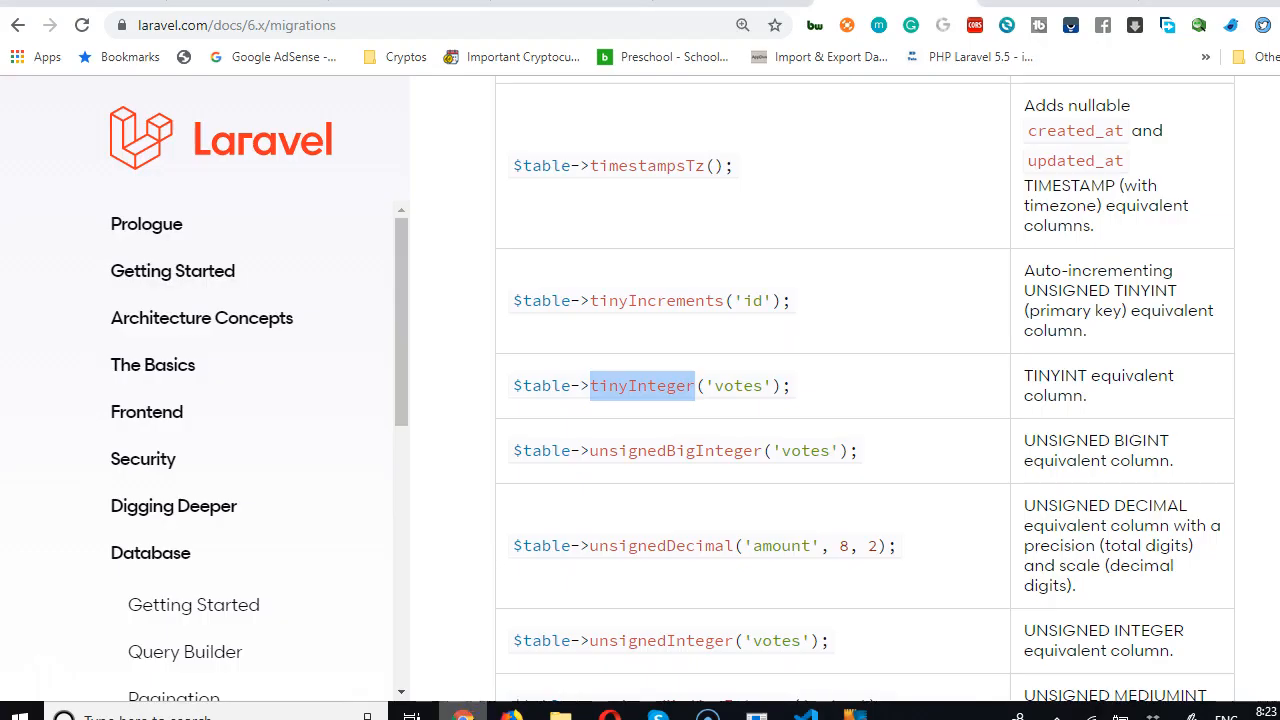
pyautogui.click(804, 716)
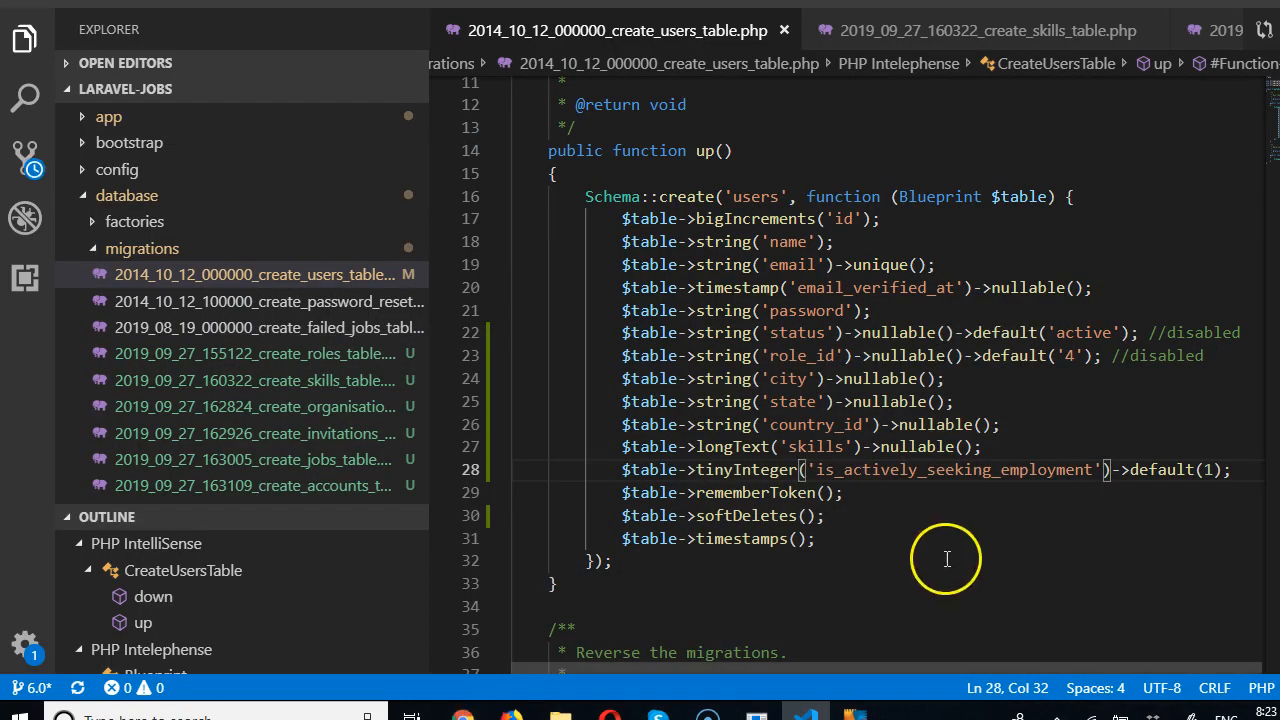